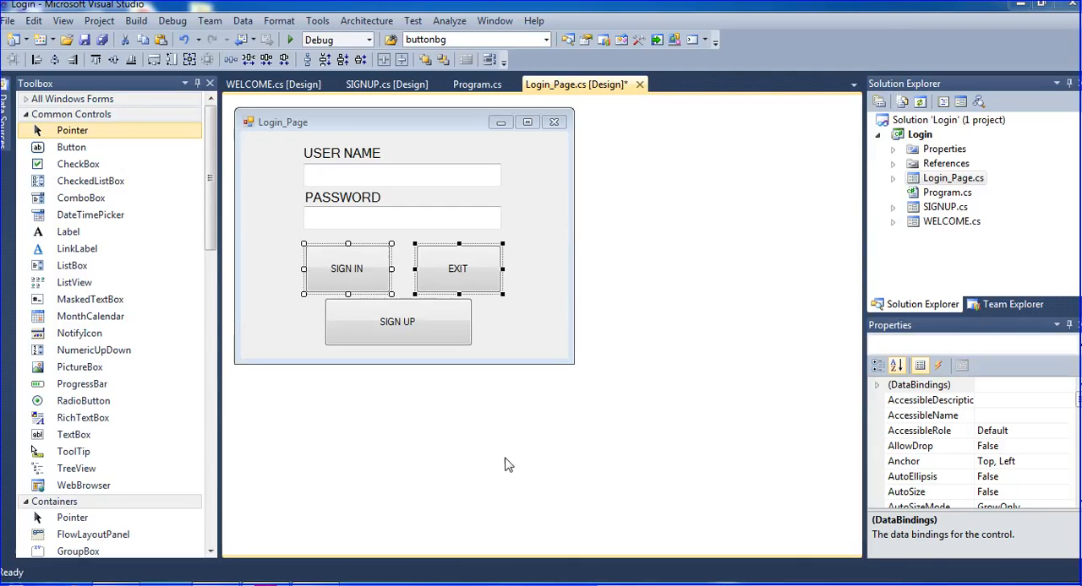
pyautogui.moveTo(331, 176)
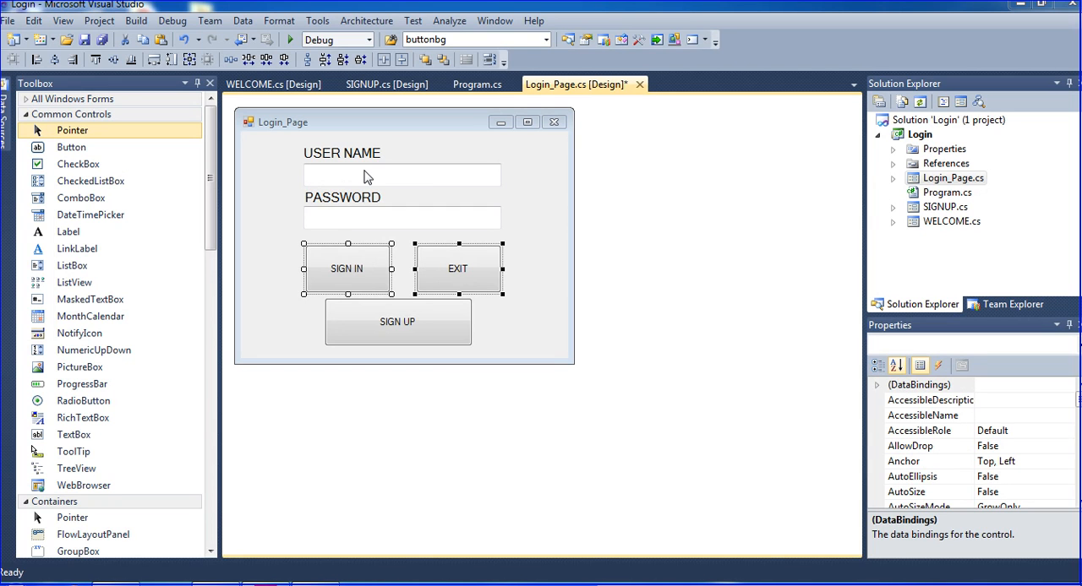
pyautogui.moveTo(449, 372)
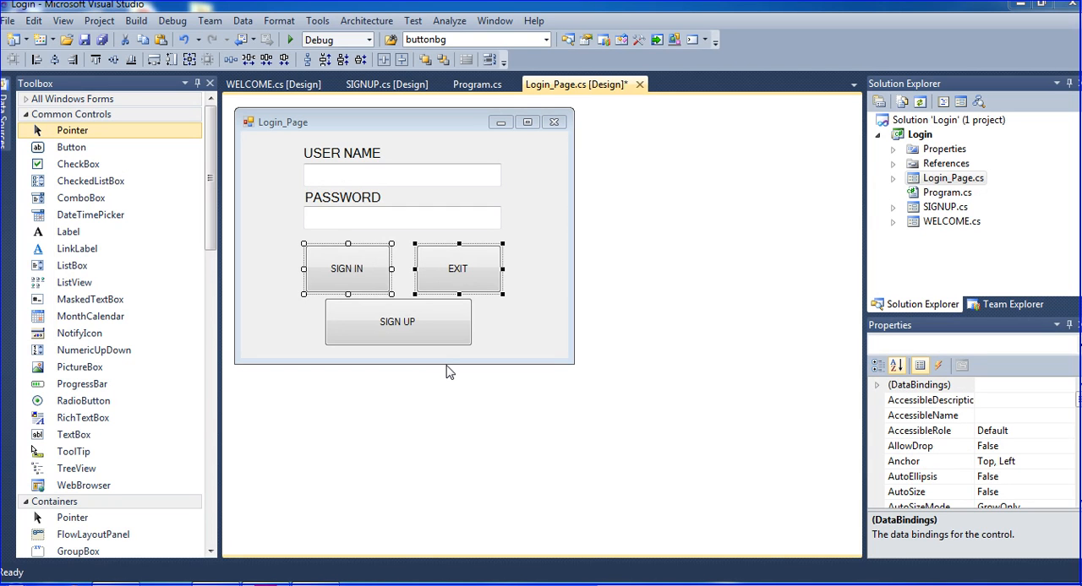
pyautogui.moveTo(544, 262)
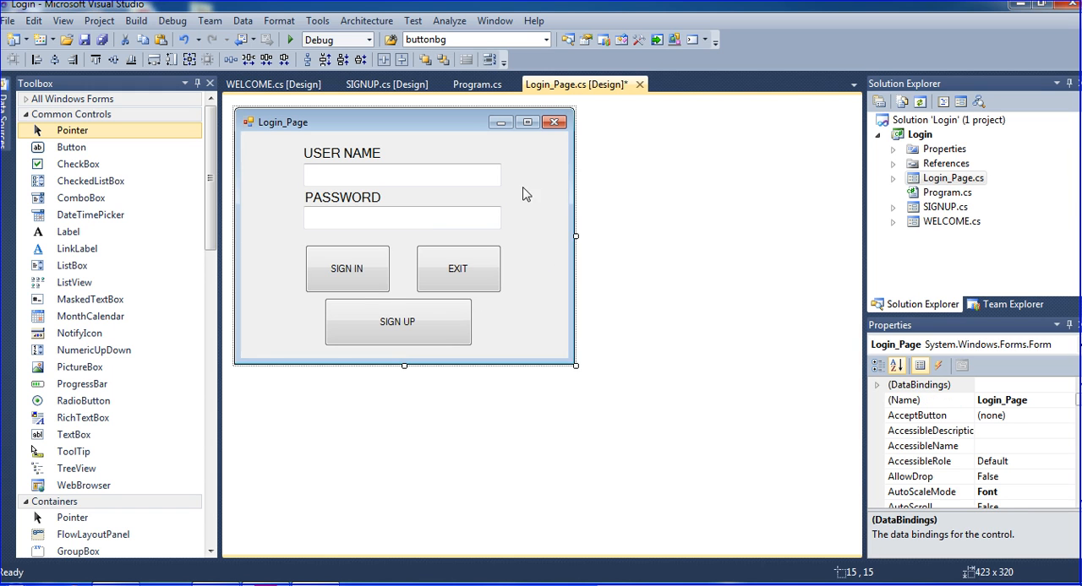
# Inspect the login form's username box, password box and SIGN IN, EXIT, SIGN UP buttons.
pyautogui.click(402, 176)
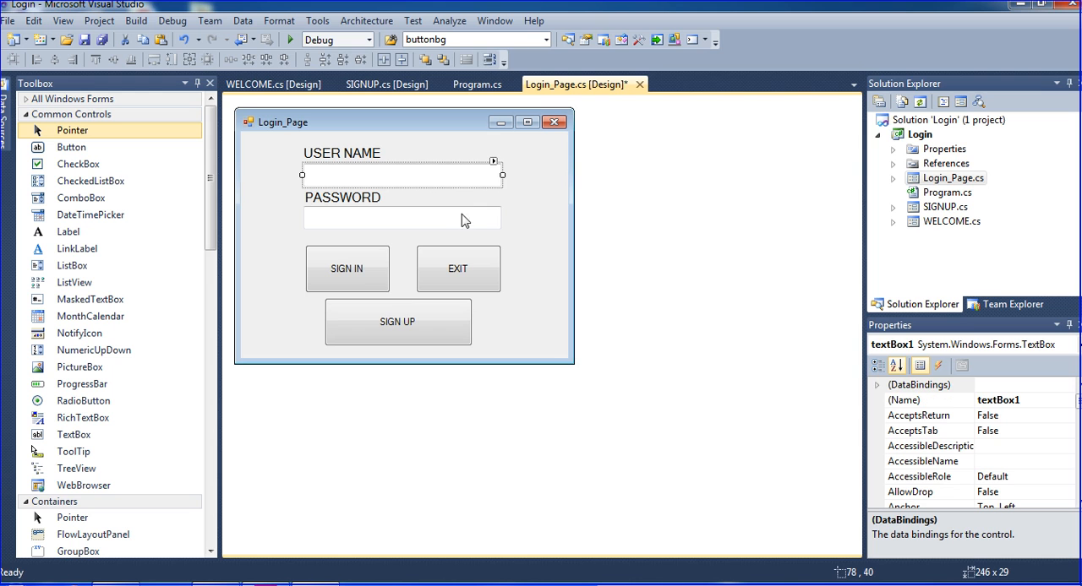
pyautogui.click(403, 218)
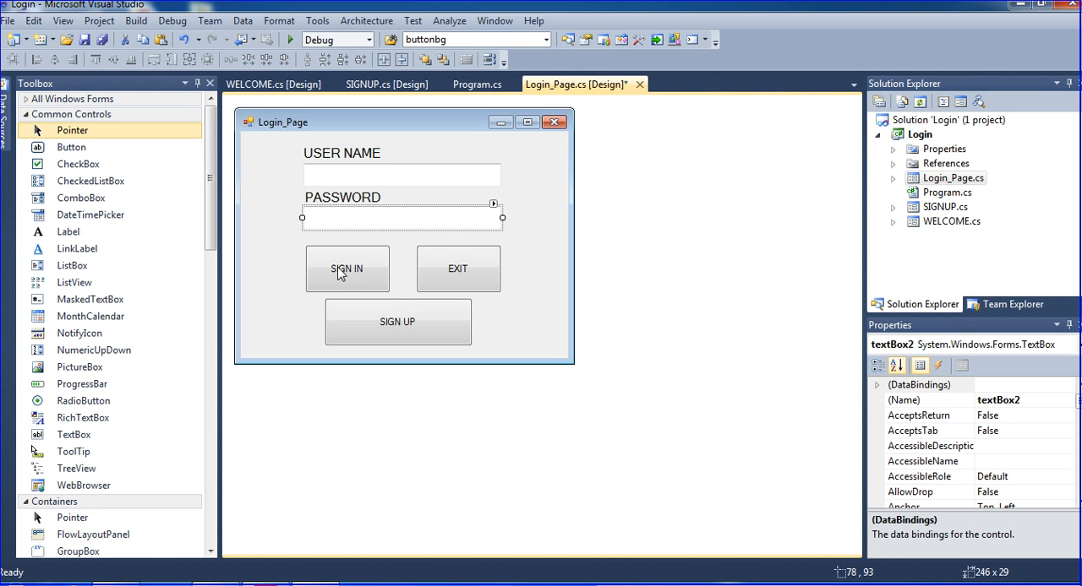
pyautogui.click(348, 268)
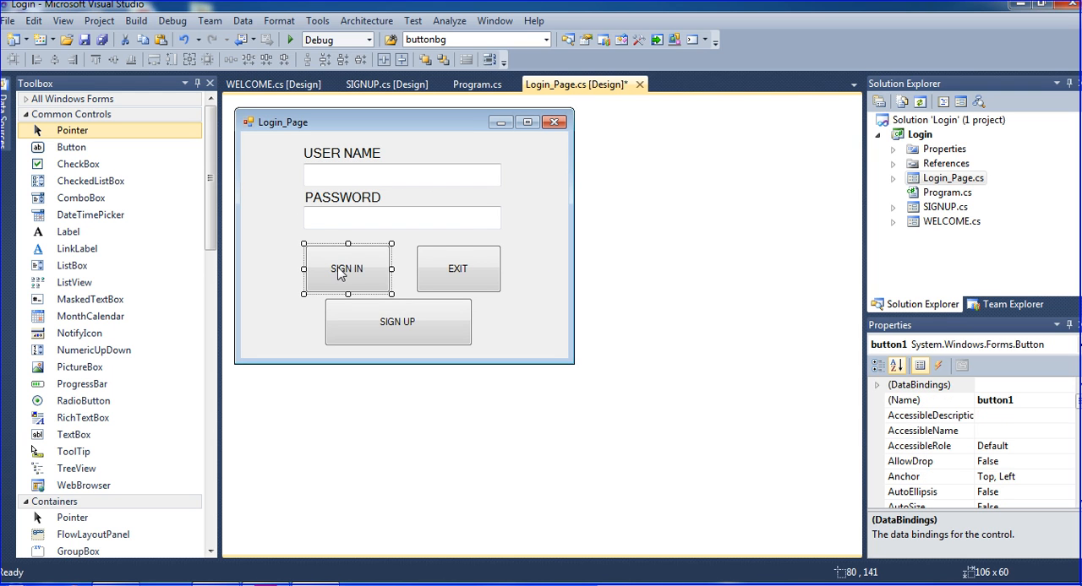
pyautogui.click(456, 269)
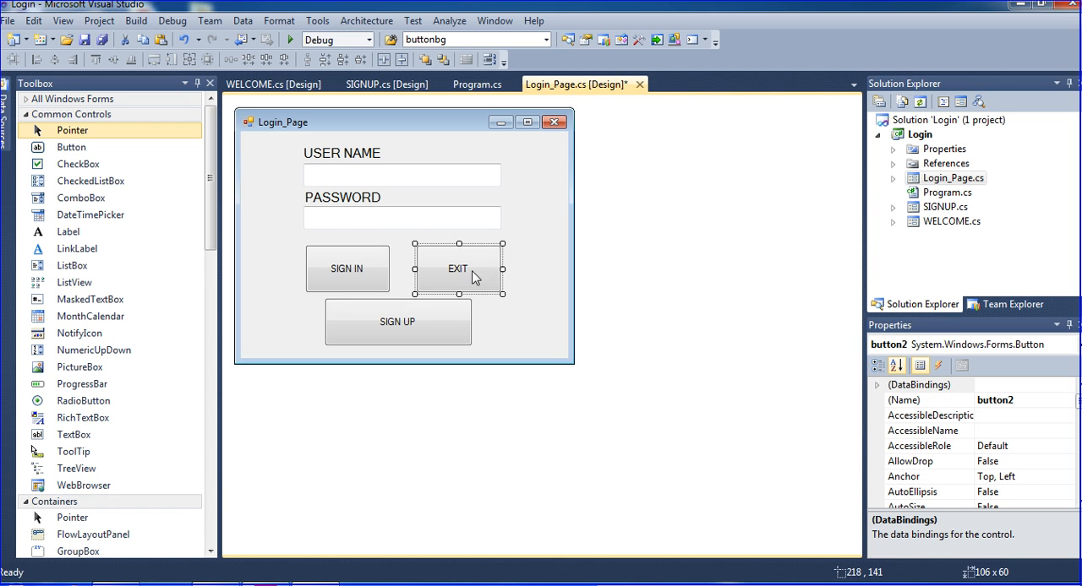
pyautogui.click(398, 321)
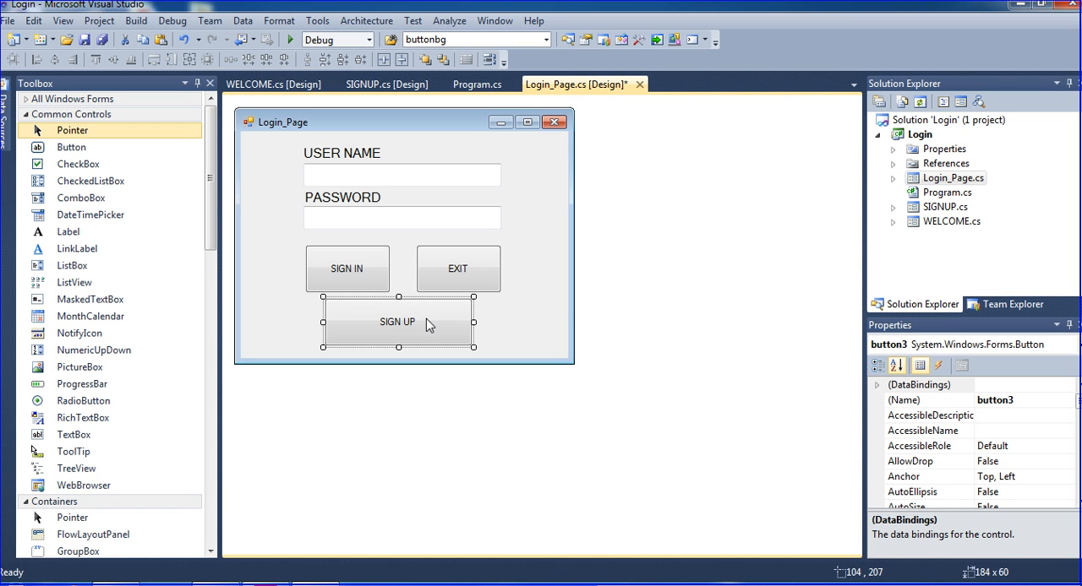
pyautogui.moveTo(442, 325)
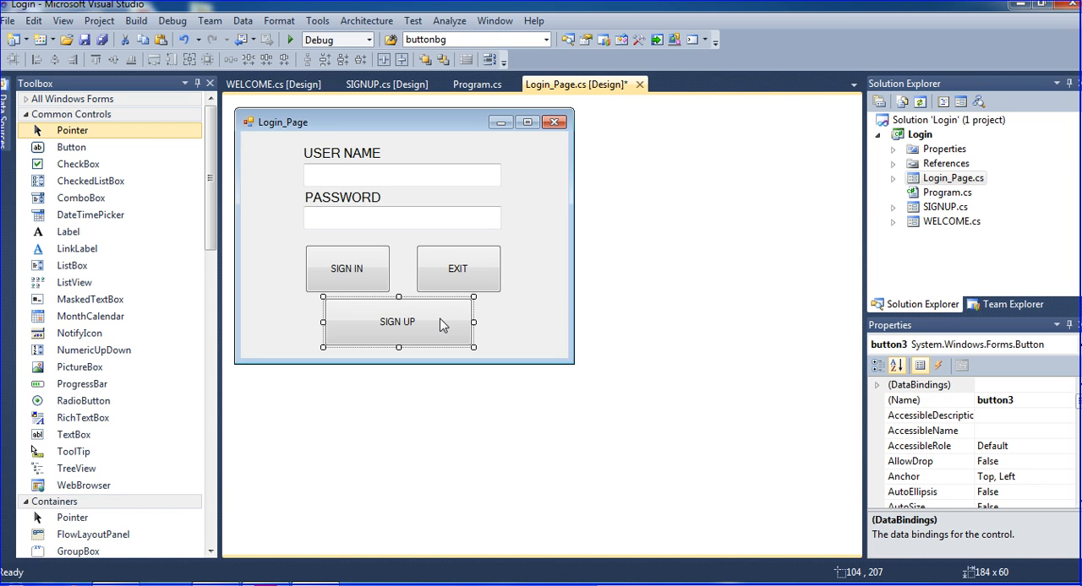
pyautogui.moveTo(960, 235)
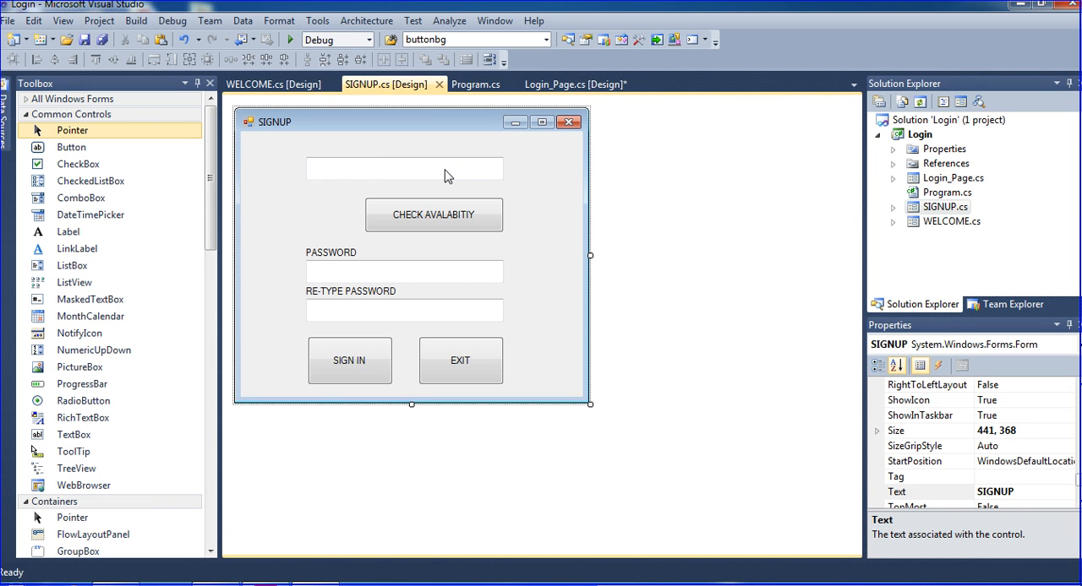
# Copy the PASSWORD label above the first SIGNUP input box and retitle it USERNAME.
pyautogui.click(404, 168)
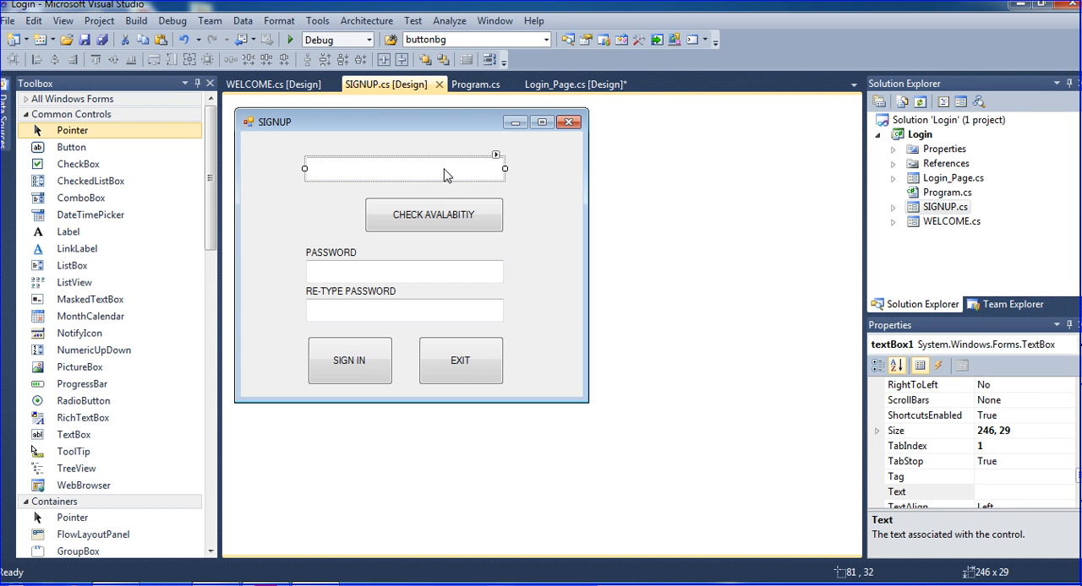
pyautogui.click(331, 252)
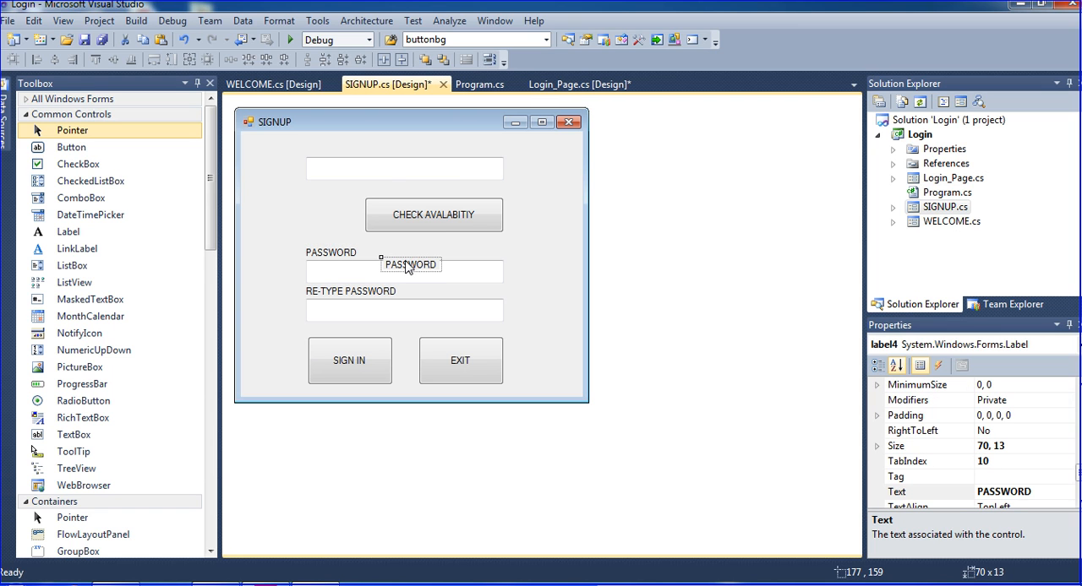
pyautogui.moveTo(409, 264); pyautogui.dragTo(330, 143)
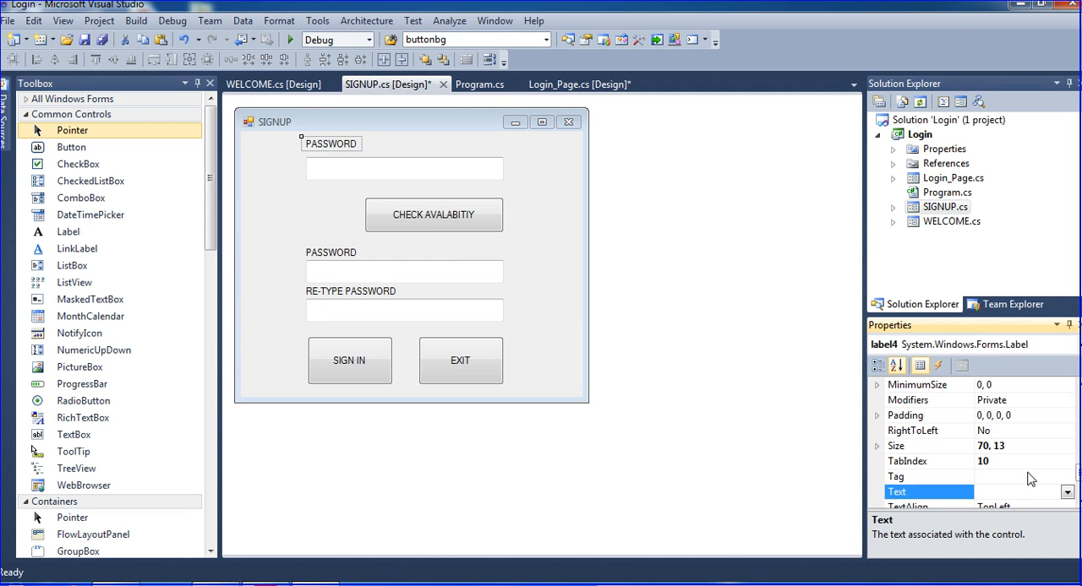
pyautogui.write('USE')
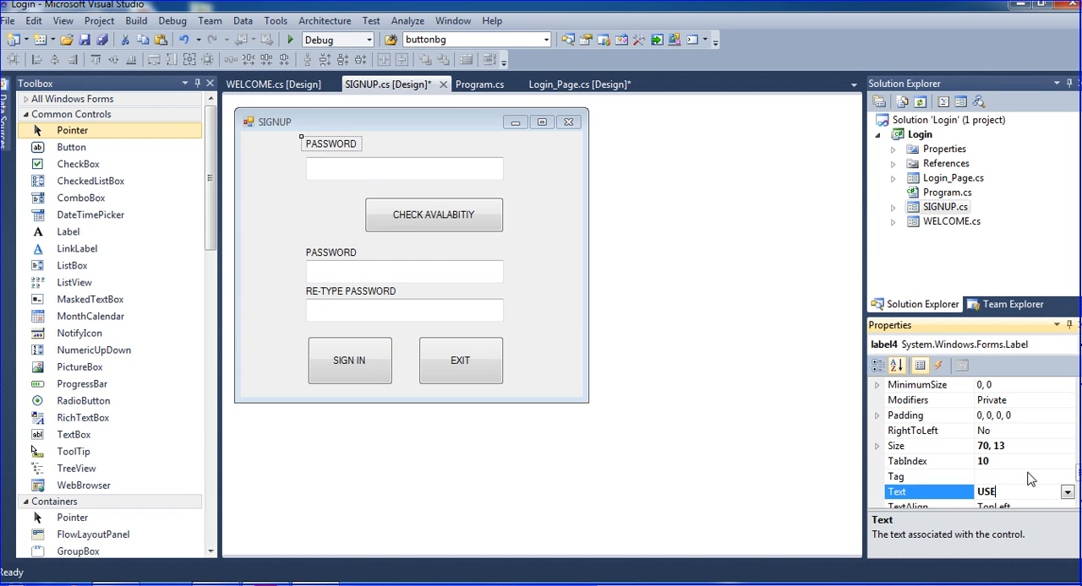
pyautogui.write('USERNAME')
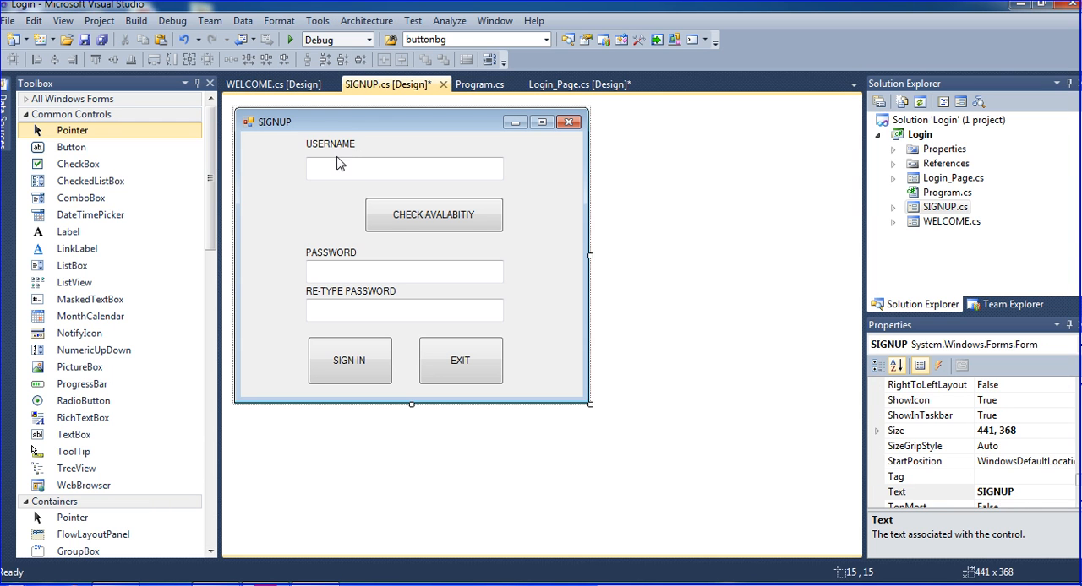
# Check the availability button, then return to the Login_Page form design.
pyautogui.click(433, 215)
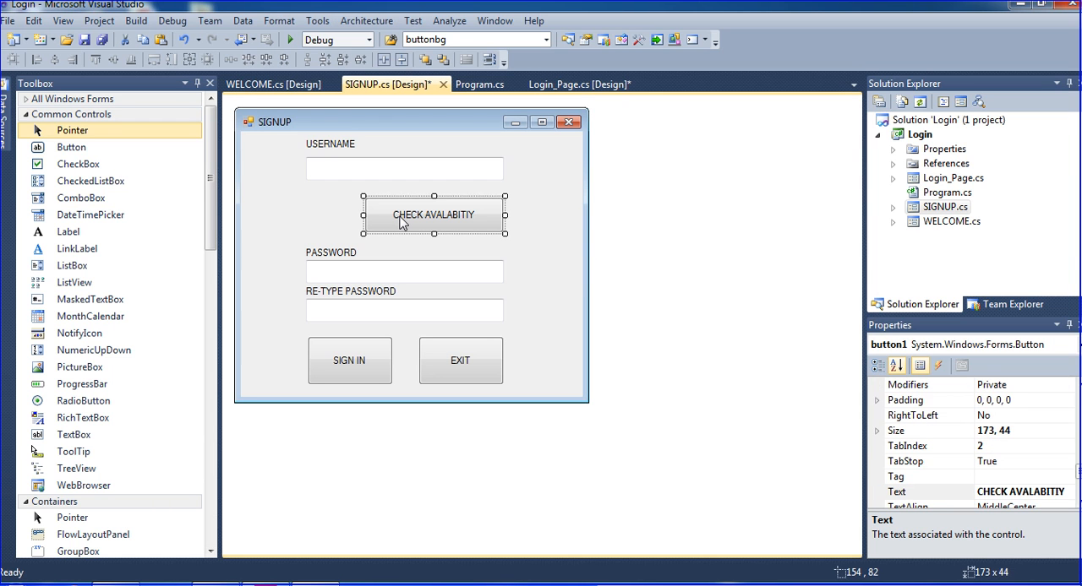
pyautogui.moveTo(357, 255)
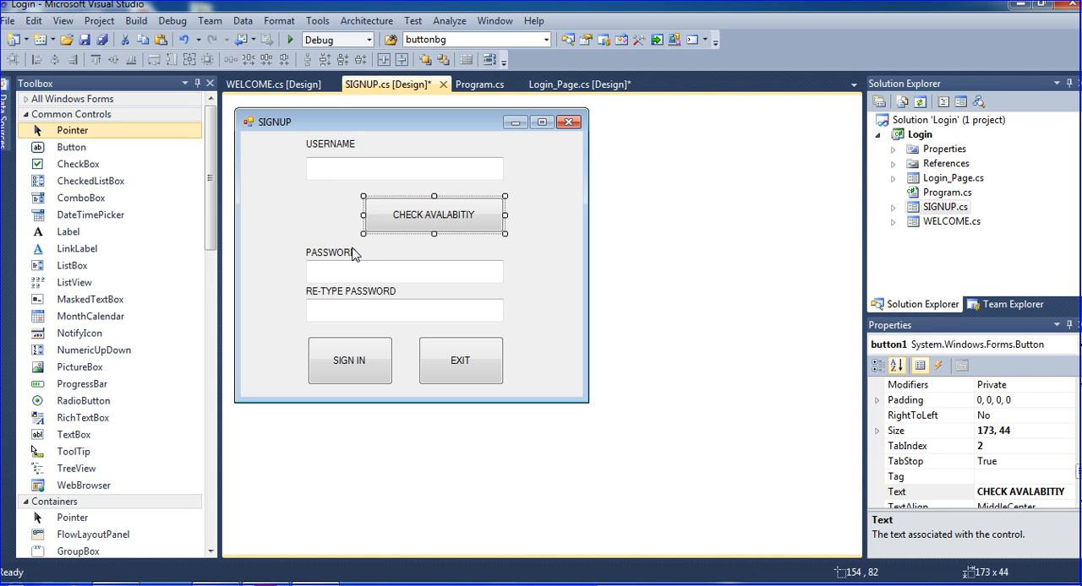
pyautogui.click(403, 270)
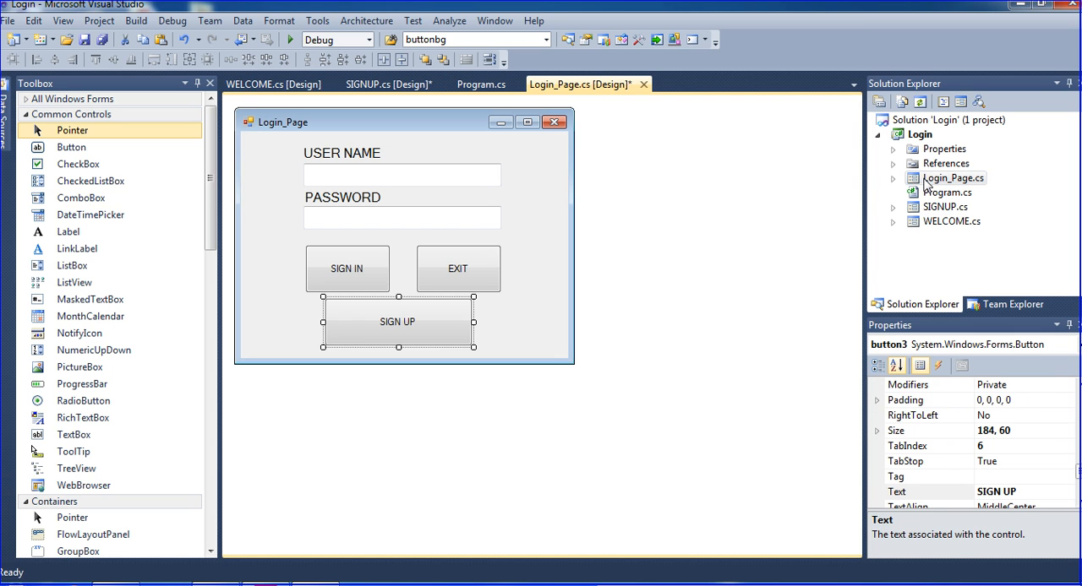
# Open the WELCOME form from Solution Explorer and show the Server Explorer panel.
pyautogui.click(951, 220)
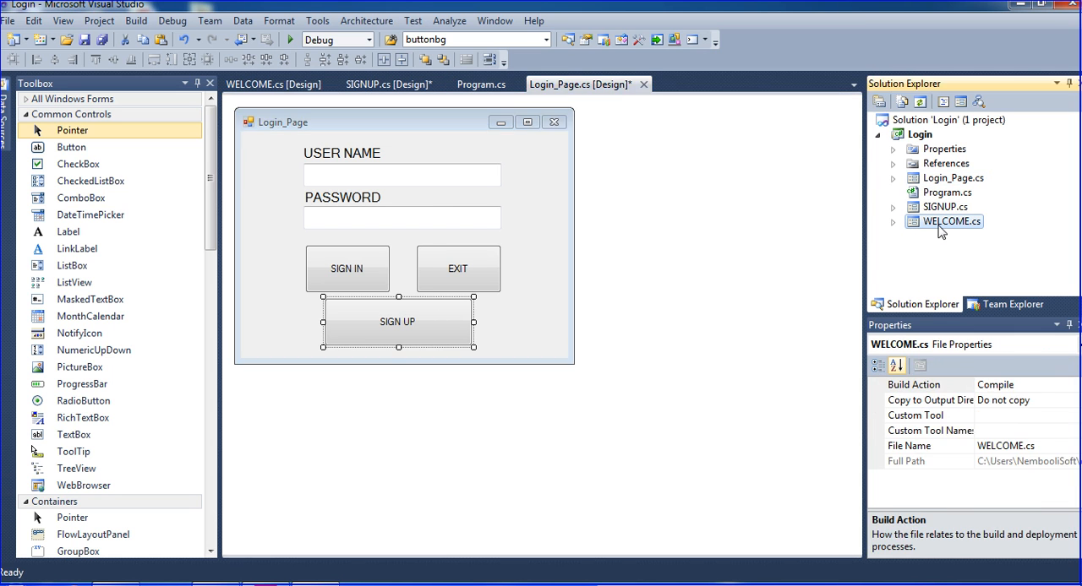
pyautogui.doubleClick(952, 220)
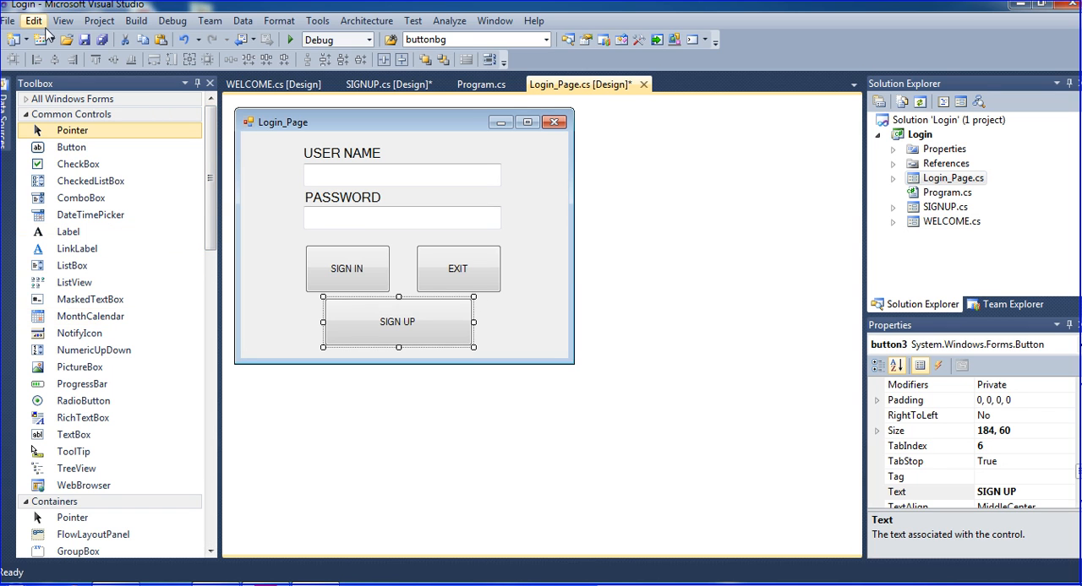
pyautogui.click(61, 20)
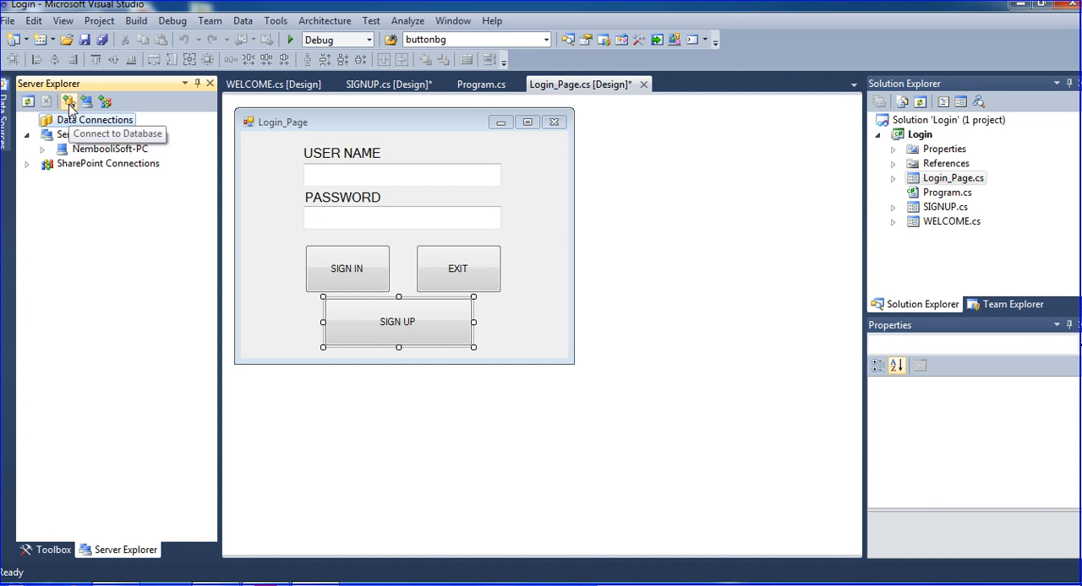
# Add a SQL Server data connection to server '.' using the Nembooli database.
pyautogui.click(69, 101)
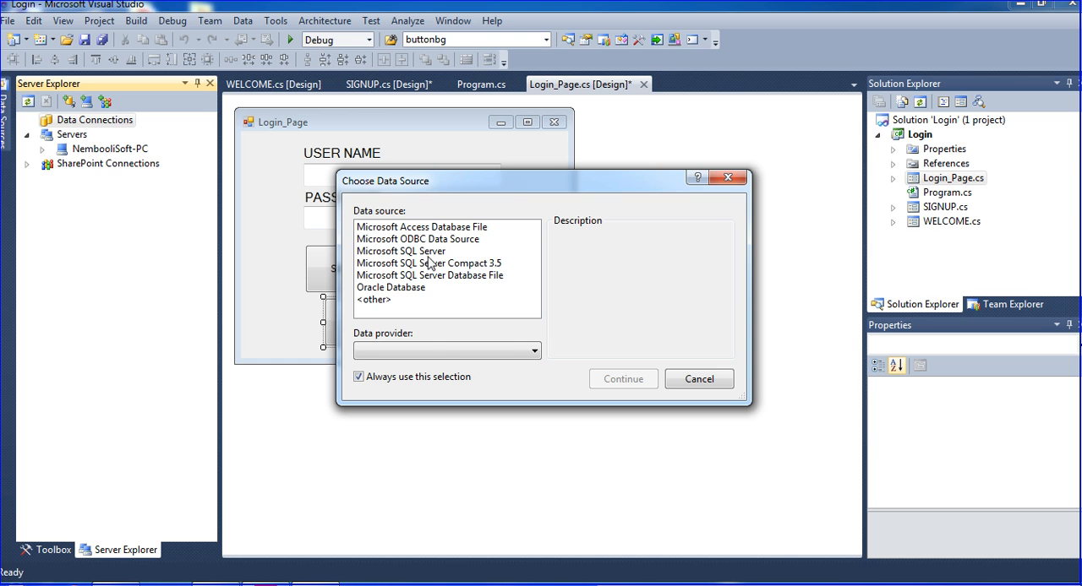
pyautogui.click(622, 379)
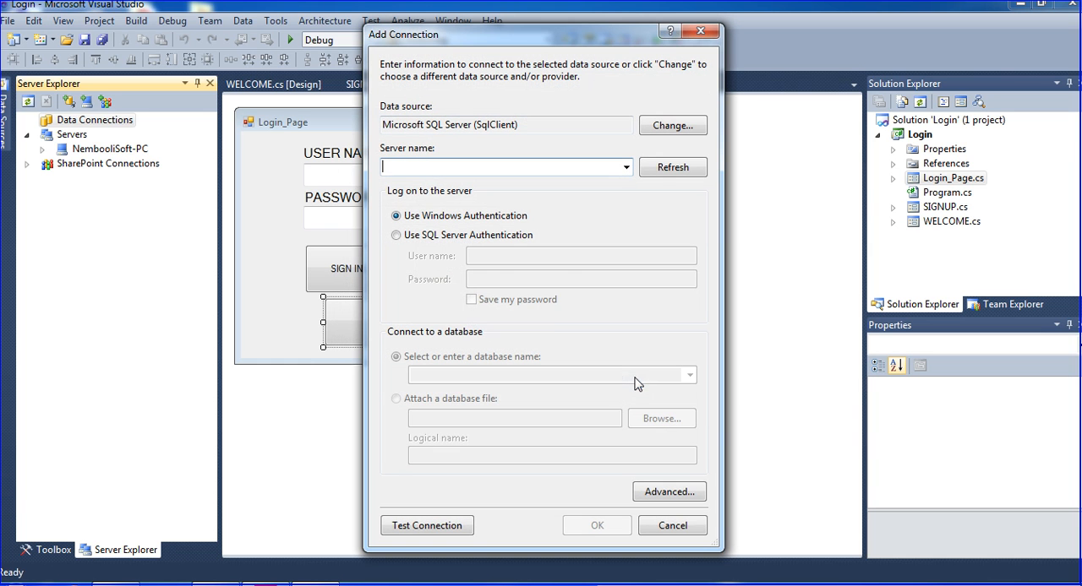
pyautogui.write('.')
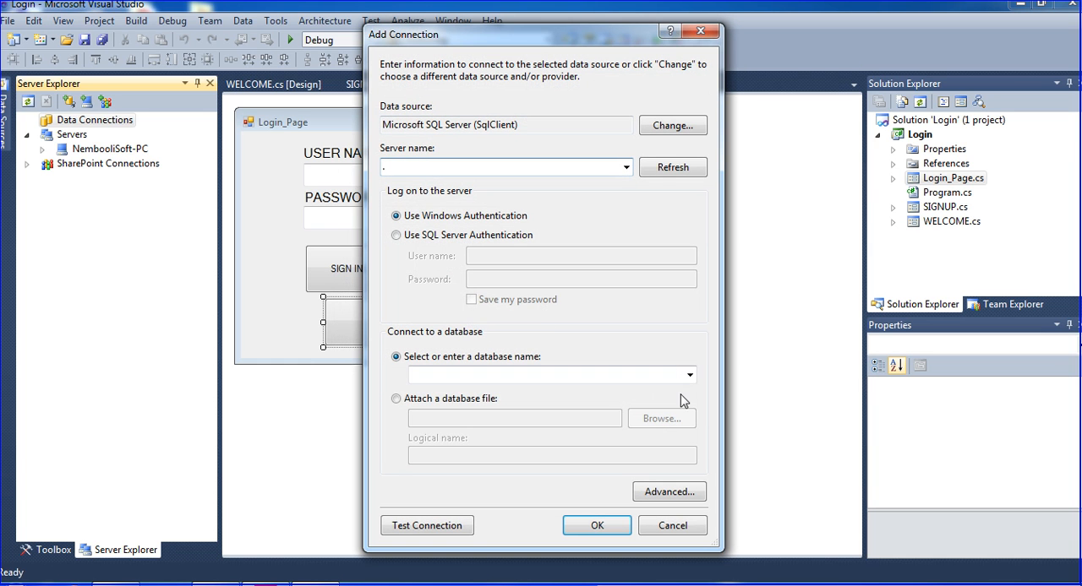
pyautogui.click(689, 376)
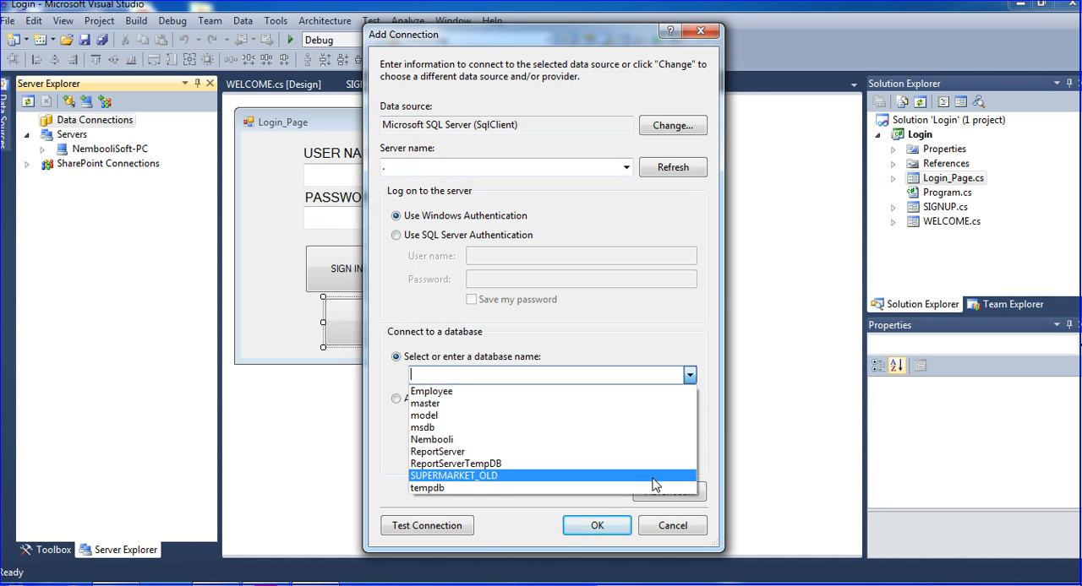
pyautogui.click(431, 440)
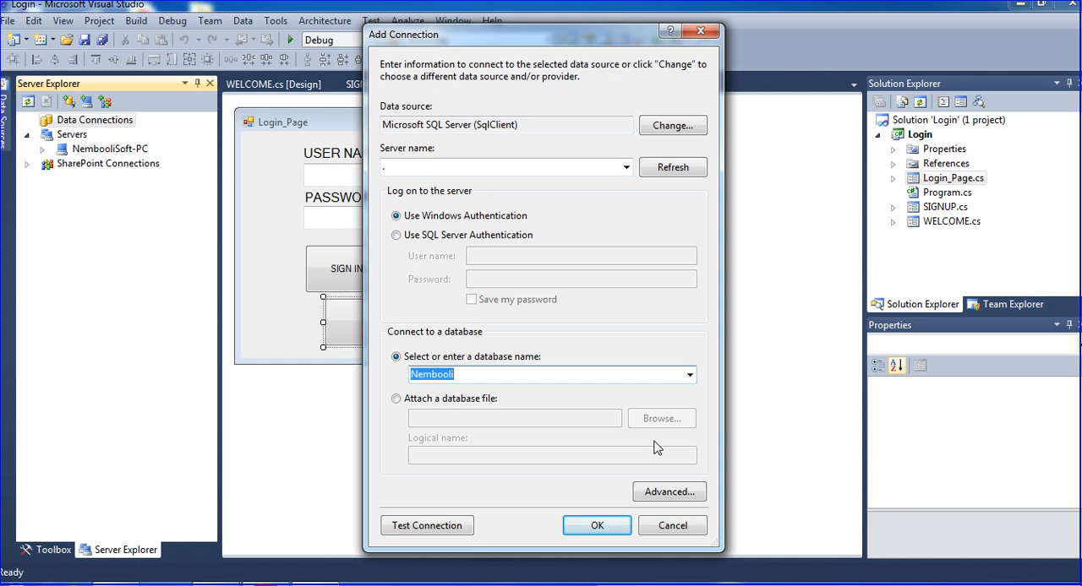
pyautogui.click(672, 524)
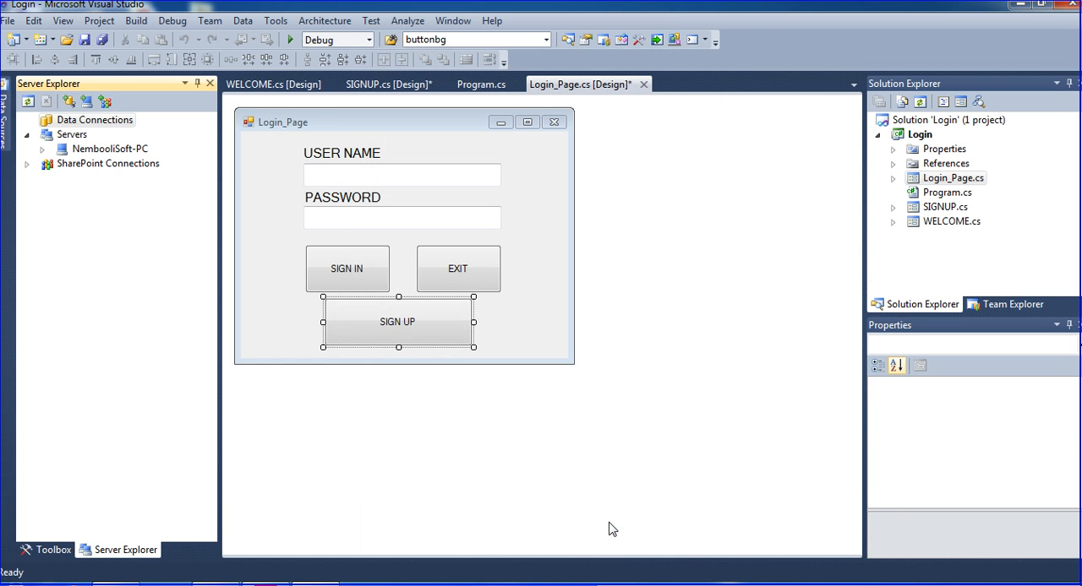
# Expand the connection's LOGIN table and review its USER_ID and PASSWORD columns.
pyautogui.click(41, 120)
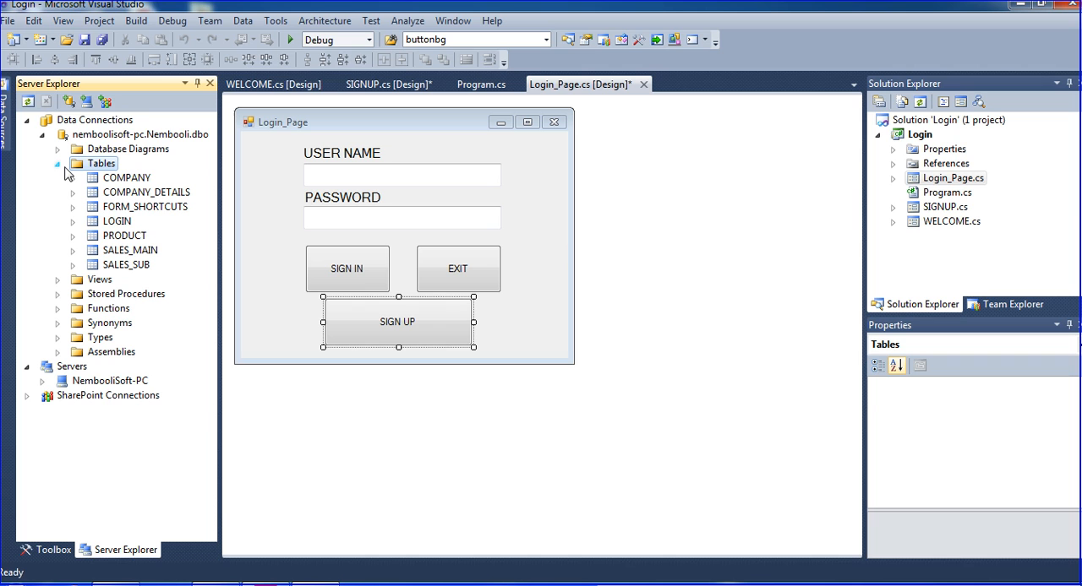
pyautogui.click(115, 219)
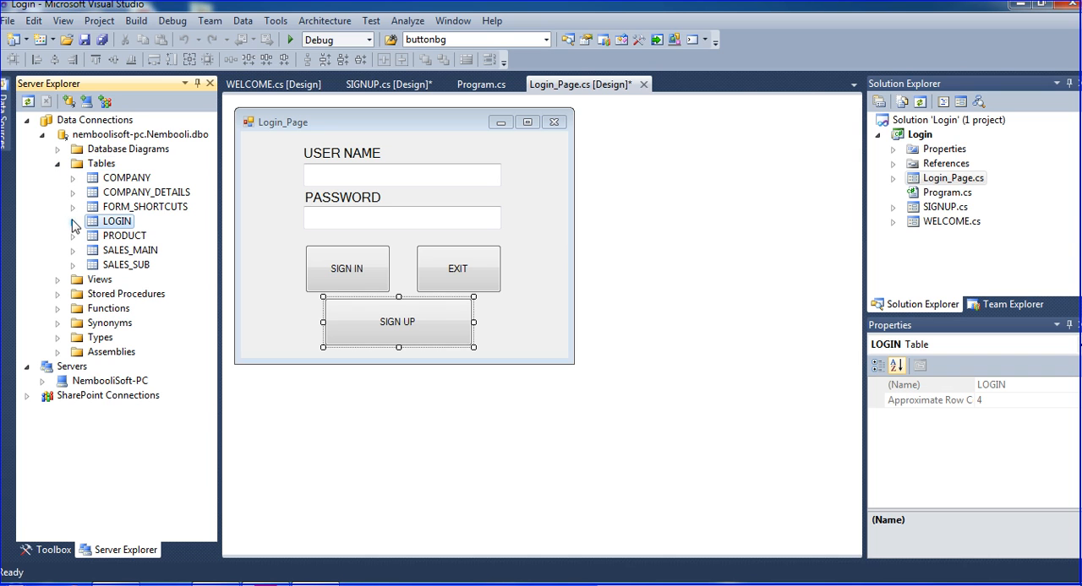
pyautogui.click(74, 219)
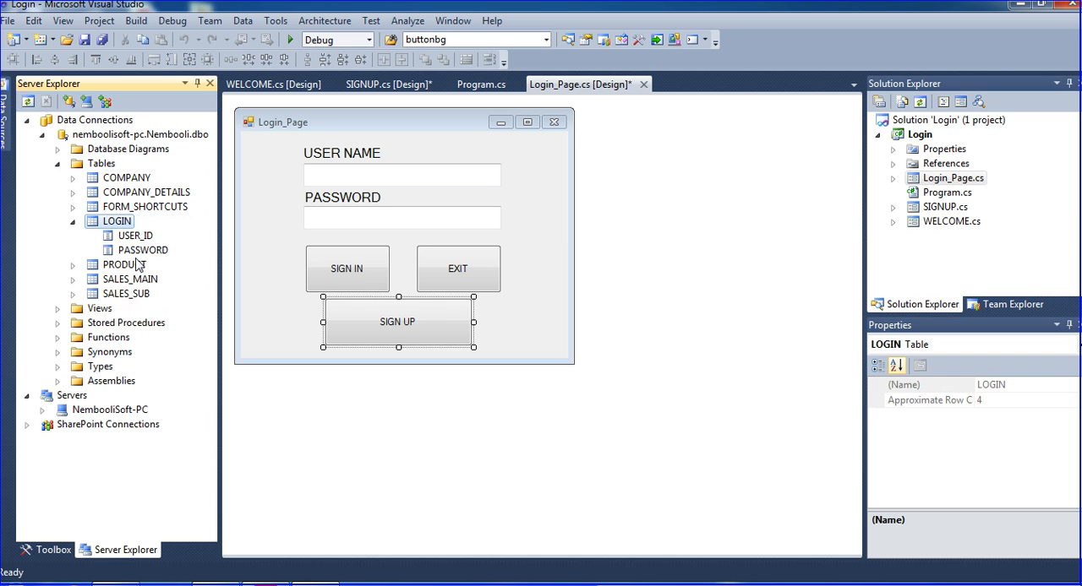
pyautogui.click(137, 237)
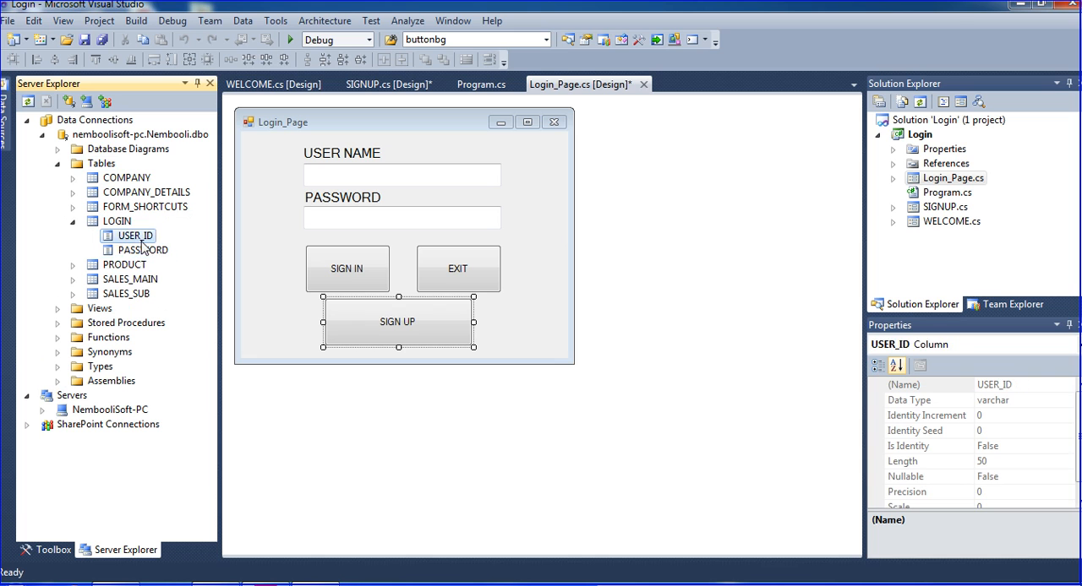
pyautogui.click(115, 220)
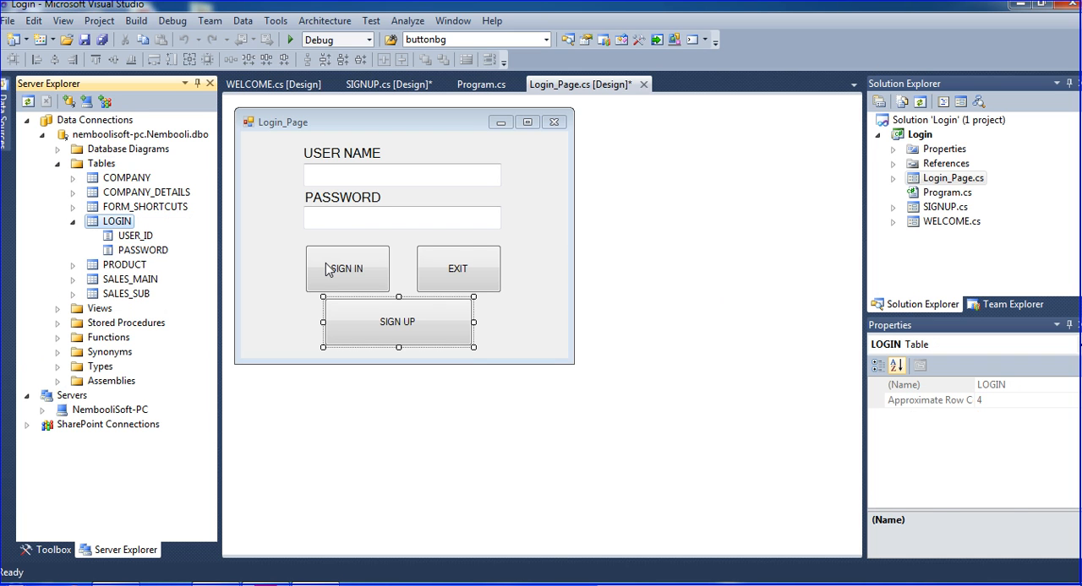
# Make the EXIT handler call this.Close(); and create an empty SIGN IN click handler.
pyautogui.doubleClick(346, 269)
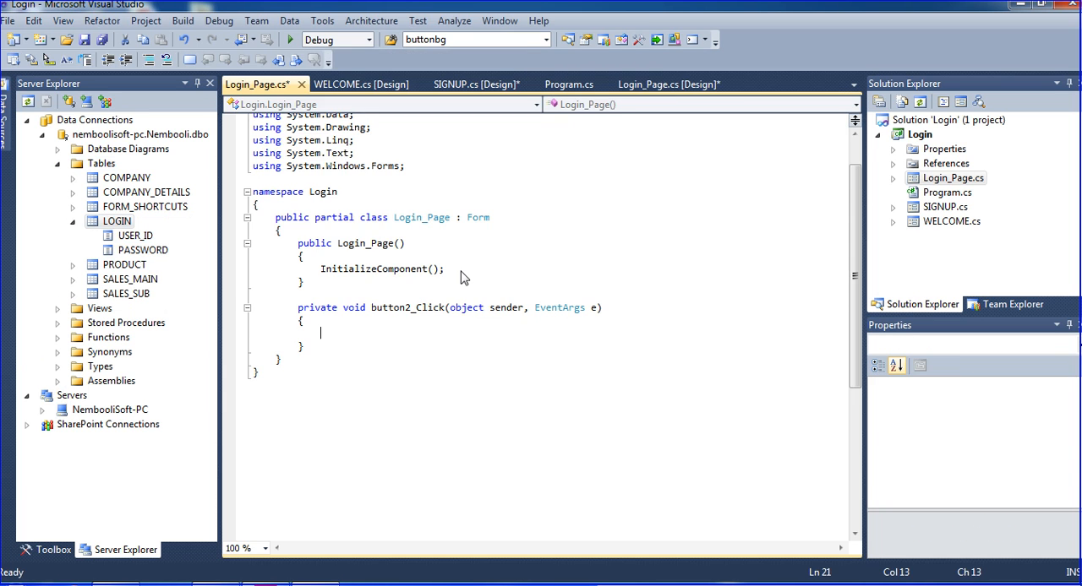
pyautogui.write('THI')
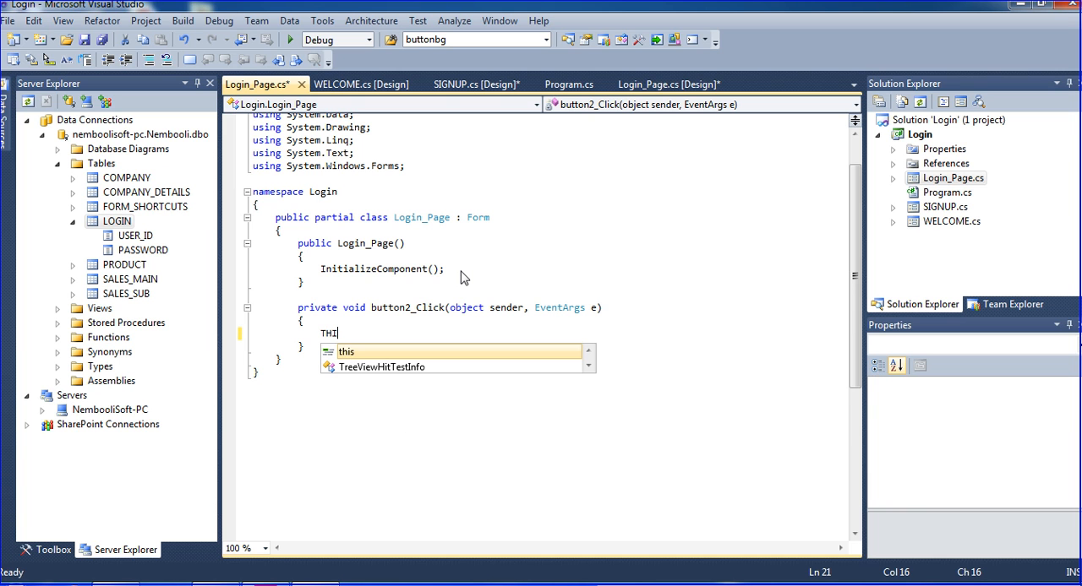
pyautogui.press('Tab')
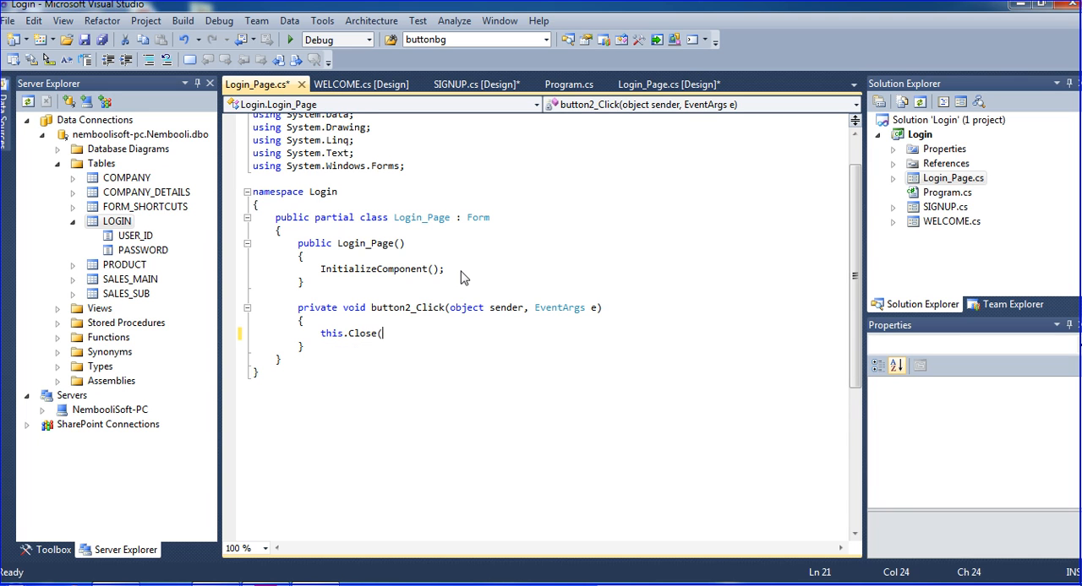
pyautogui.write(');')
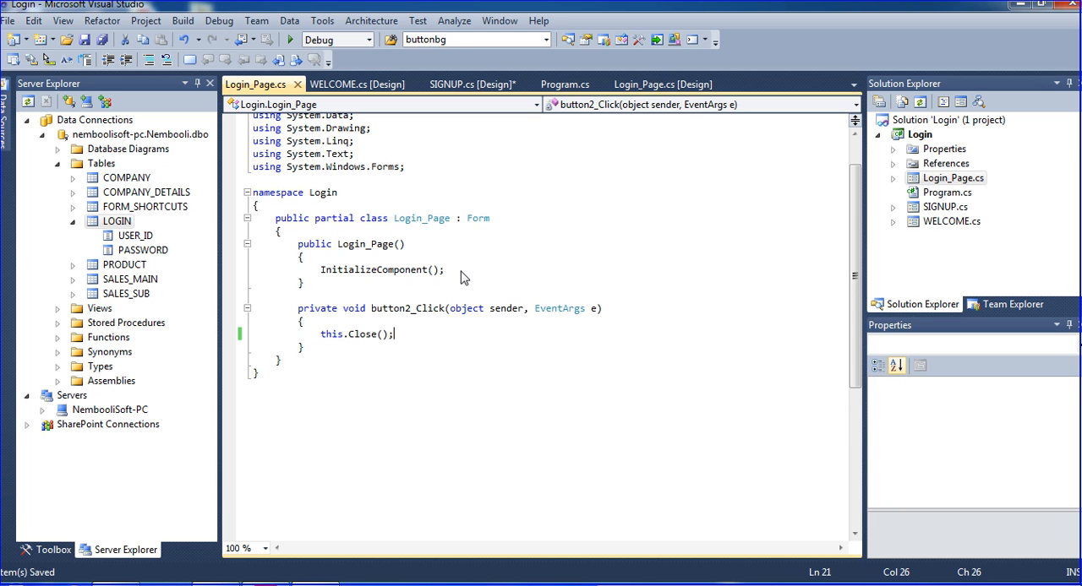
pyautogui.click(659, 85)
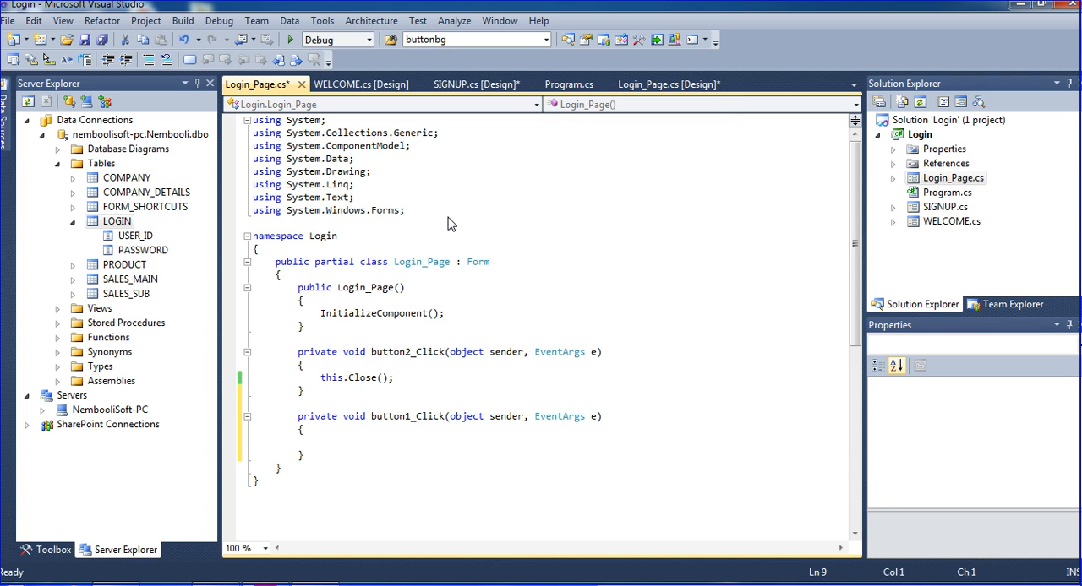
# Add 'using System.Data.SqlClient;' and read the Nembooli connection's Connection String property.
pyautogui.write('using System.Data.s')
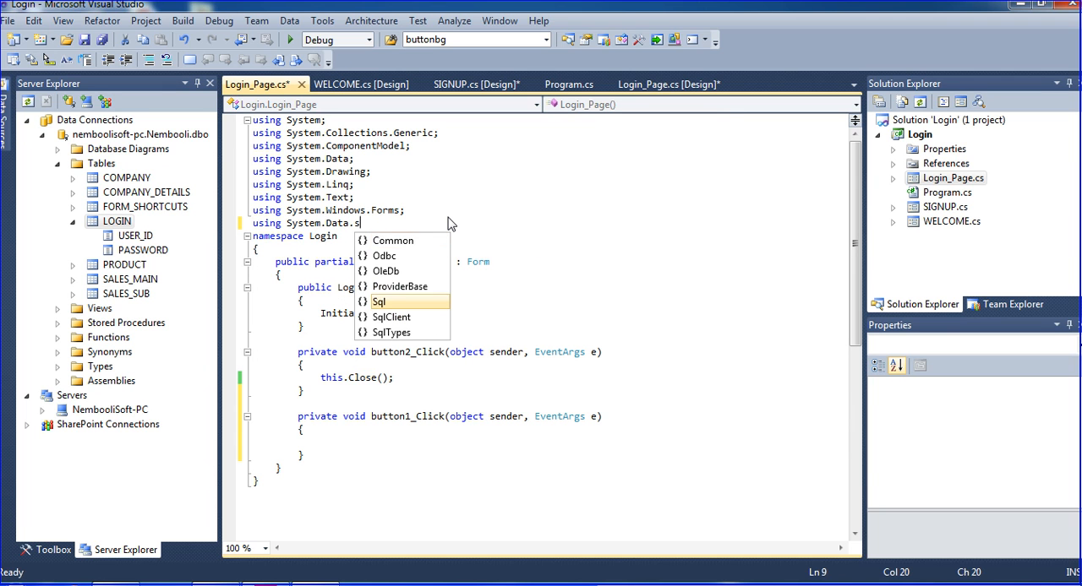
pyautogui.write('ql')
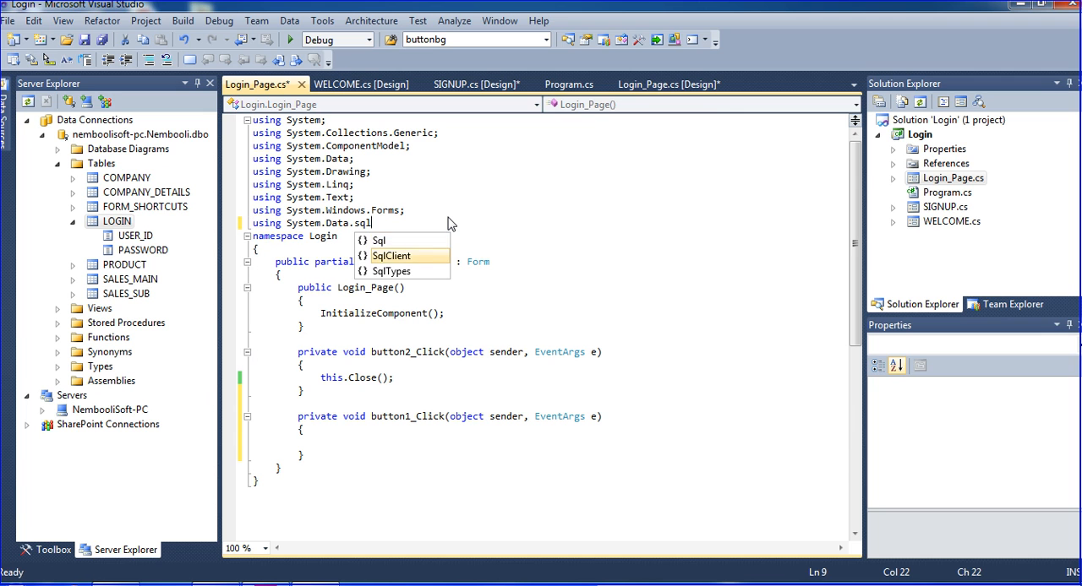
pyautogui.write('Client;')
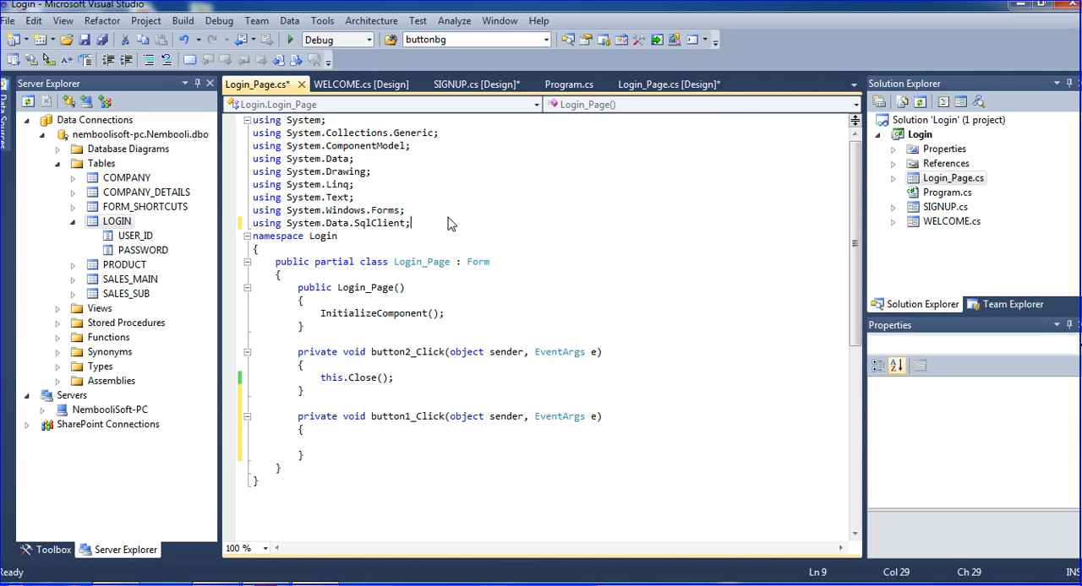
pyautogui.click(132, 135)
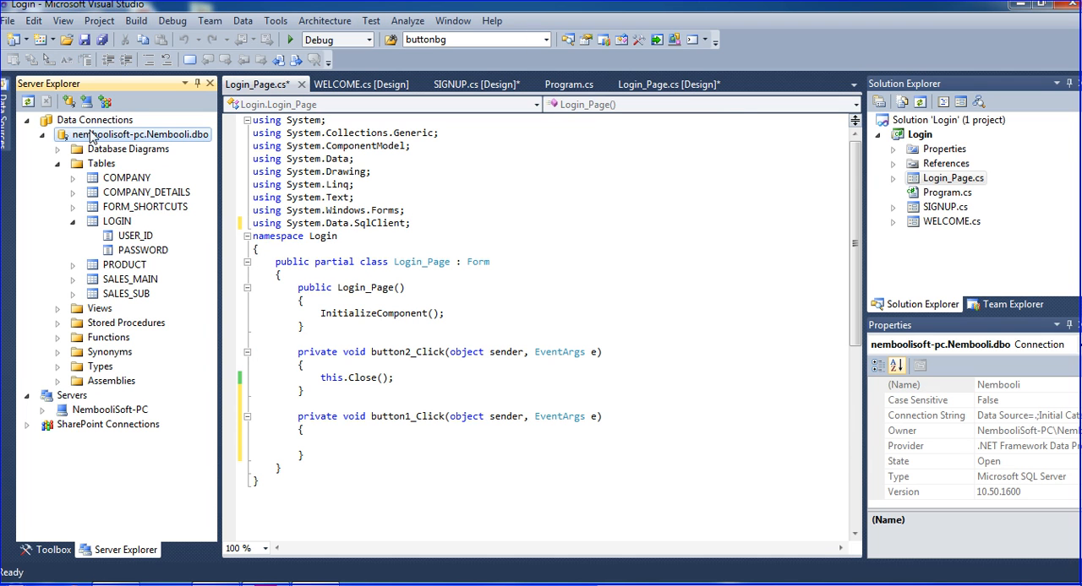
pyautogui.moveTo(122, 139)
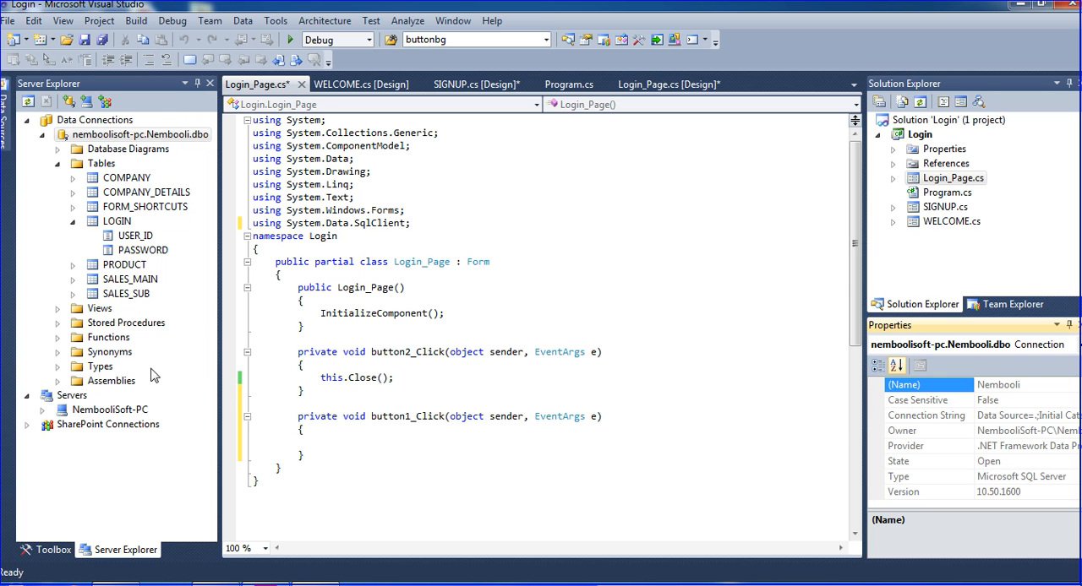
pyautogui.moveTo(966, 424)
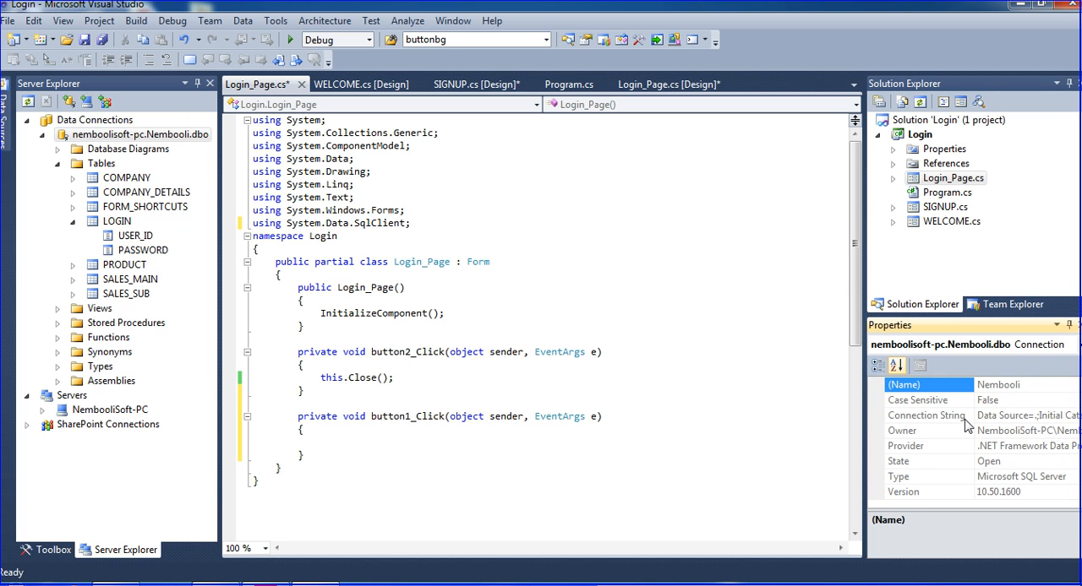
pyautogui.click(926, 416)
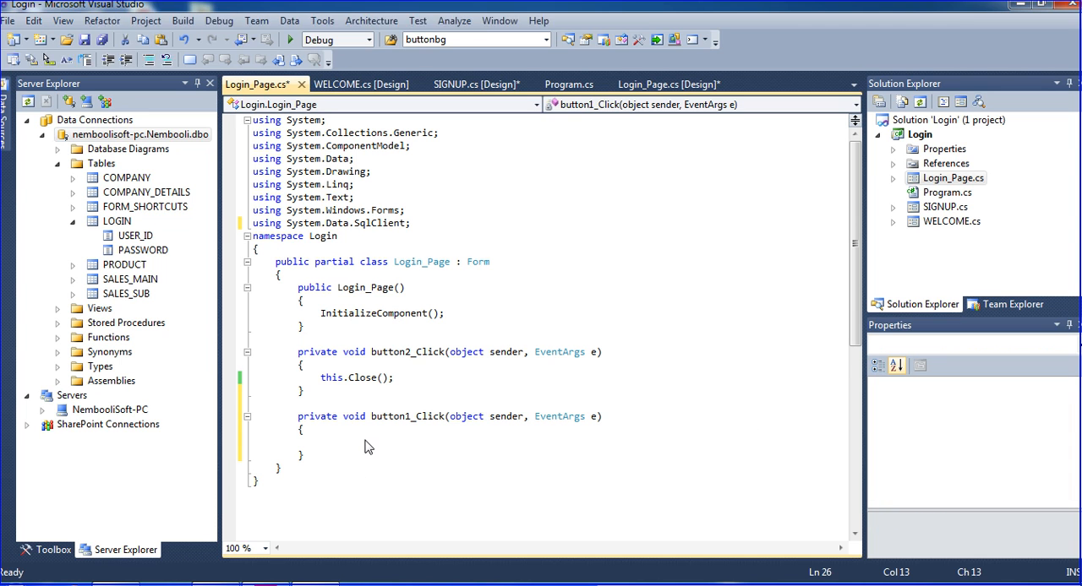
# Declare SqlConnection con with the connection string and a new SqlDataAdapter sda.
pyautogui.write('sqlc')
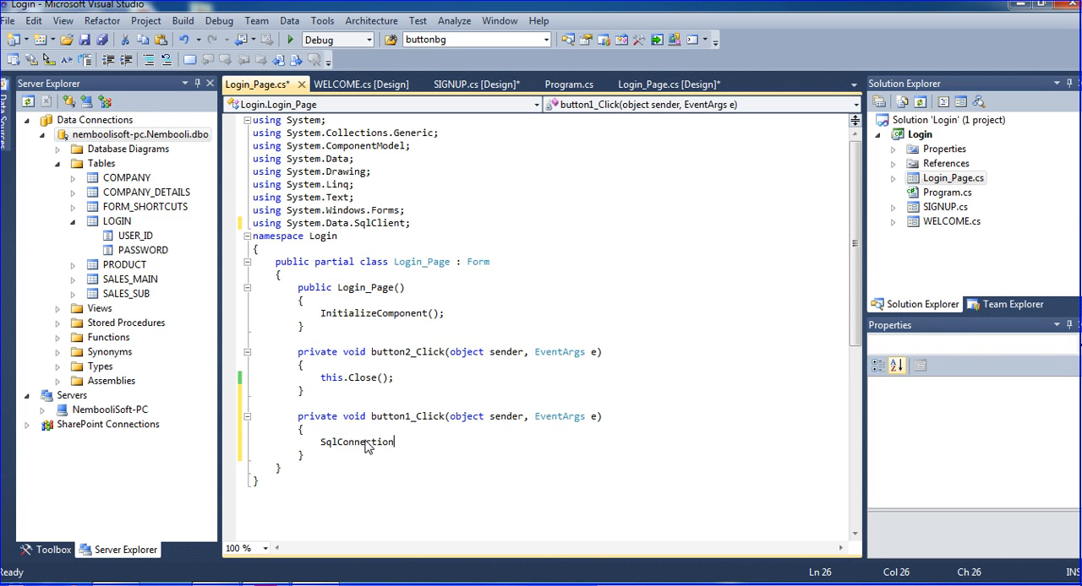
pyautogui.write('con = new SqlConnection();')
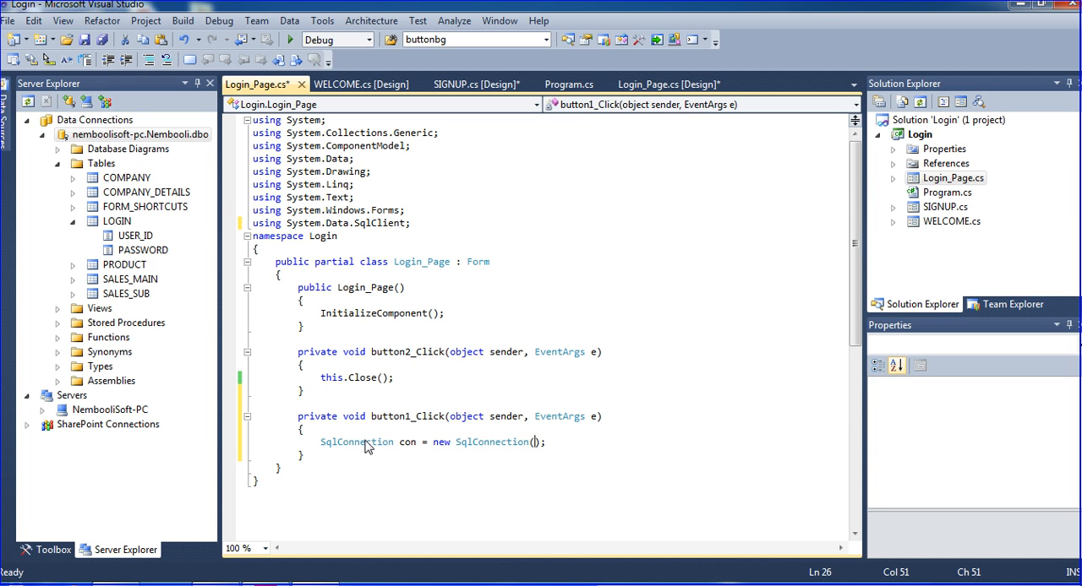
pyautogui.write('"Data Source=.')
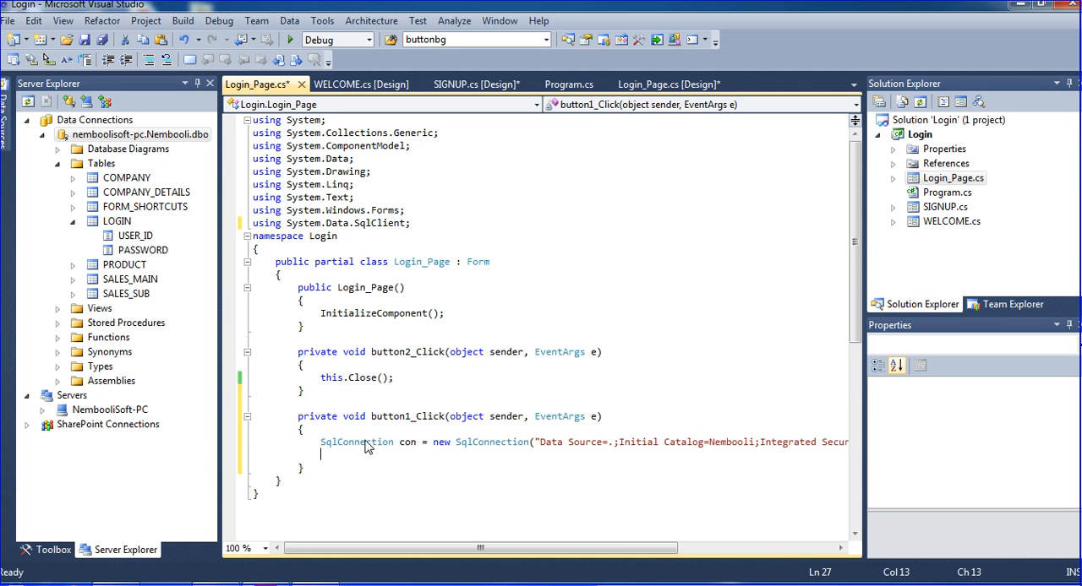
pyautogui.write('sql')
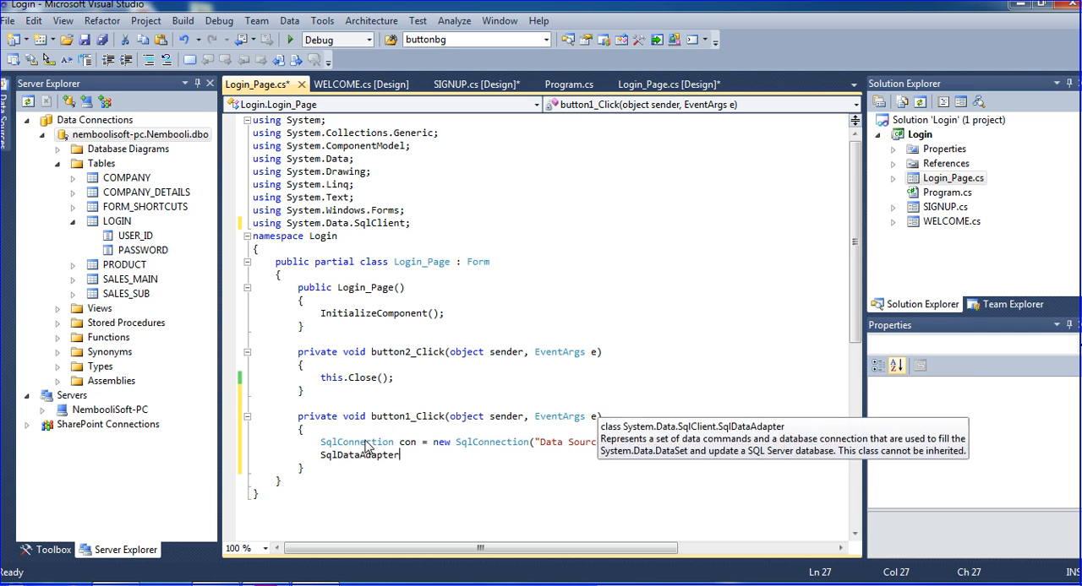
pyautogui.write('sda = new')
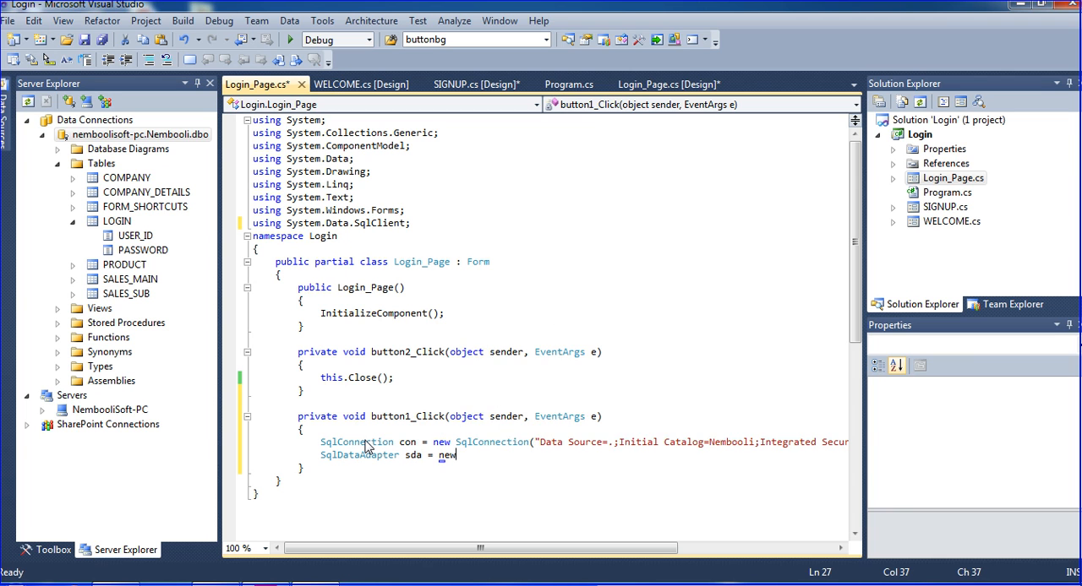
pyautogui.write('SqlDataAdapter()')
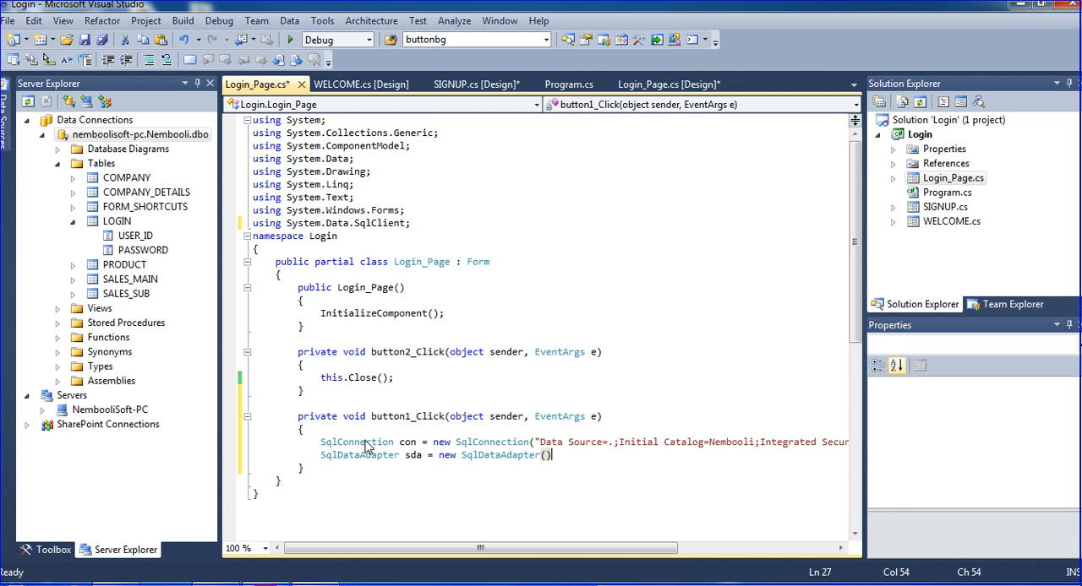
pyautogui.write(';')
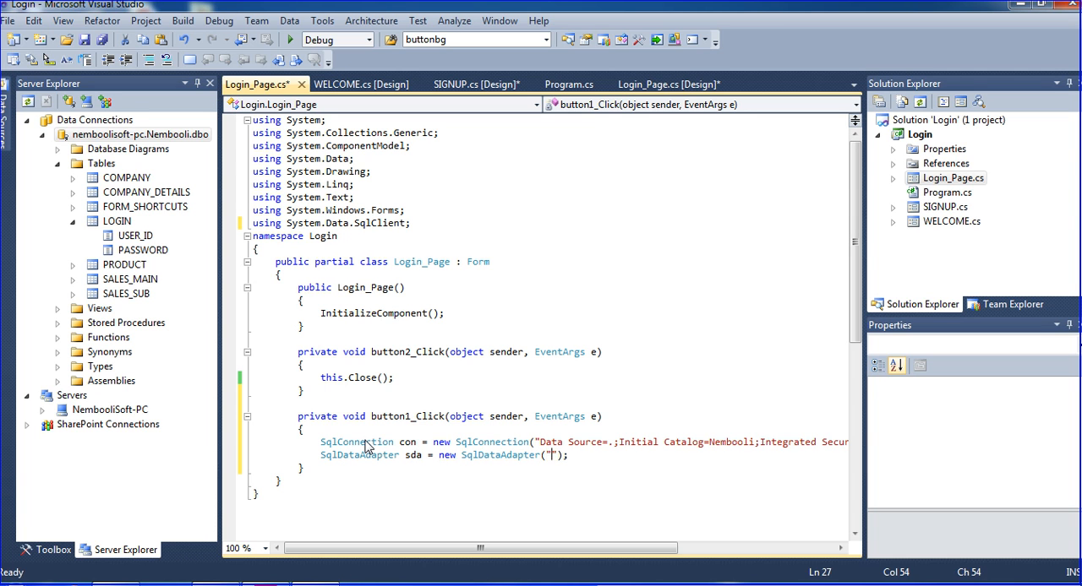
# Write the query Select count(*) From LOGIN Where user_id and password match the textboxes, passing con.
pyautogui.write('Select')
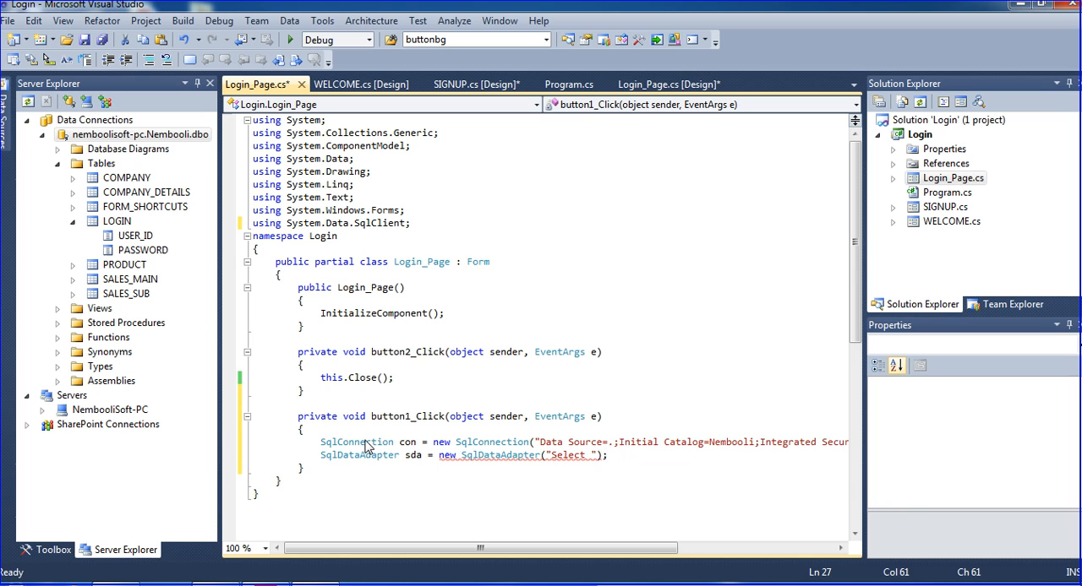
pyautogui.write('count')
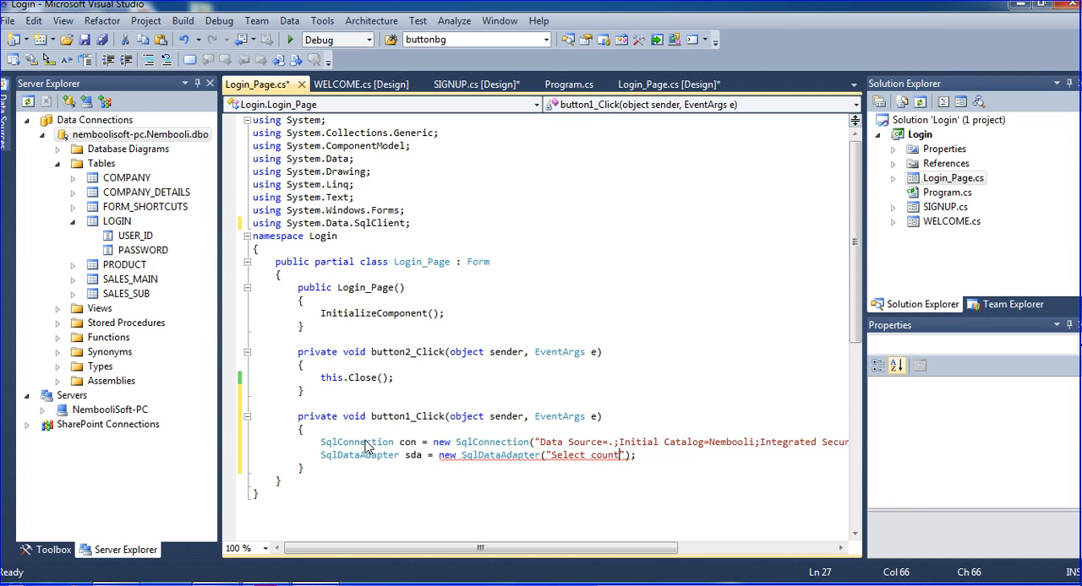
pyautogui.write('(')
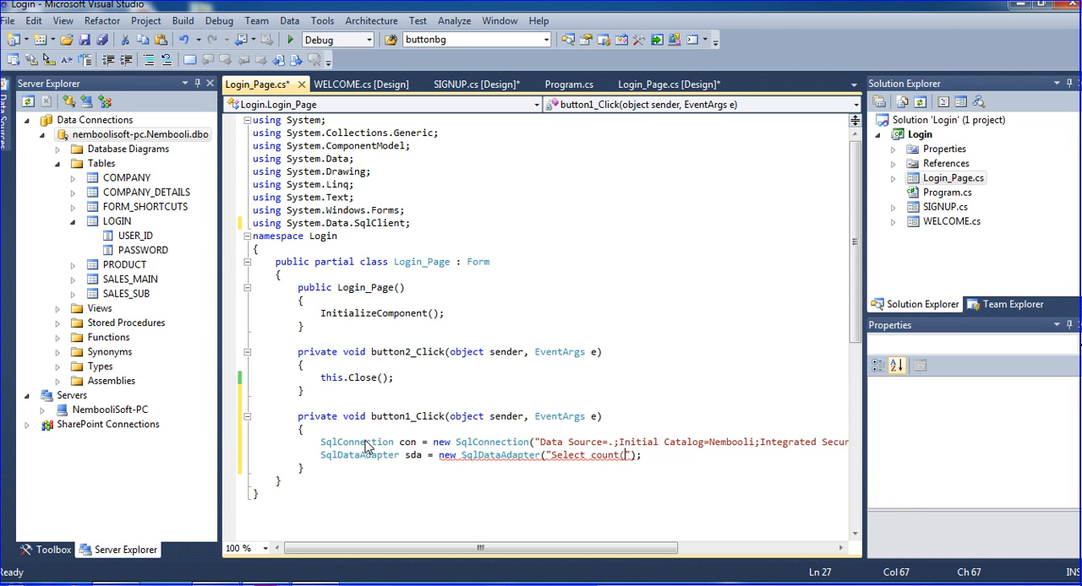
pyautogui.write('*)')
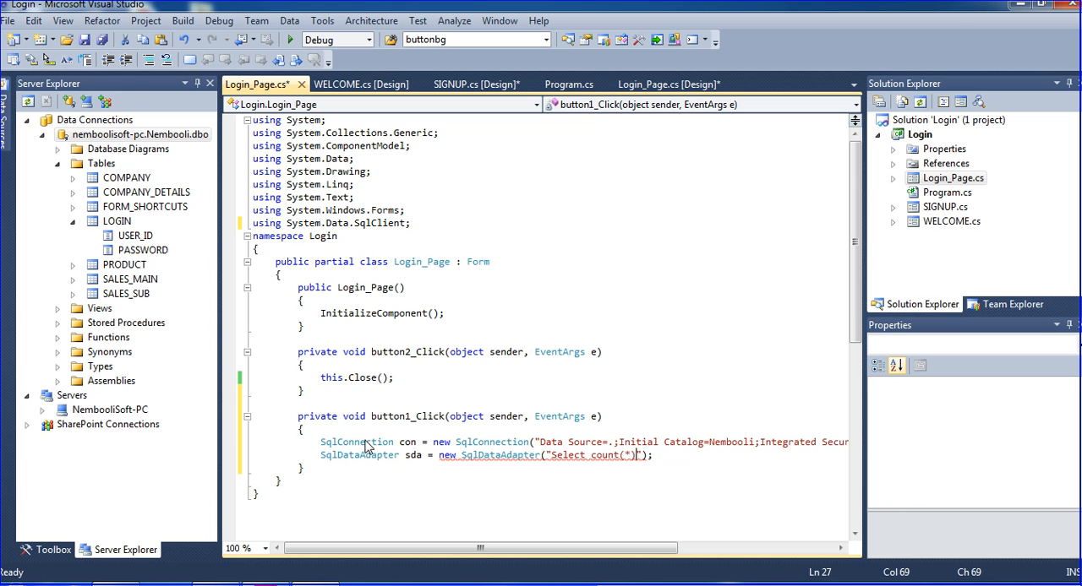
pyautogui.write('From')
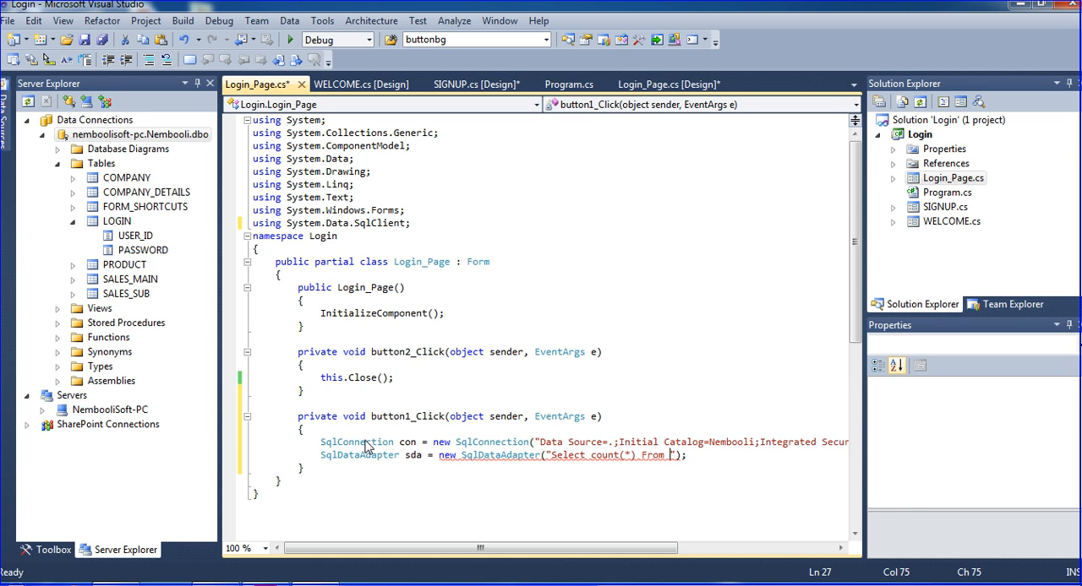
pyautogui.write('LOGIN')
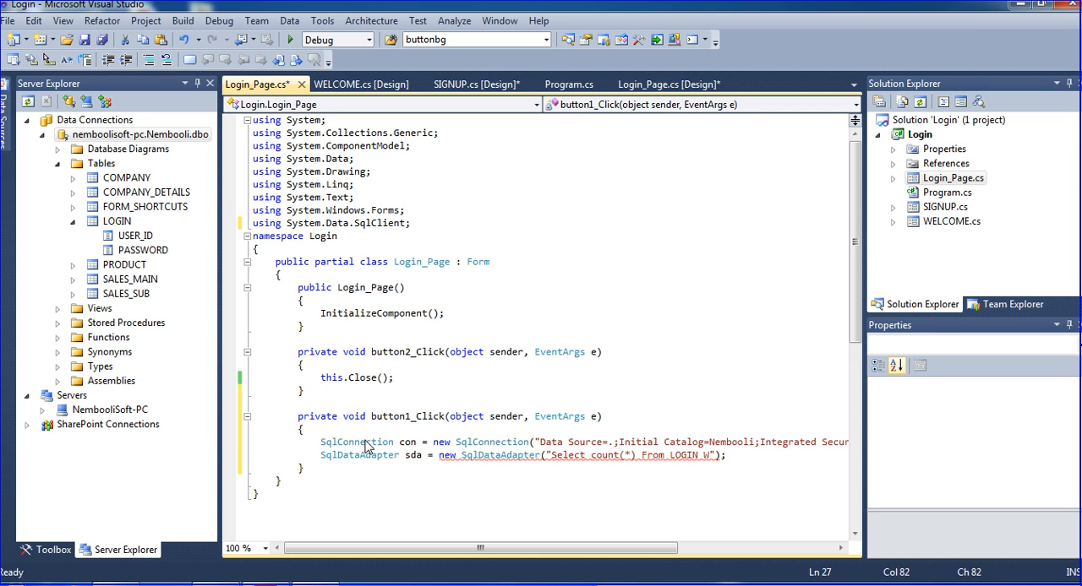
pyautogui.write('Where')
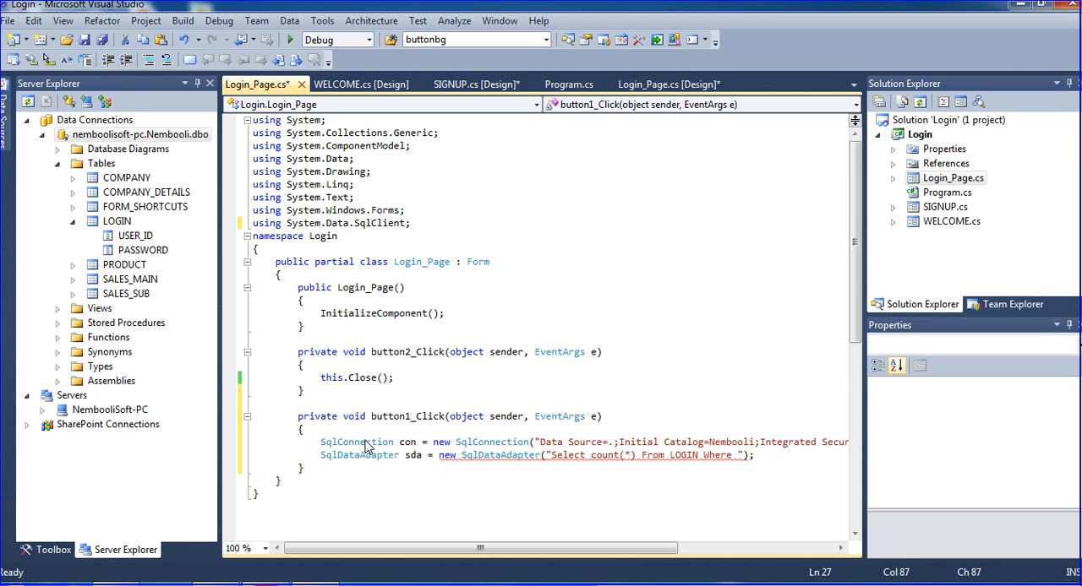
pyautogui.write('user')
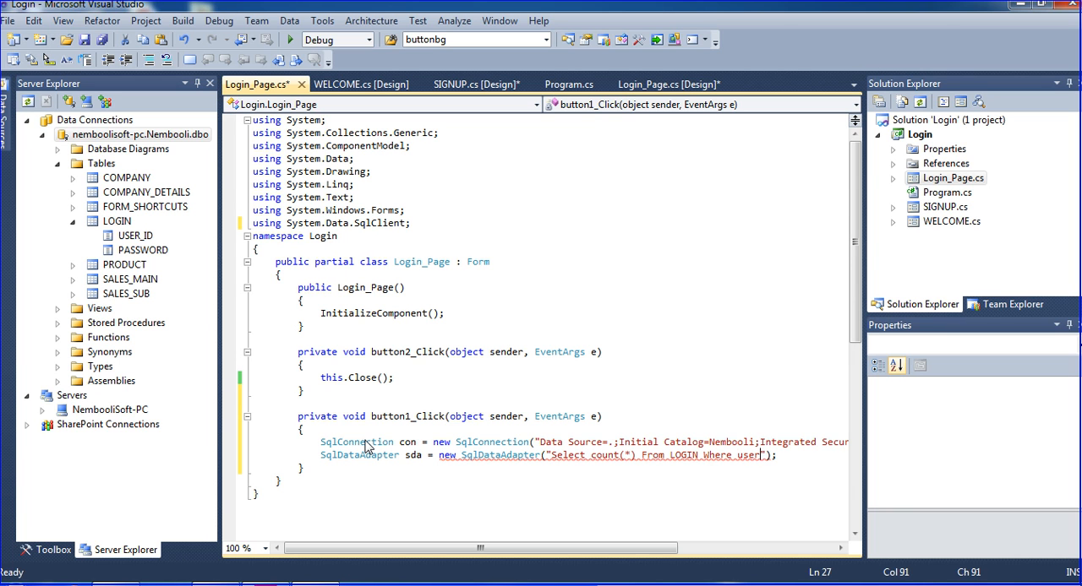
pyautogui.write('_id')
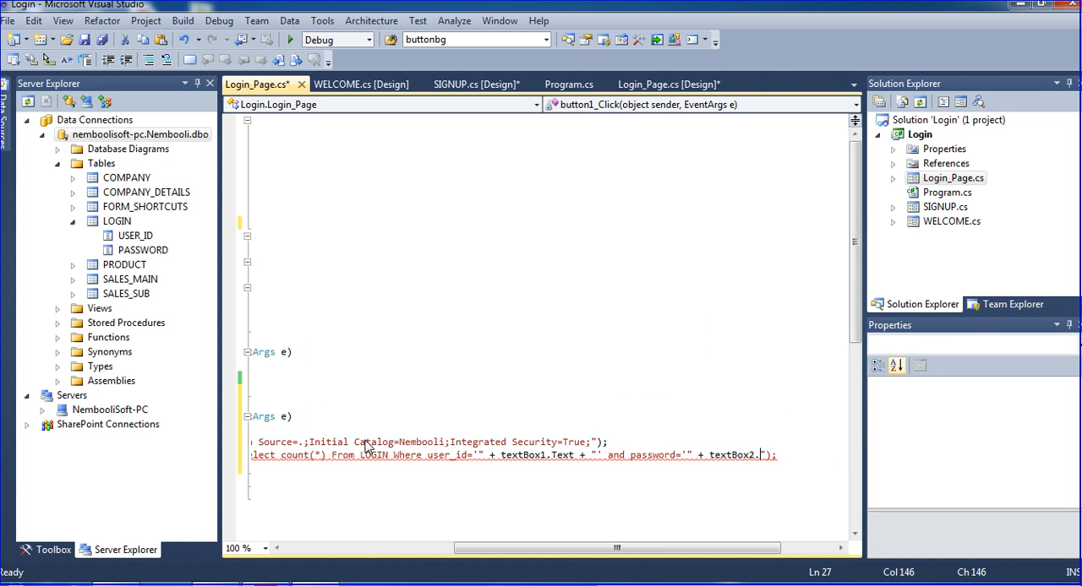
pyautogui.write('Text +')
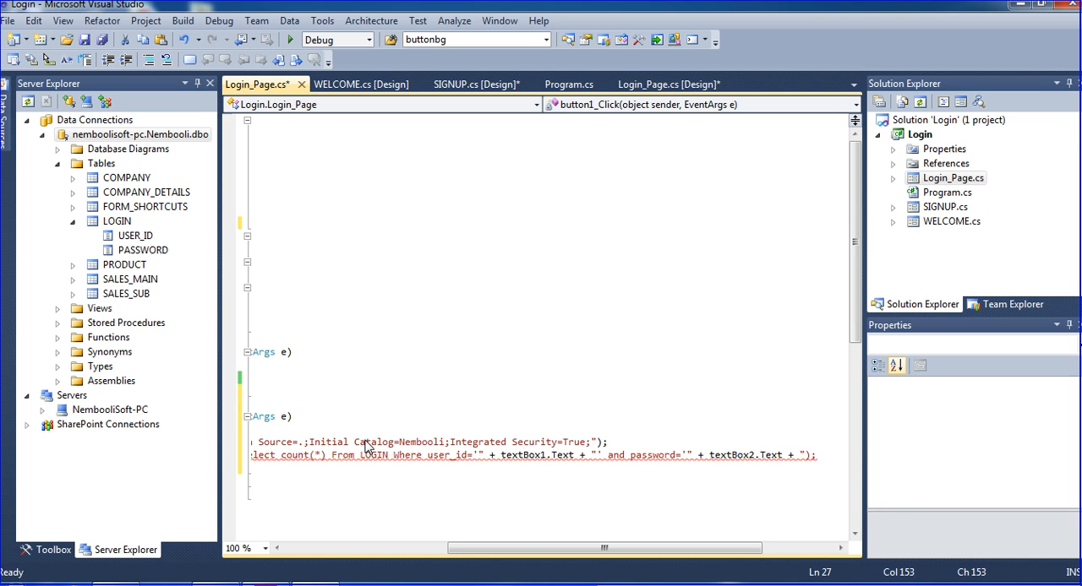
pyautogui.write('\'",')
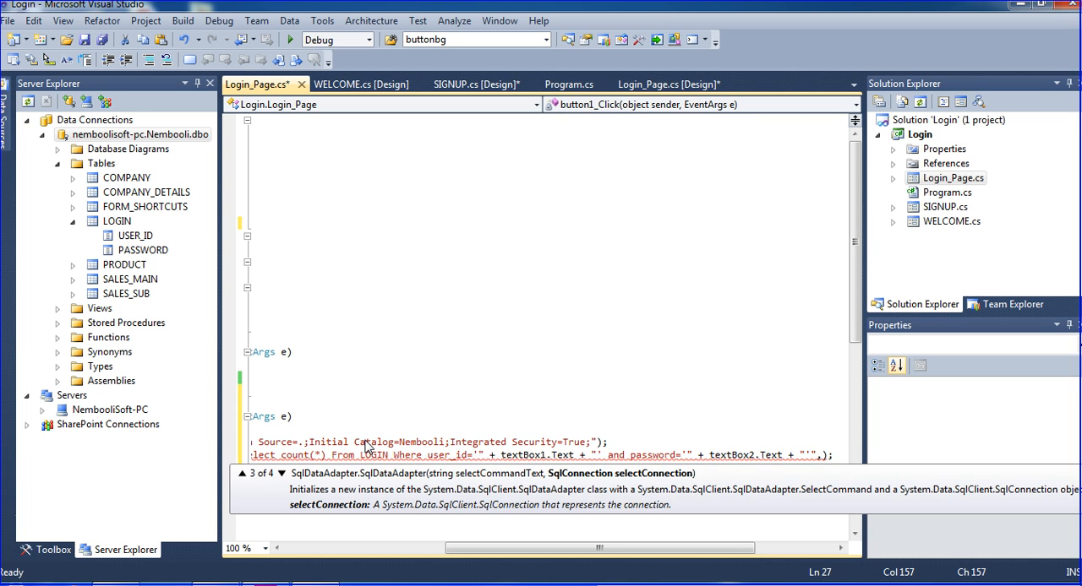
pyautogui.write('con')
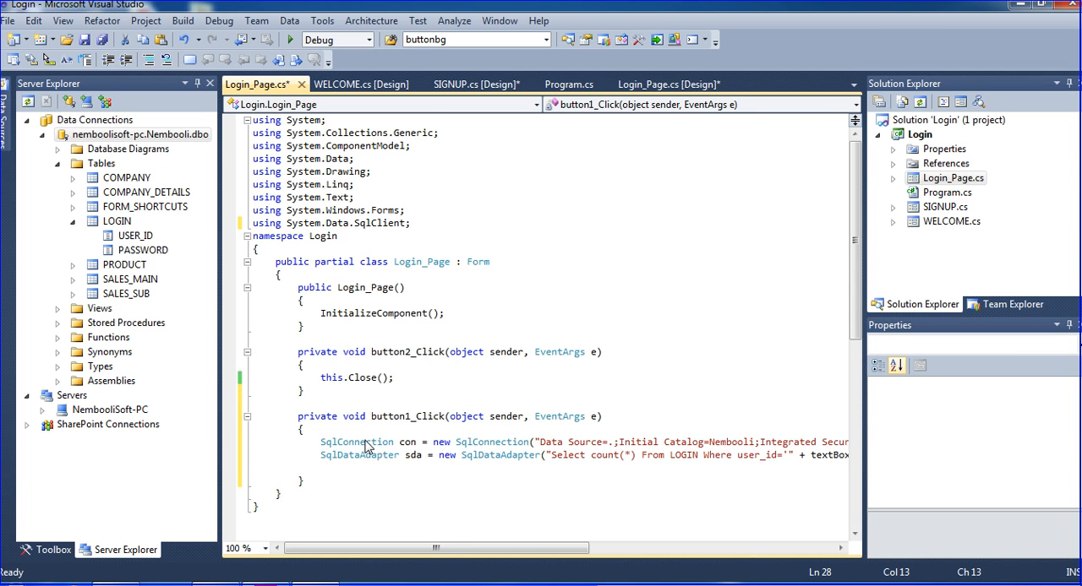
# Declare DataTable dt = new DataTable(); and call sda.Fill(dt); then begin an if.
pyautogui.write('dat')
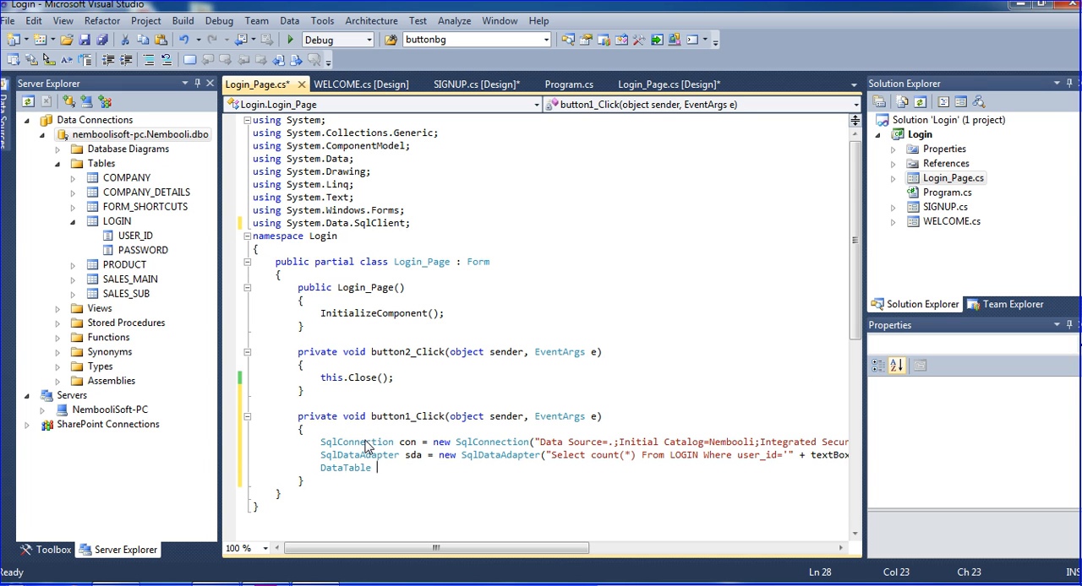
pyautogui.write('dt =')
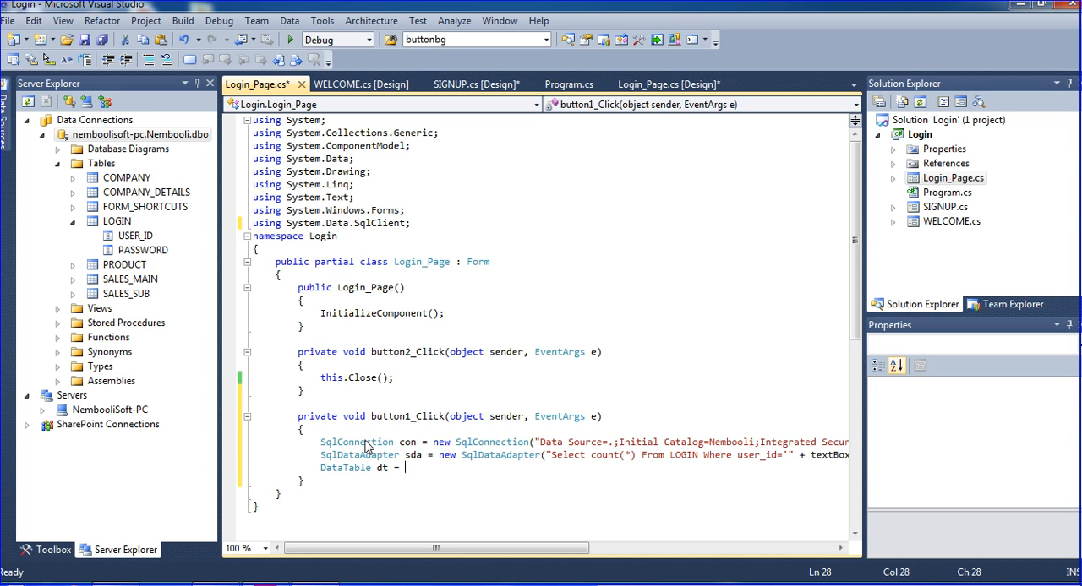
pyautogui.write('new DataTable')
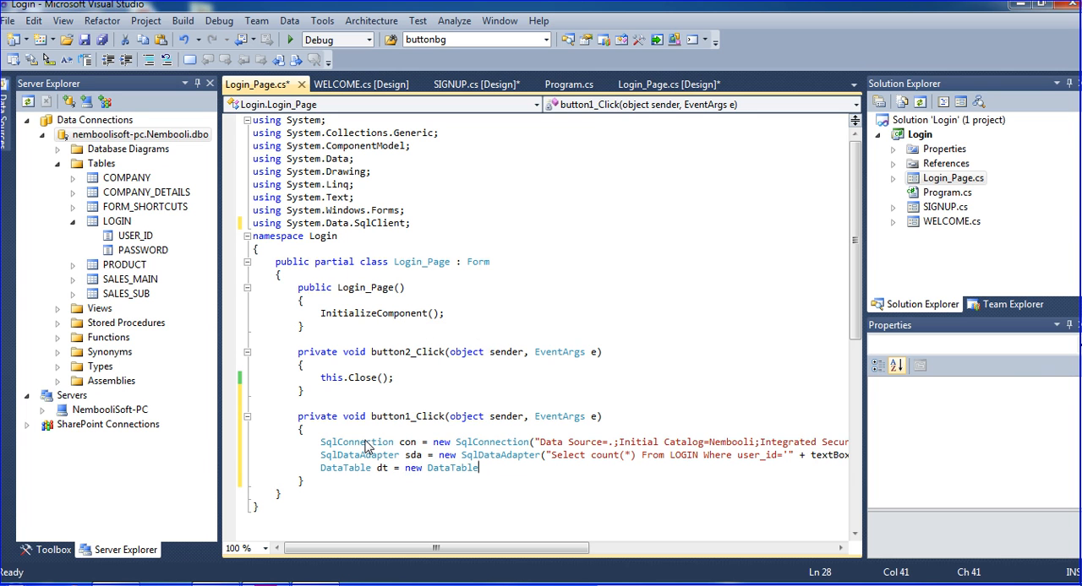
pyautogui.write('();')
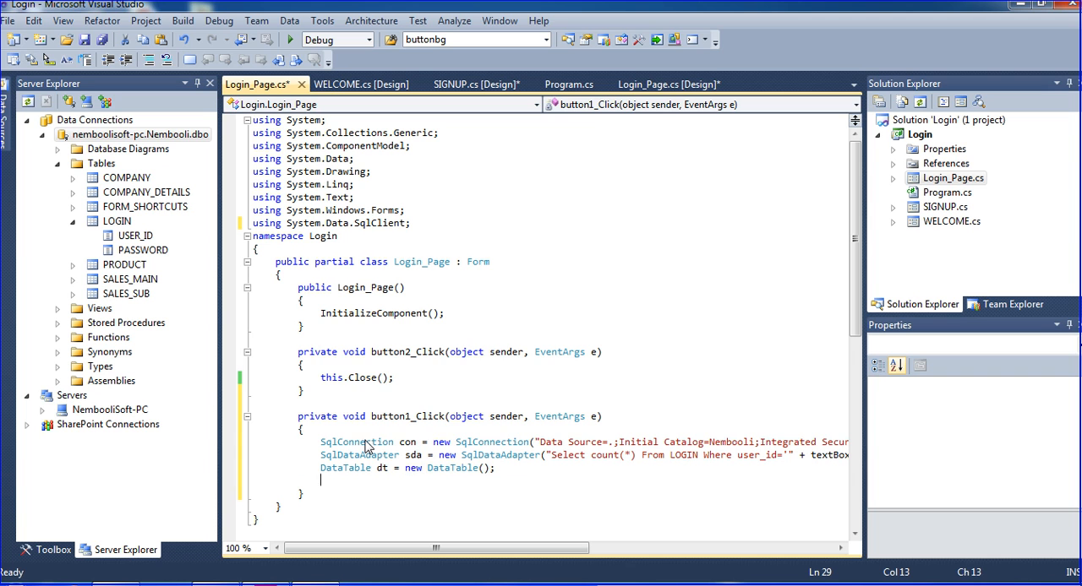
pyautogui.write('sda')
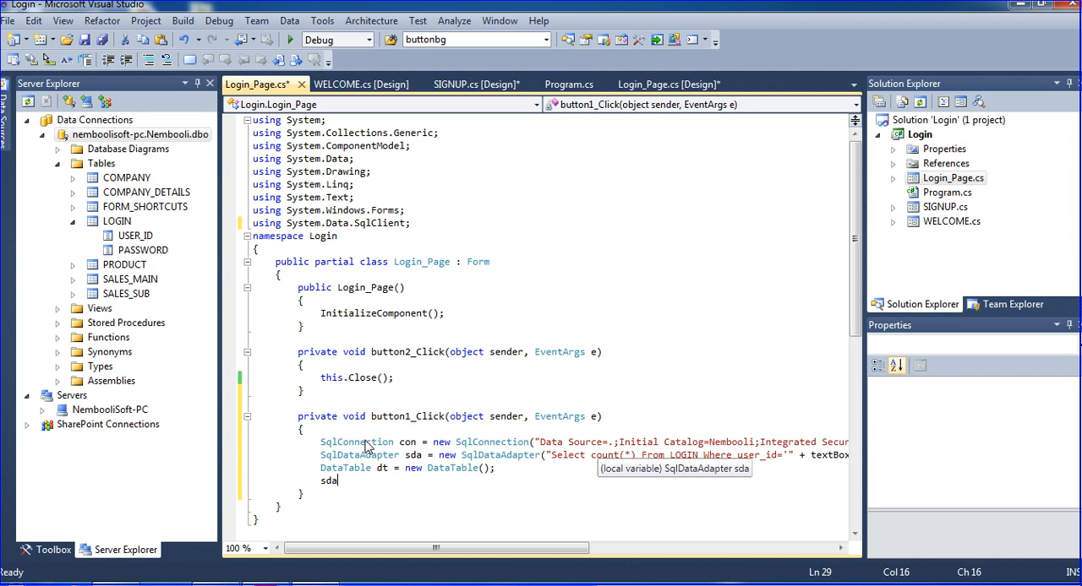
pyautogui.write('.fi')
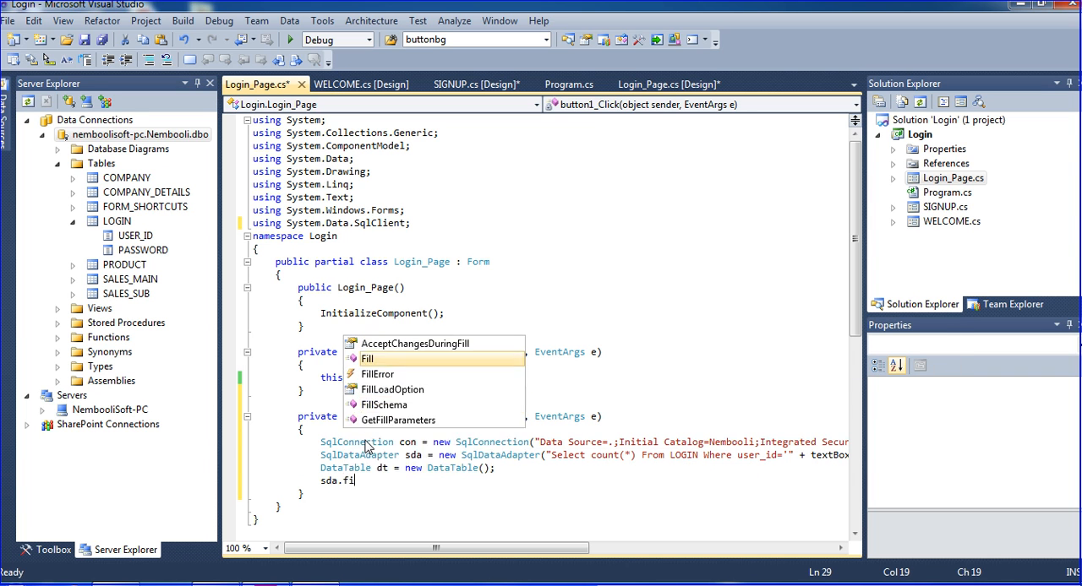
pyautogui.write('Fill(')
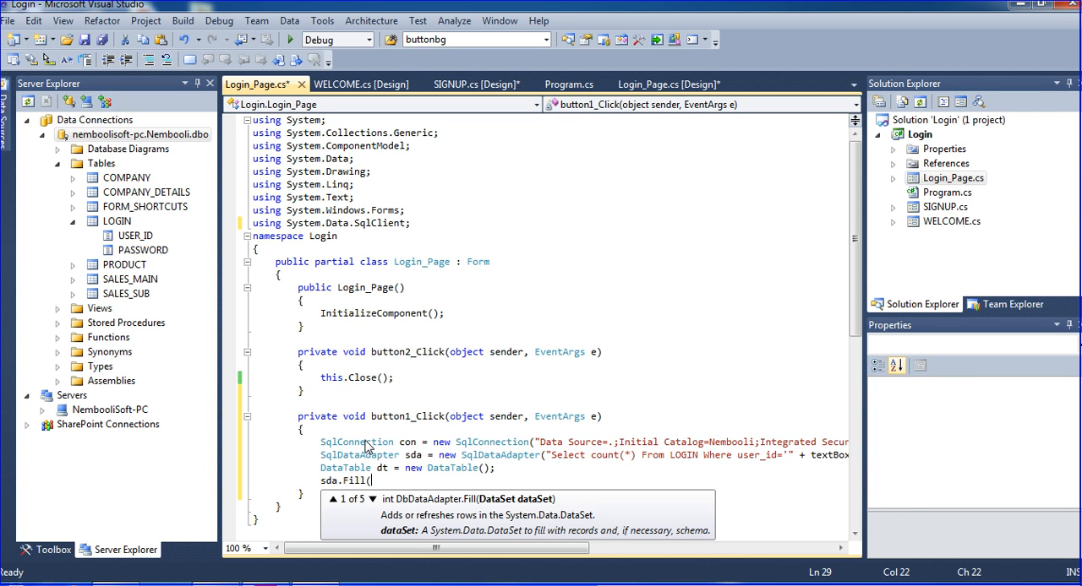
pyautogui.write('dt);')
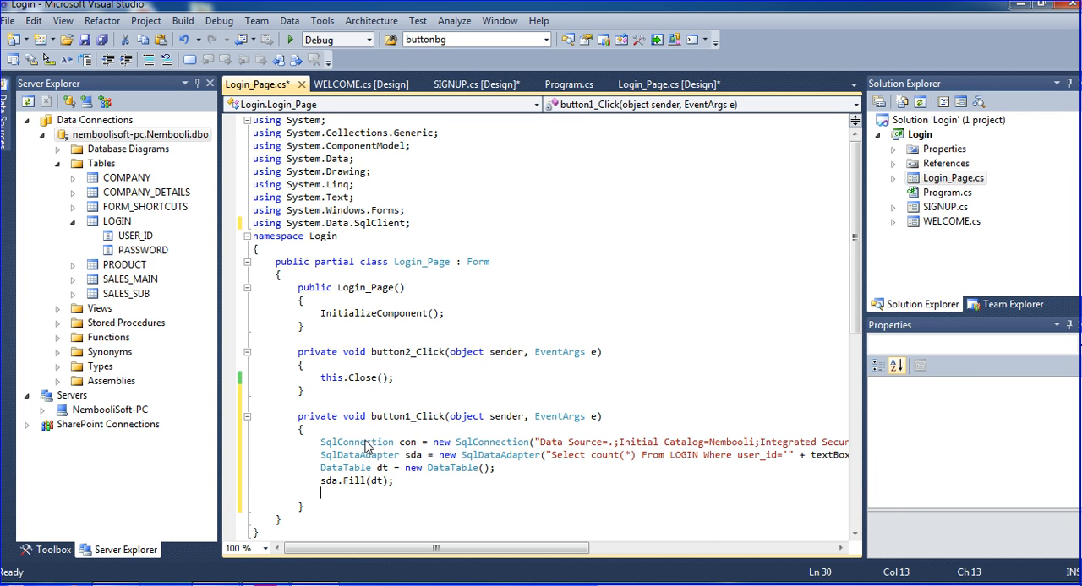
pyautogui.write('if(')
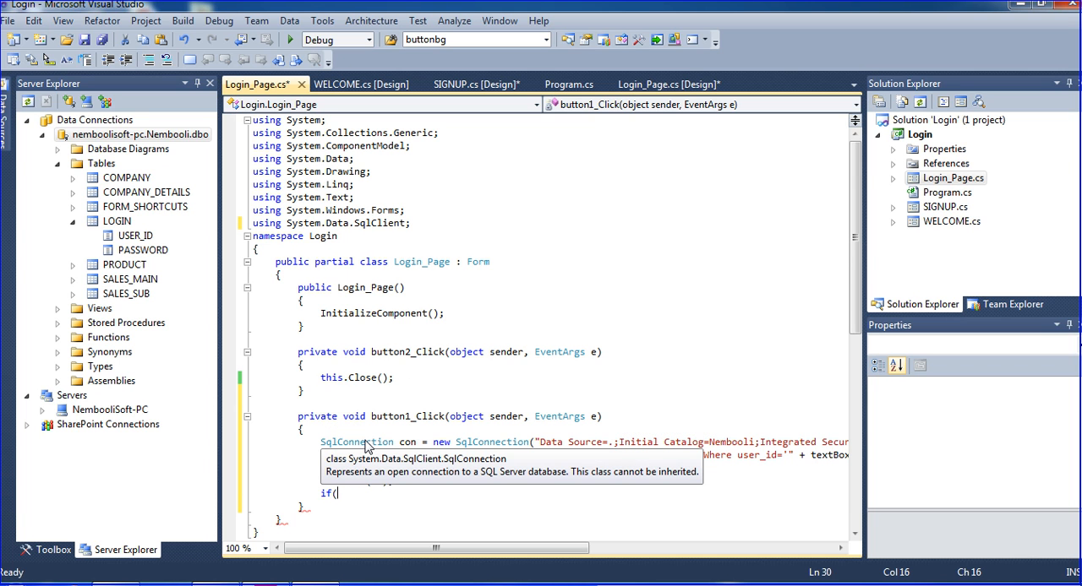
# Write the condition dt.Rows[0][0].ToString() == "1" with an empty block.
pyautogui.write('dt')
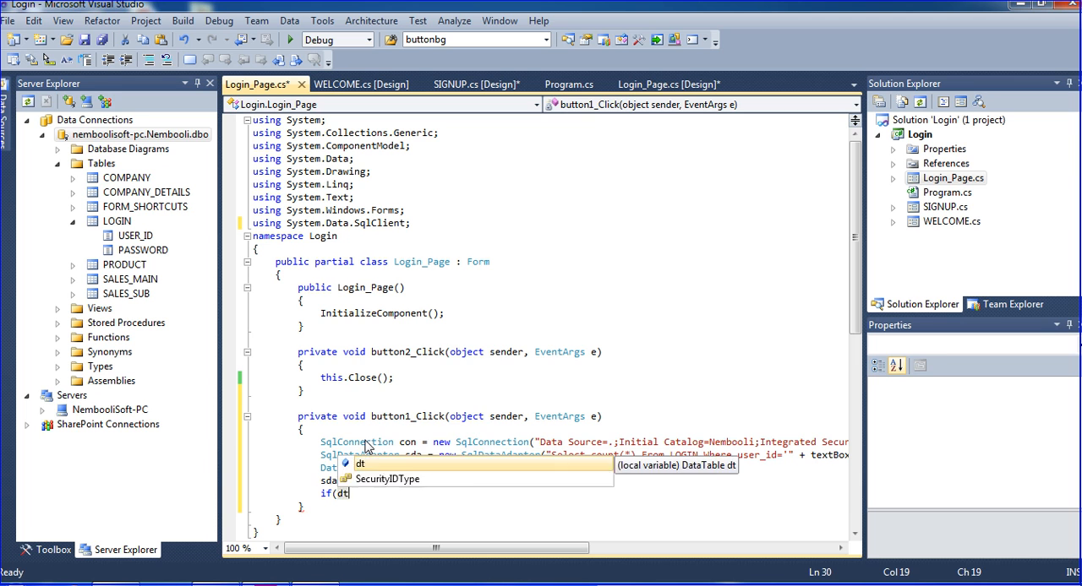
pyautogui.write('.ro')
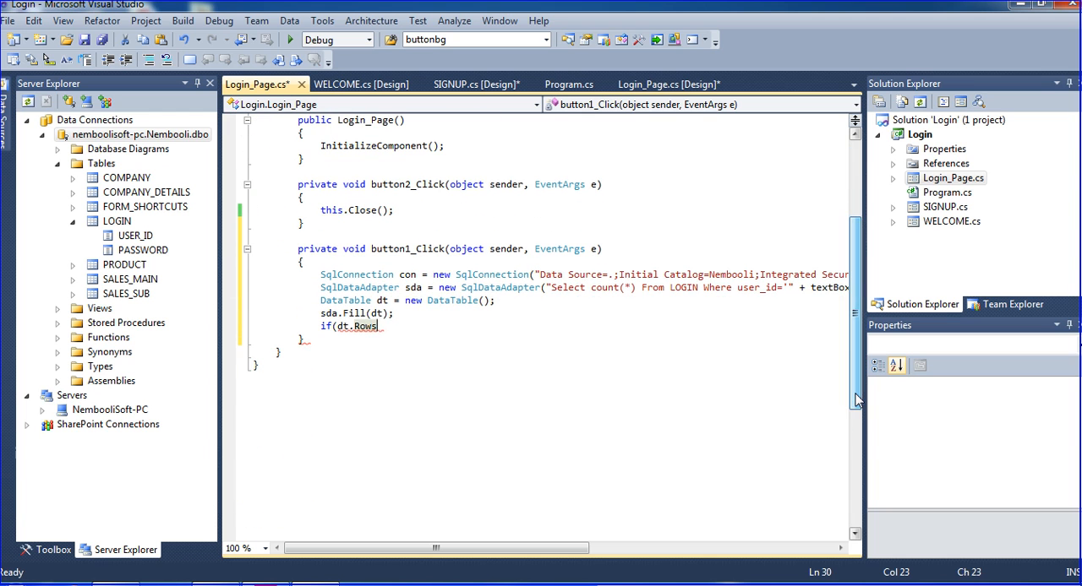
pyautogui.write('[0')
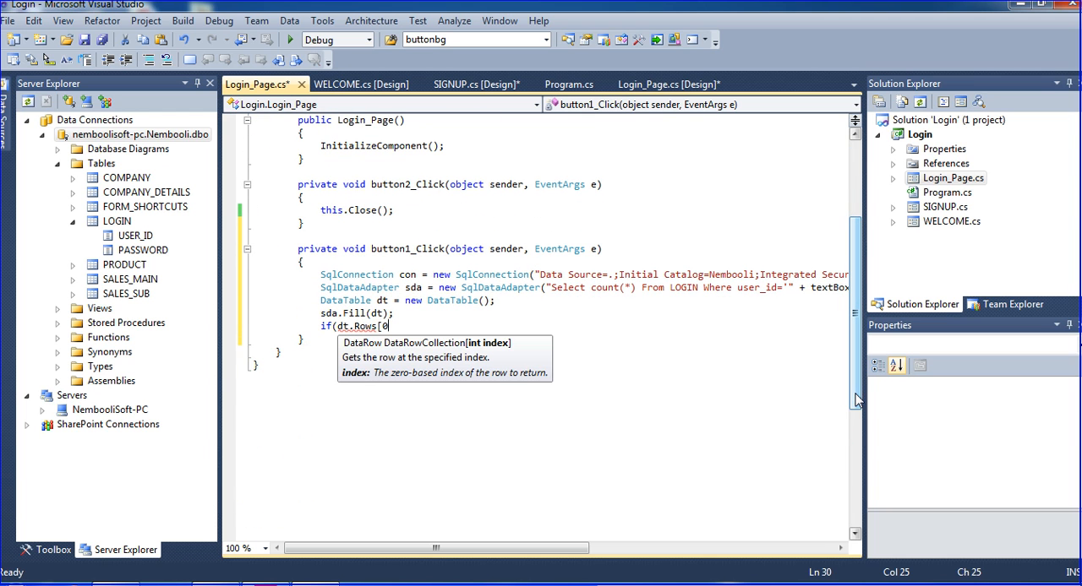
pyautogui.write('][0')
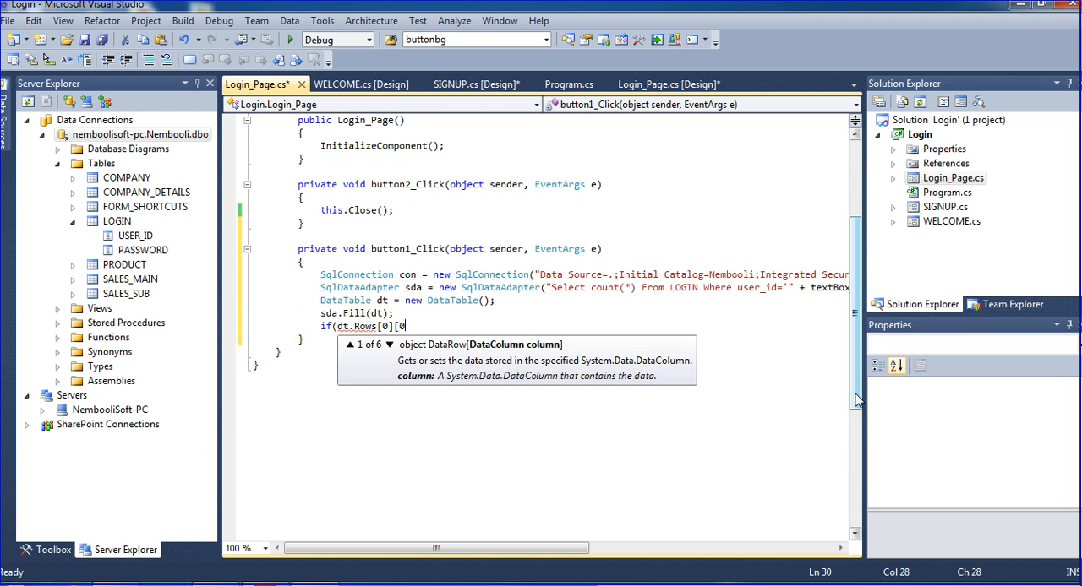
pyautogui.write('].t')
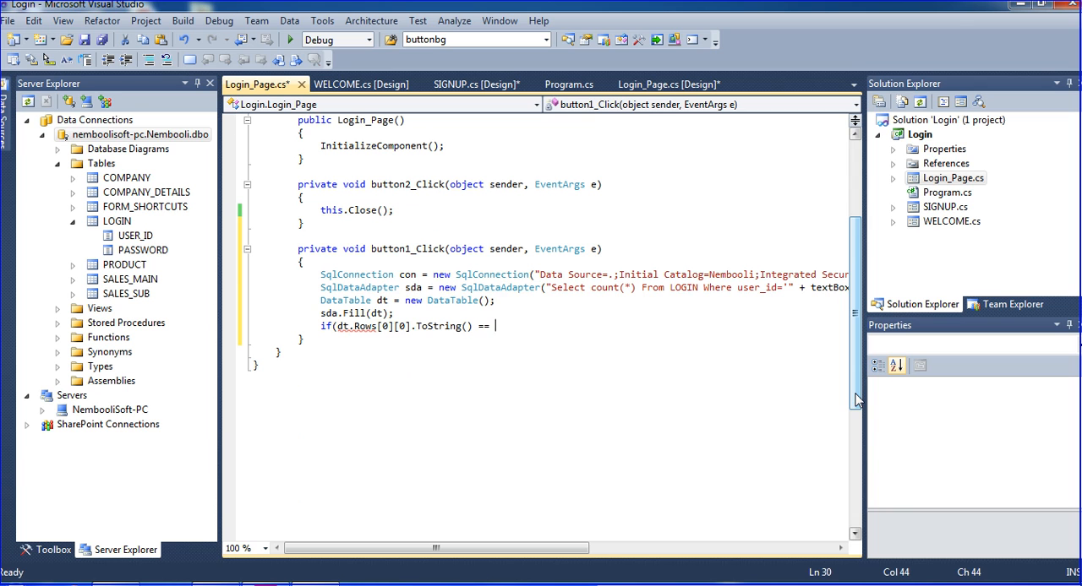
pyautogui.write('"1')
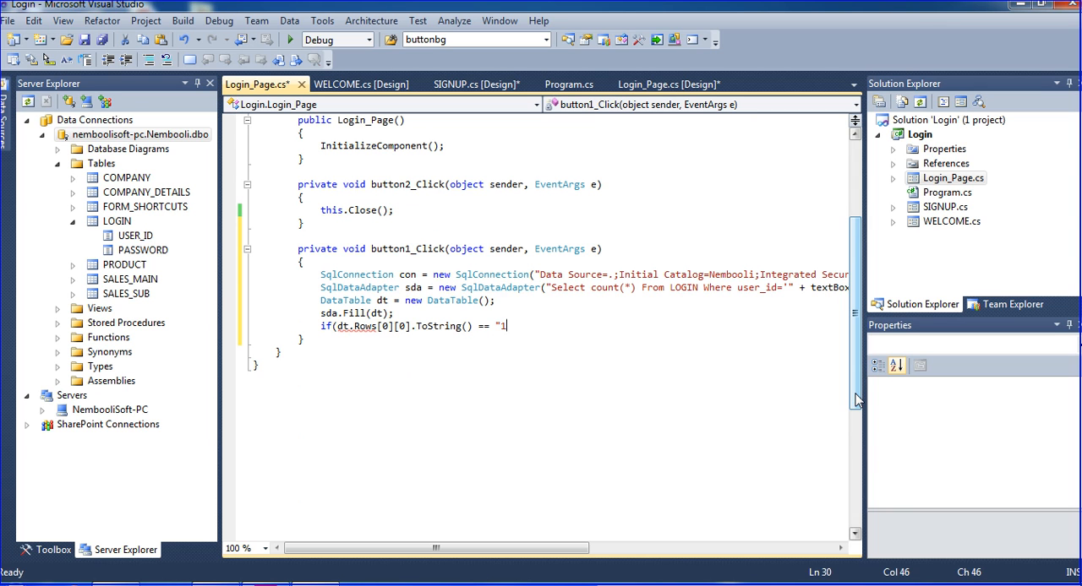
pyautogui.write('")')
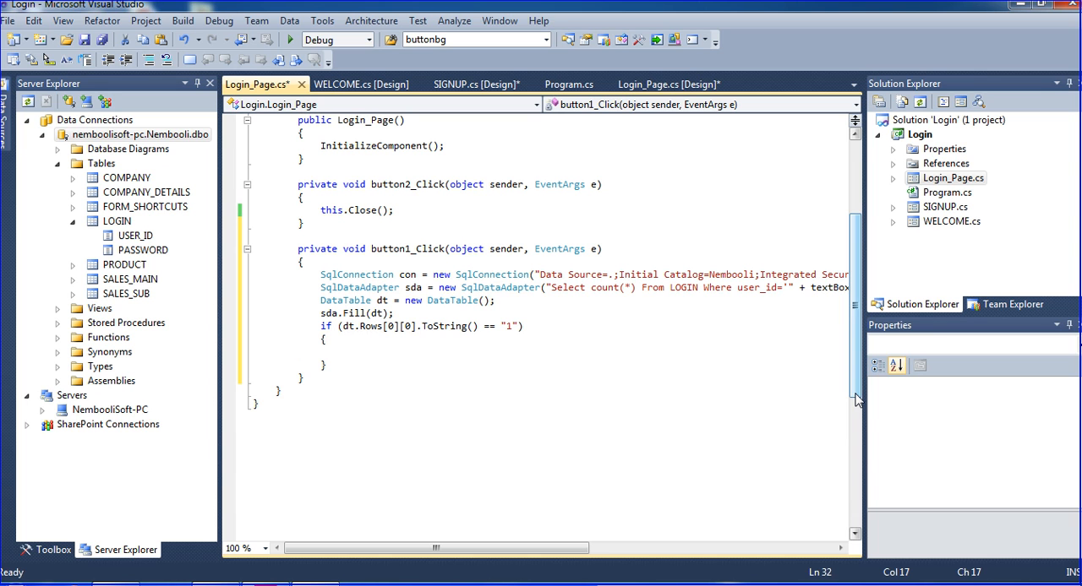
# Inside the if, create WELCOME sd = new WELCOME(); and call sd.Show();.
pyautogui.write('we')
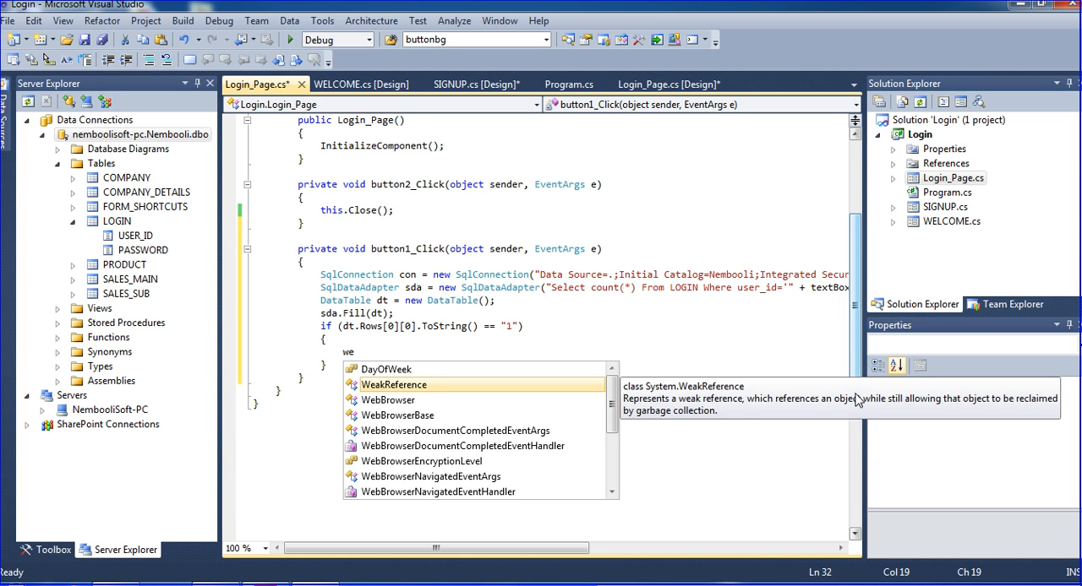
pyautogui.write('WELCOME')
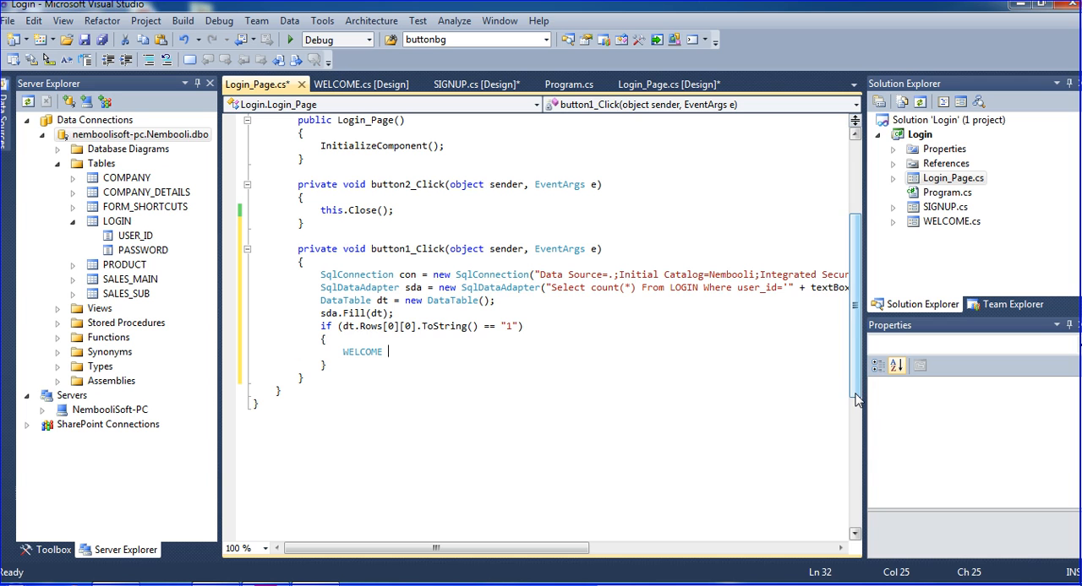
pyautogui.write('sd = ne')
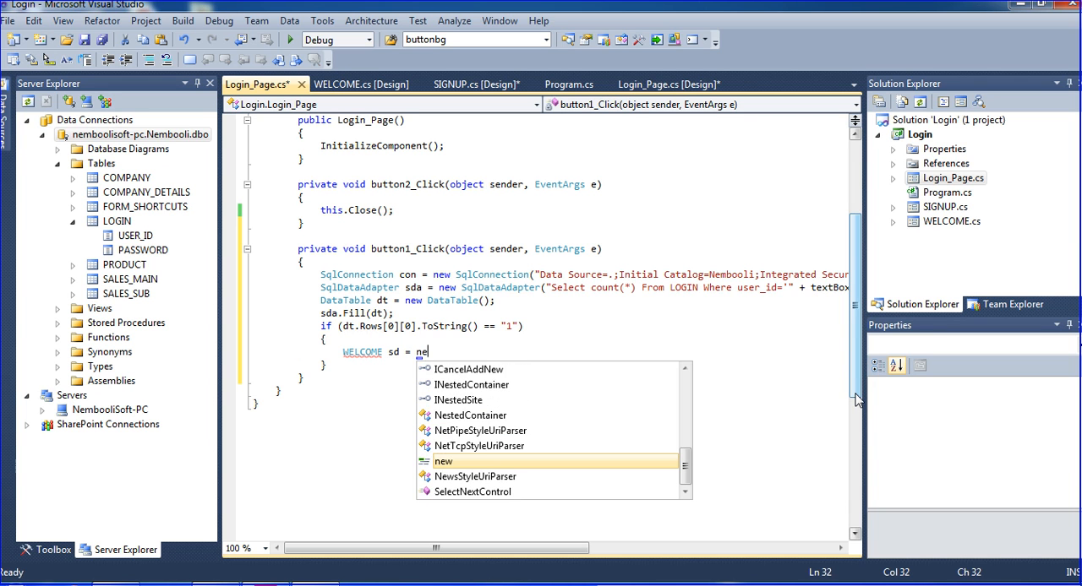
pyautogui.write('WELCOME')
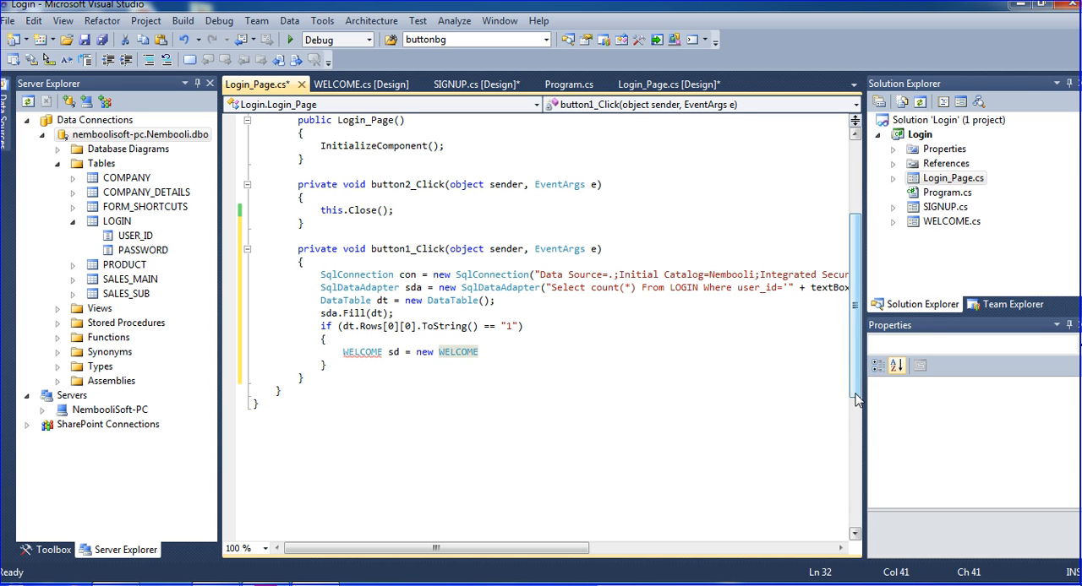
pyautogui.write('();')
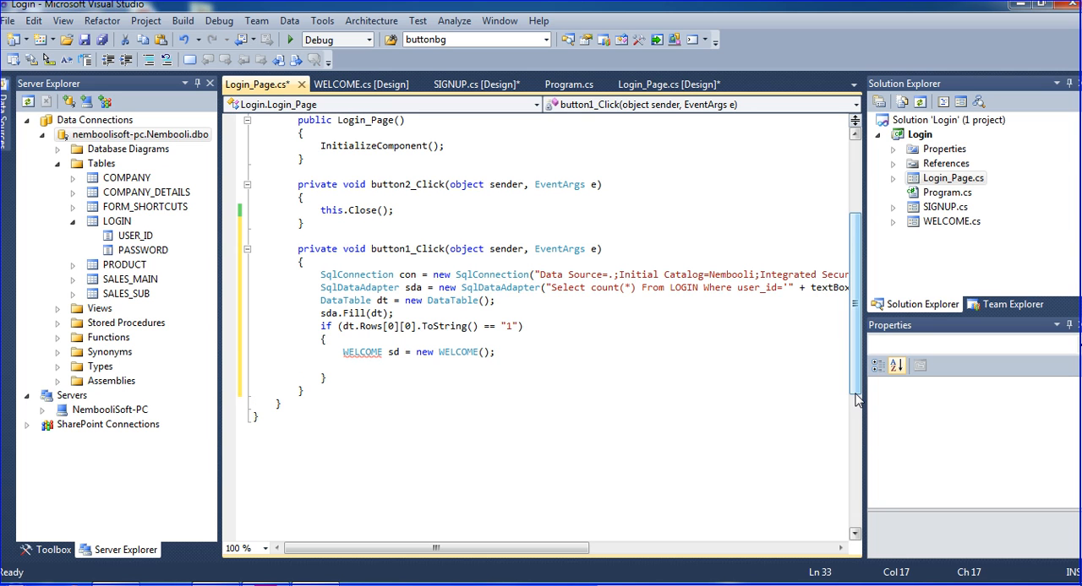
pyautogui.write('sd')
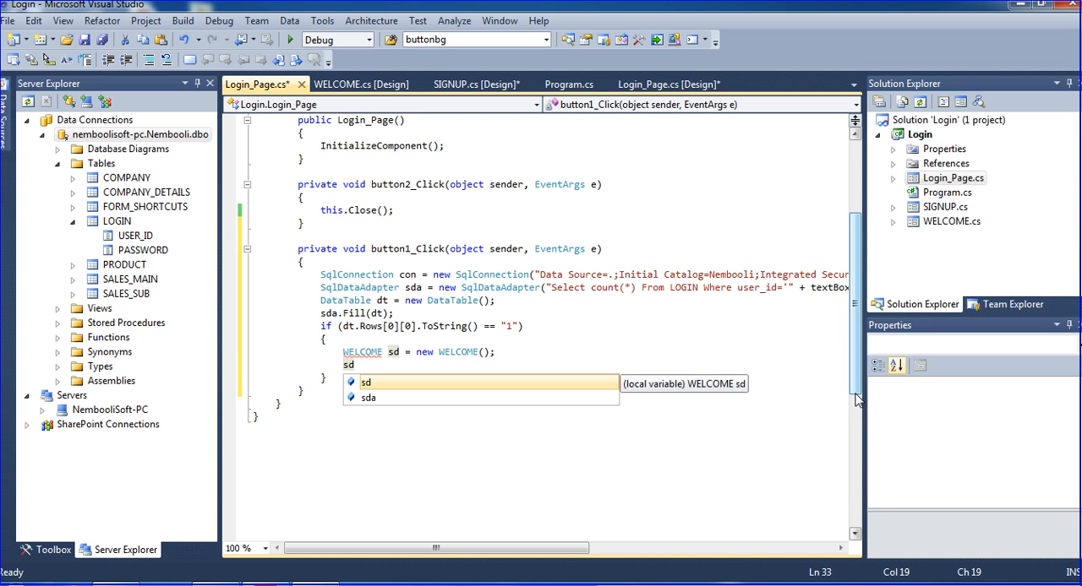
pyautogui.write('.')
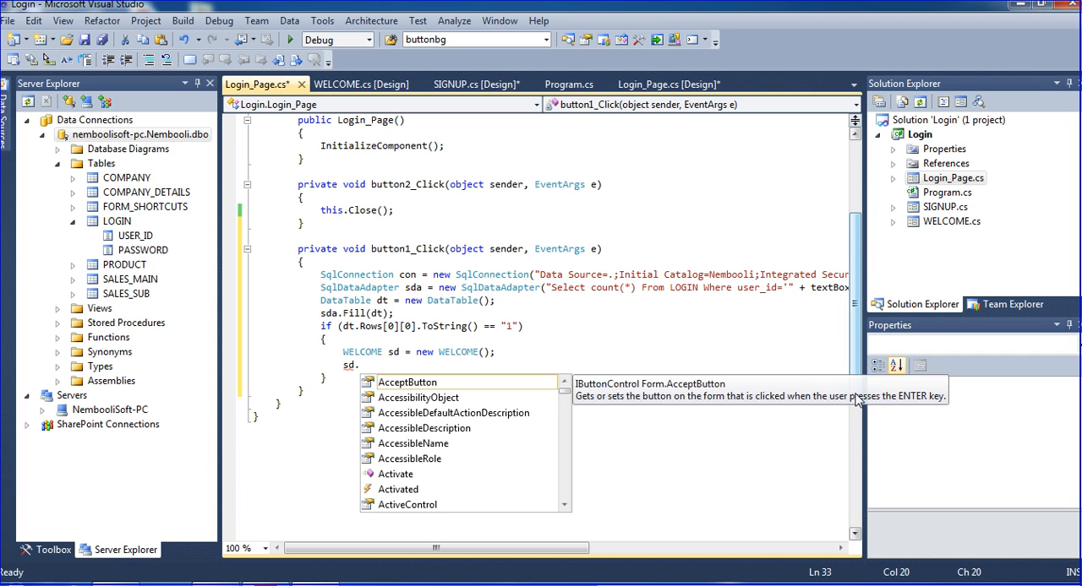
pyautogui.write('sh')
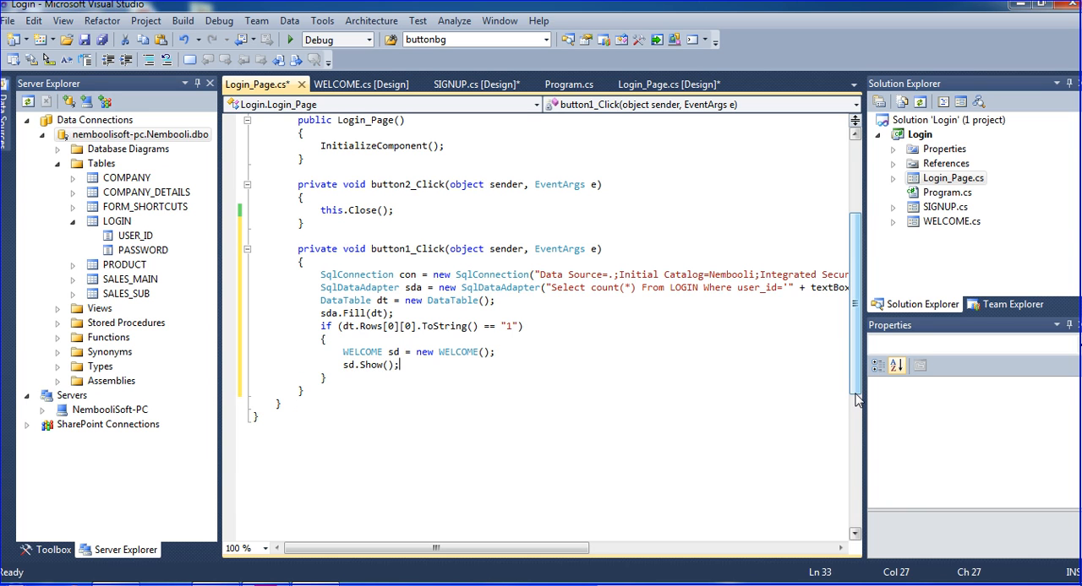
# Add this.Hide(); after showing WELCOME and save the file.
pyautogui.write('this.')
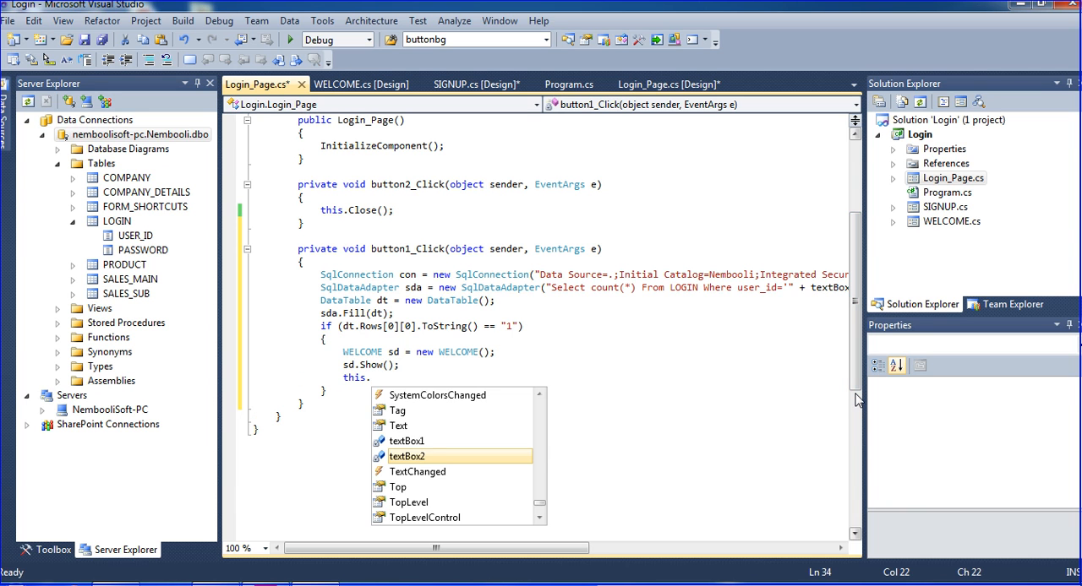
pyautogui.write('Hide')
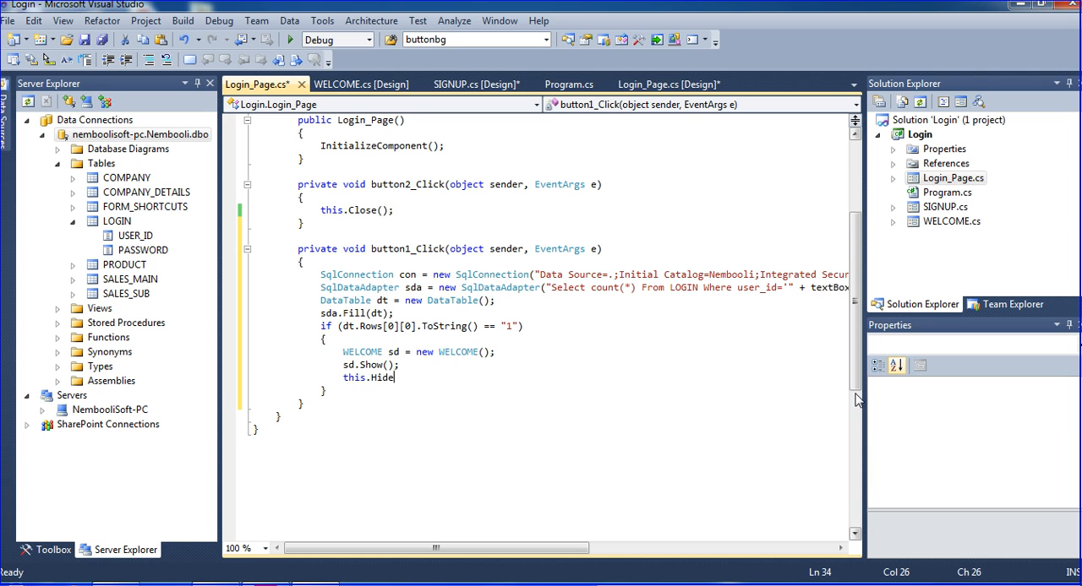
pyautogui.write('();')
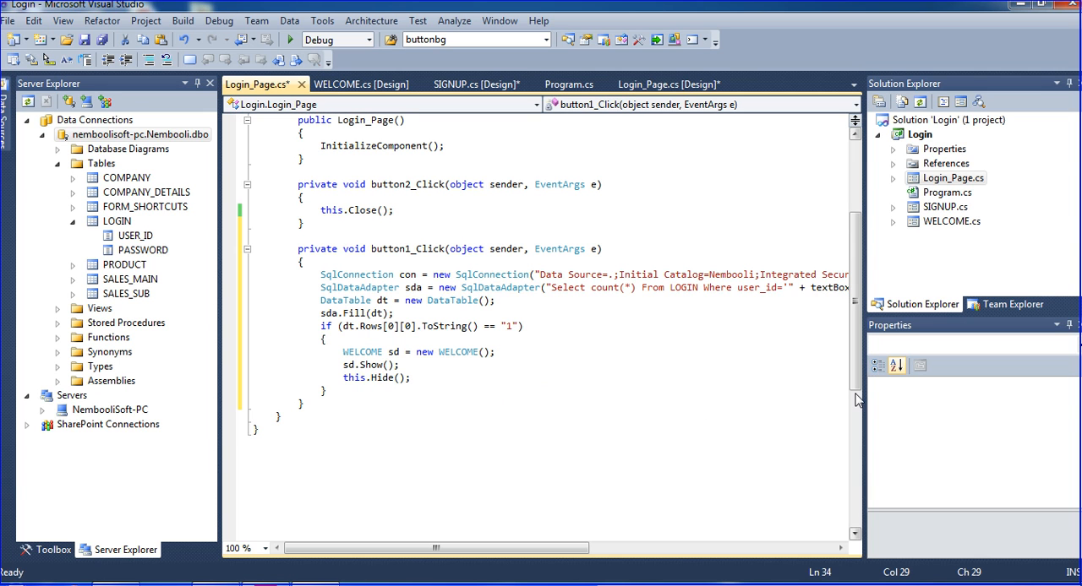
pyautogui.press('Ctrl+S')
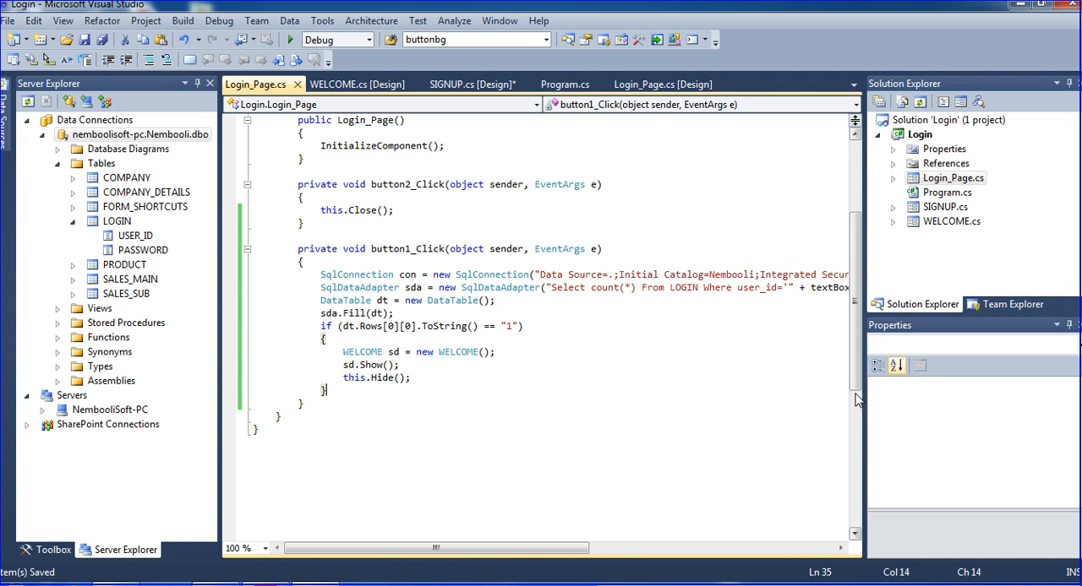
# Start an else block calling MessageBox.Show with an opening quote.
pyautogui.write('else')
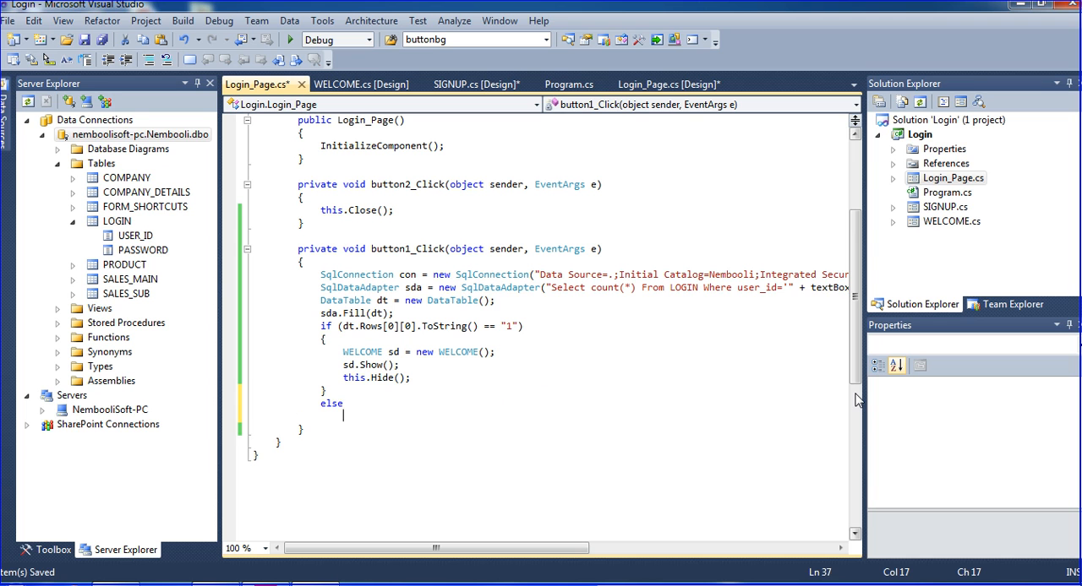
pyautogui.write('{')
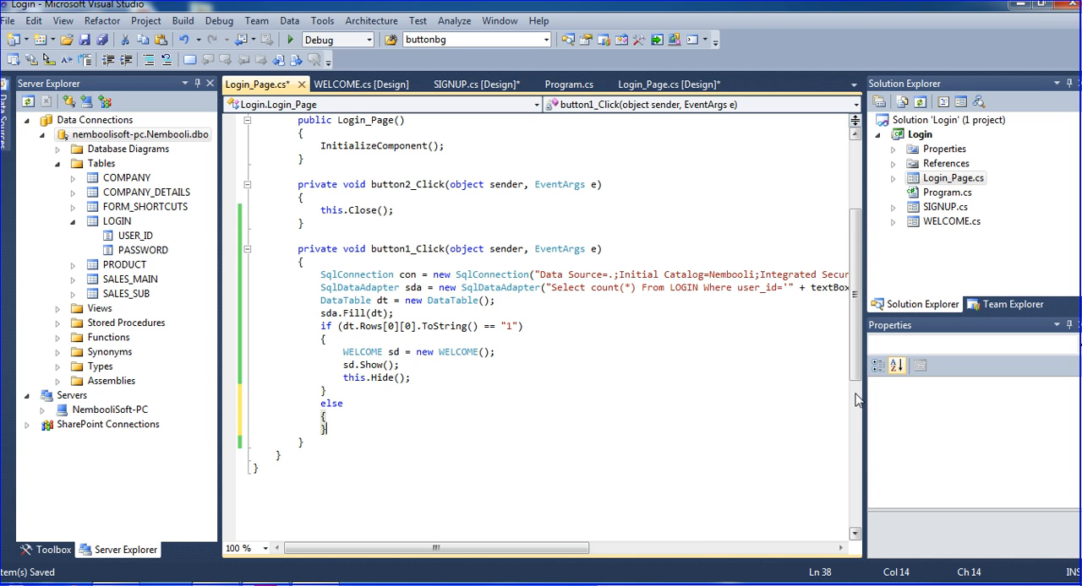
pyautogui.write('me')
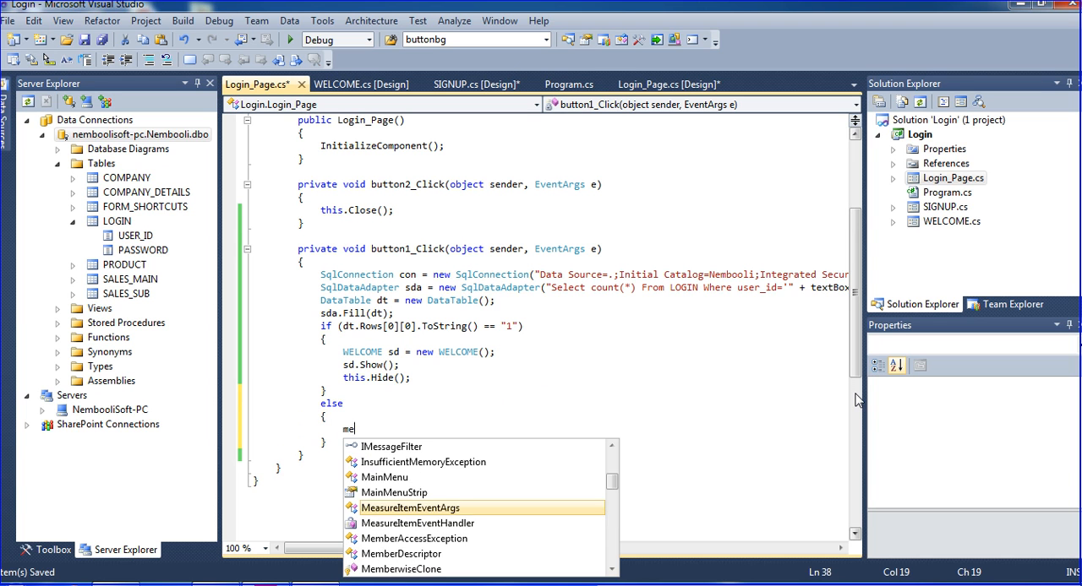
pyautogui.write('ss')
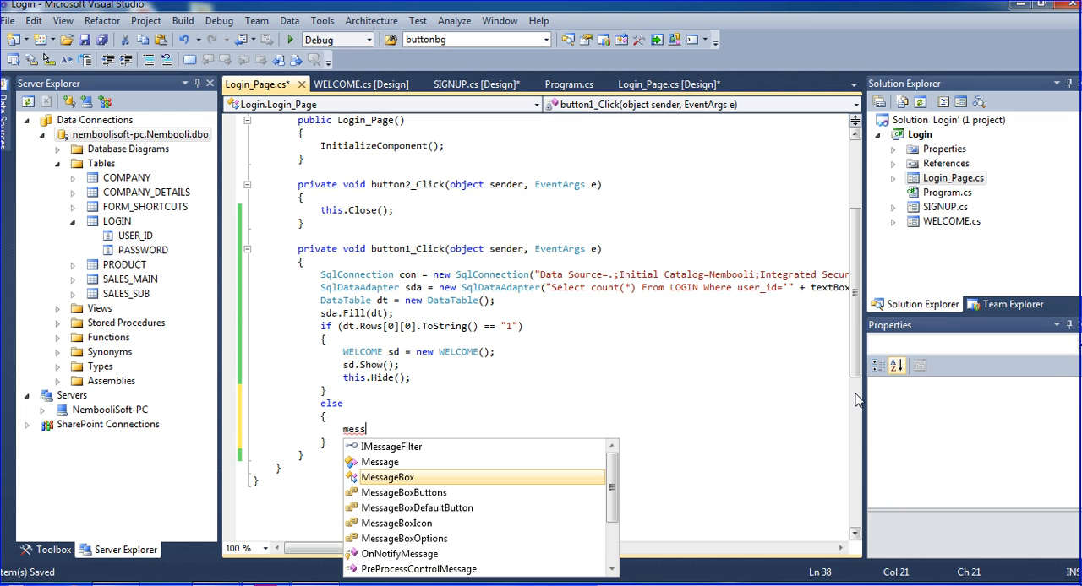
pyautogui.write('MessageBox.Show')
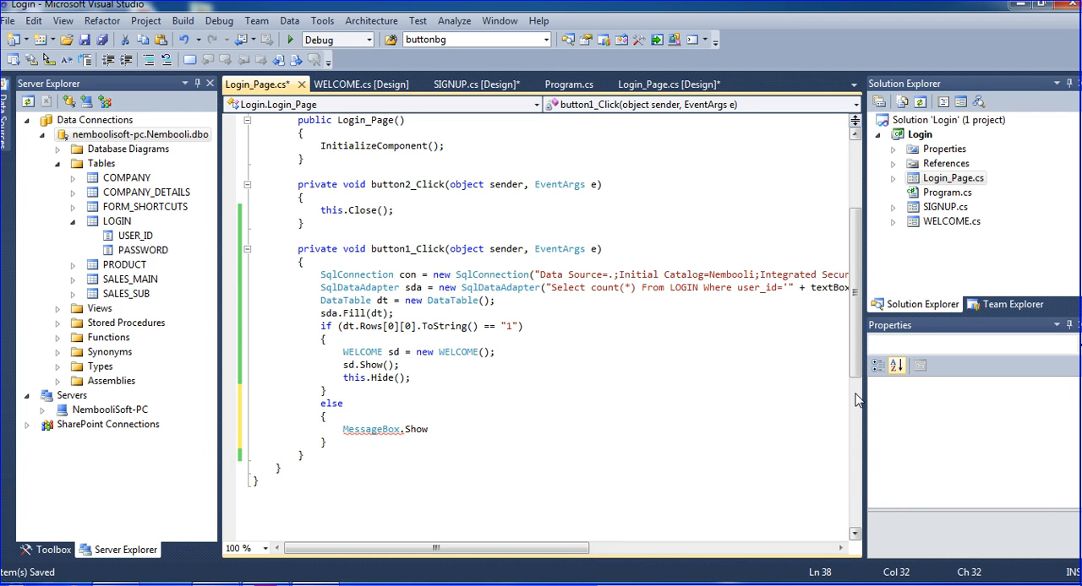
pyautogui.write('();')
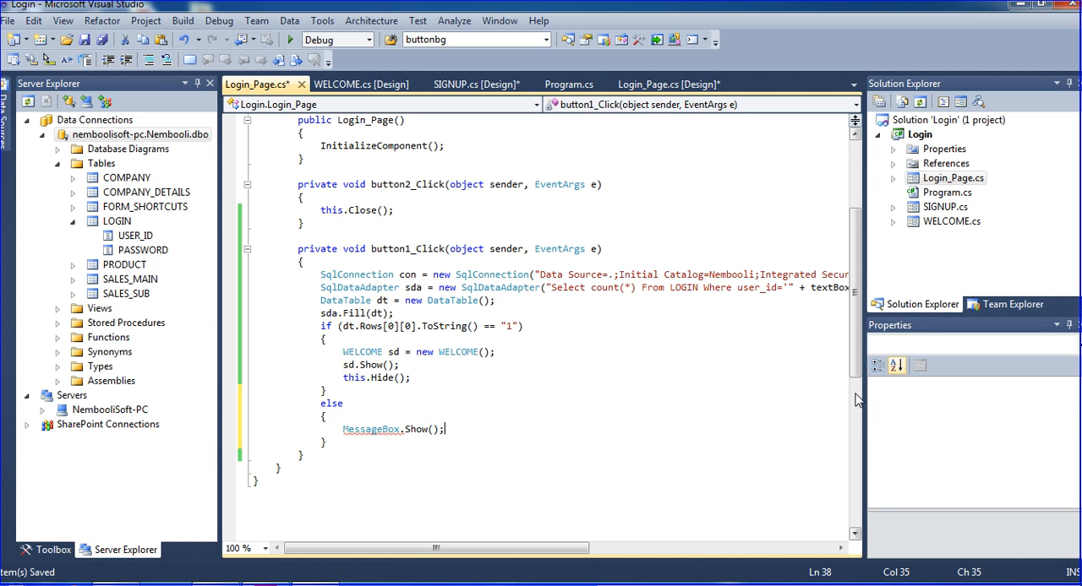
pyautogui.write('"')
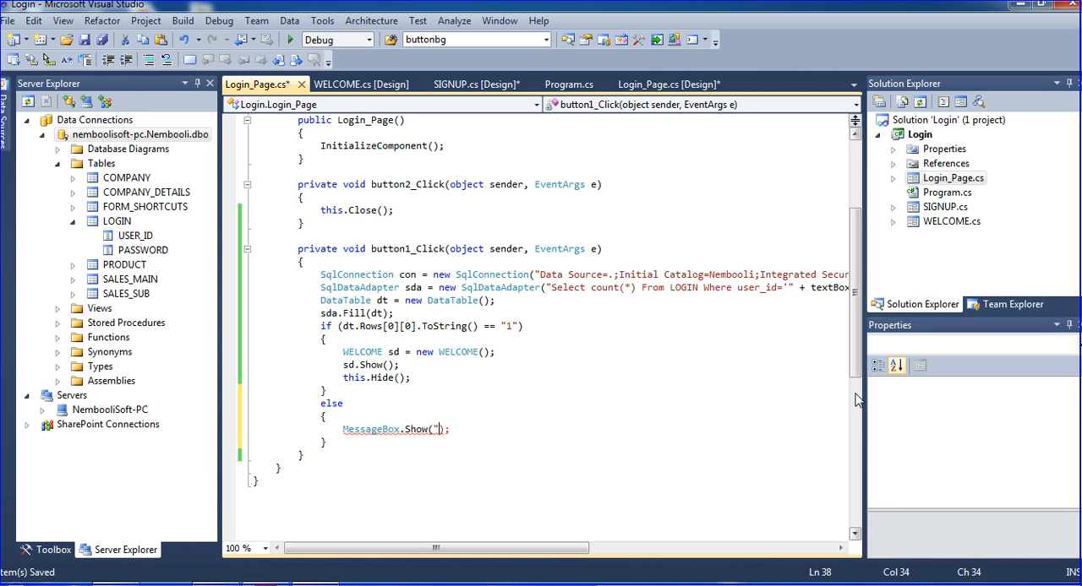
# Type the message "Please Check Your Username and Password..!".
pyautogui.write('Please')
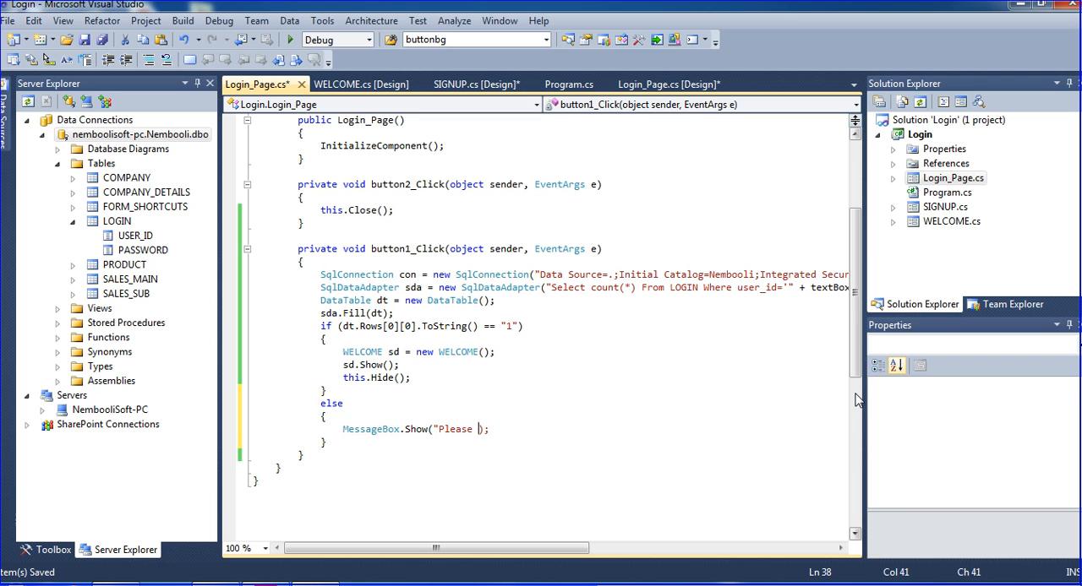
pyautogui.write('Chec')
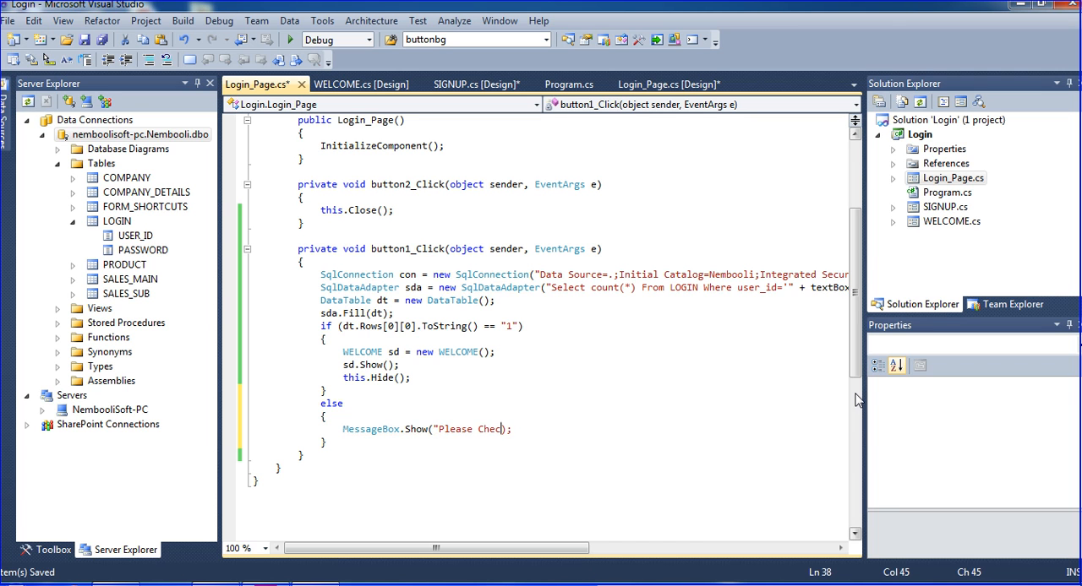
pyautogui.write('k')
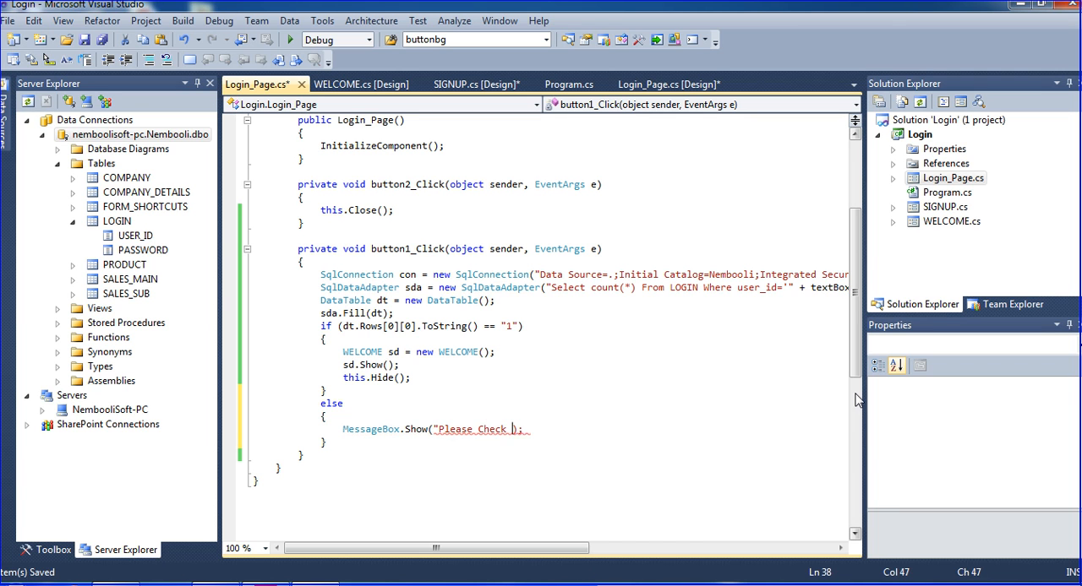
pyautogui.write('Your')
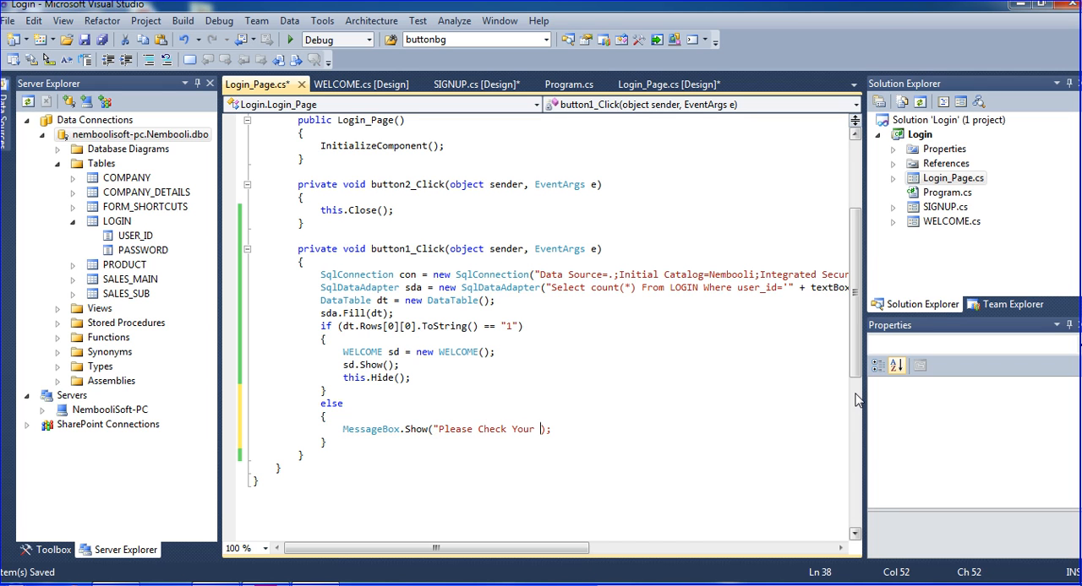
pyautogui.write('Username aA')
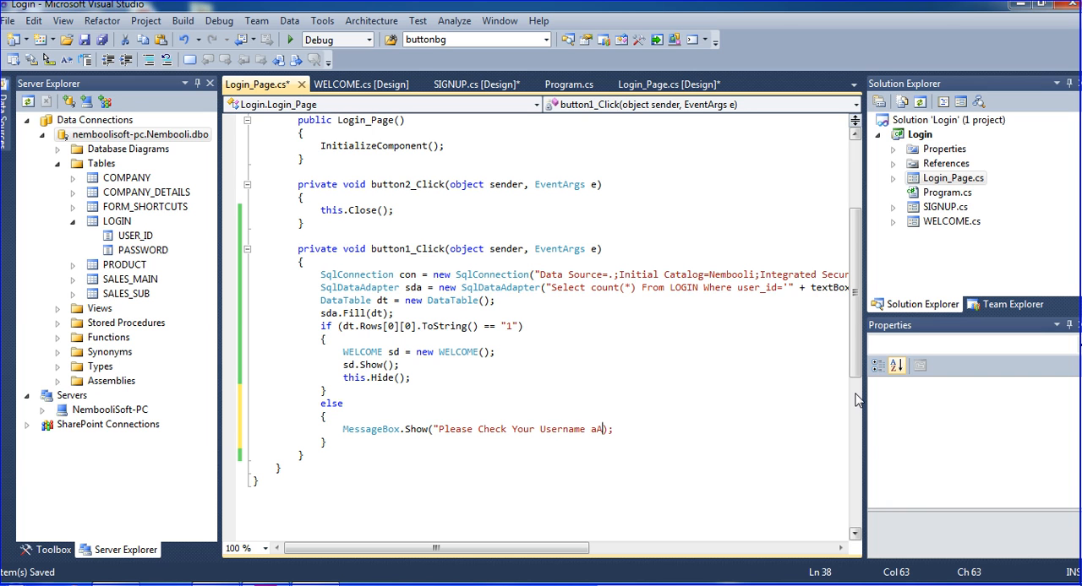
pyautogui.write('nd Pass')
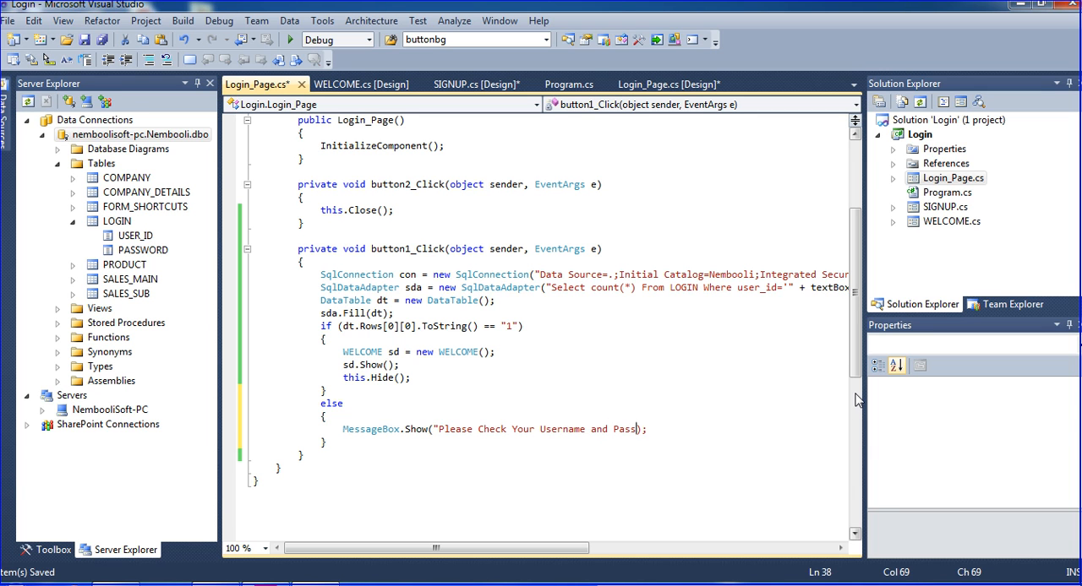
pyautogui.write('word.')
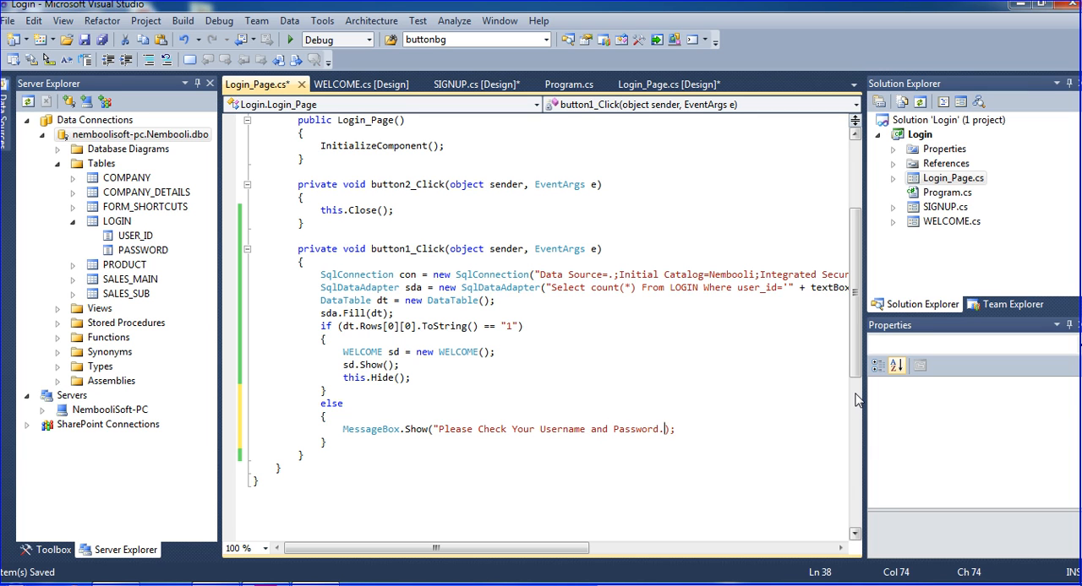
pyautogui.write('.!')
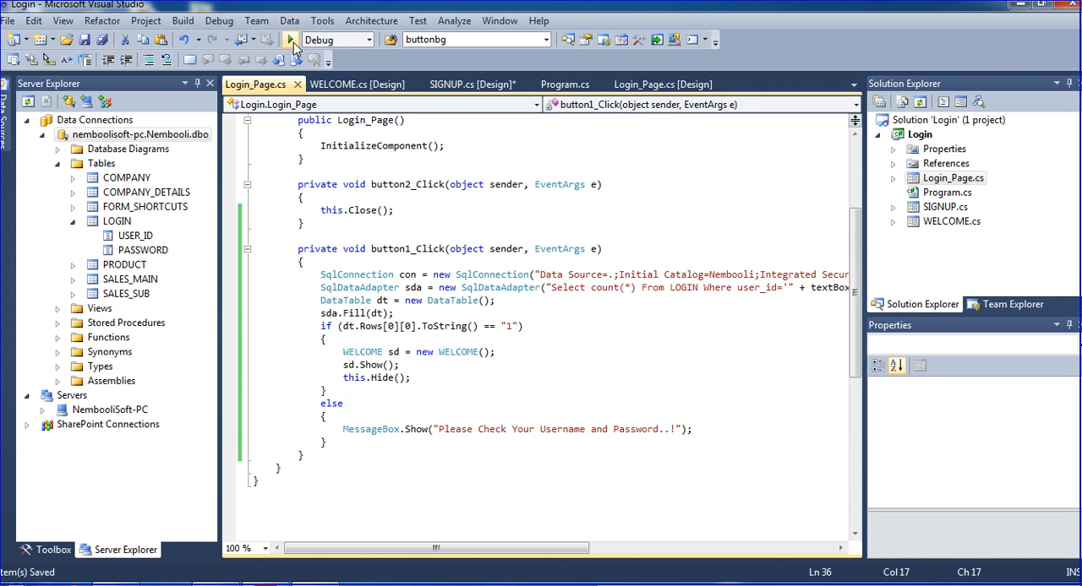
pyautogui.click(290, 38)
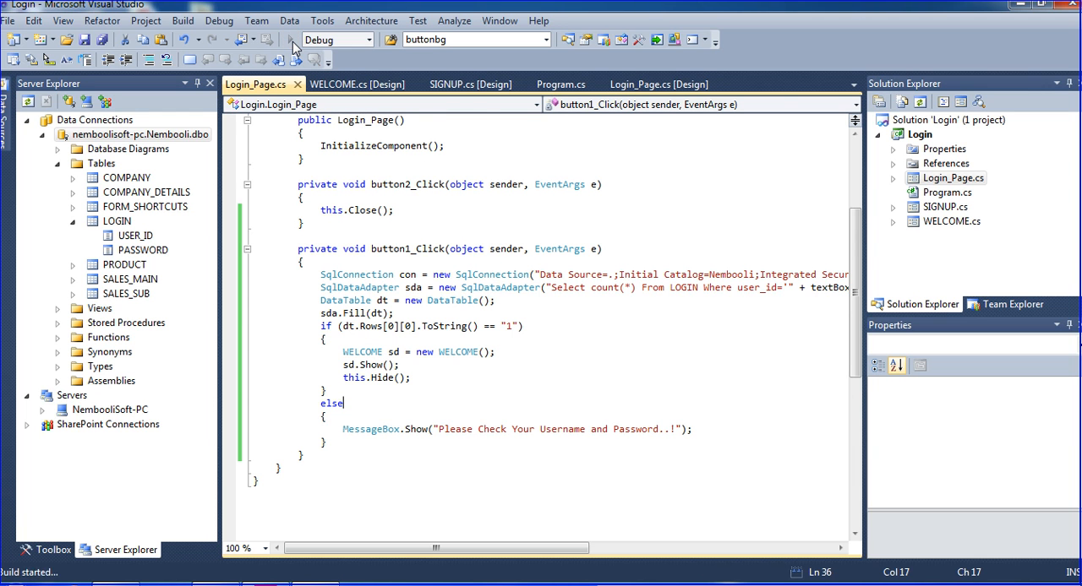
pyautogui.click(294, 47)
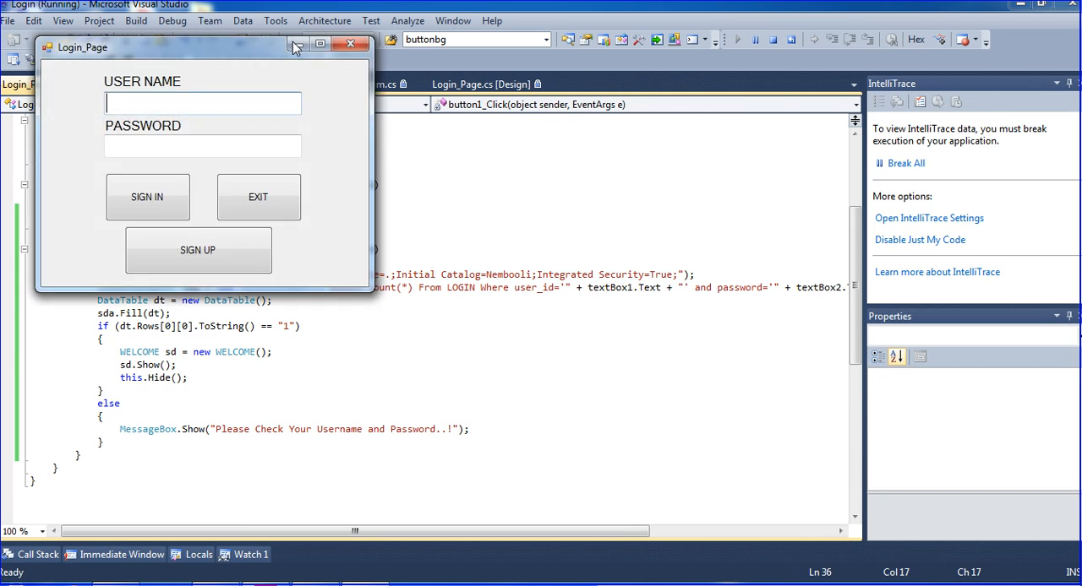
pyautogui.moveTo(226, 116)
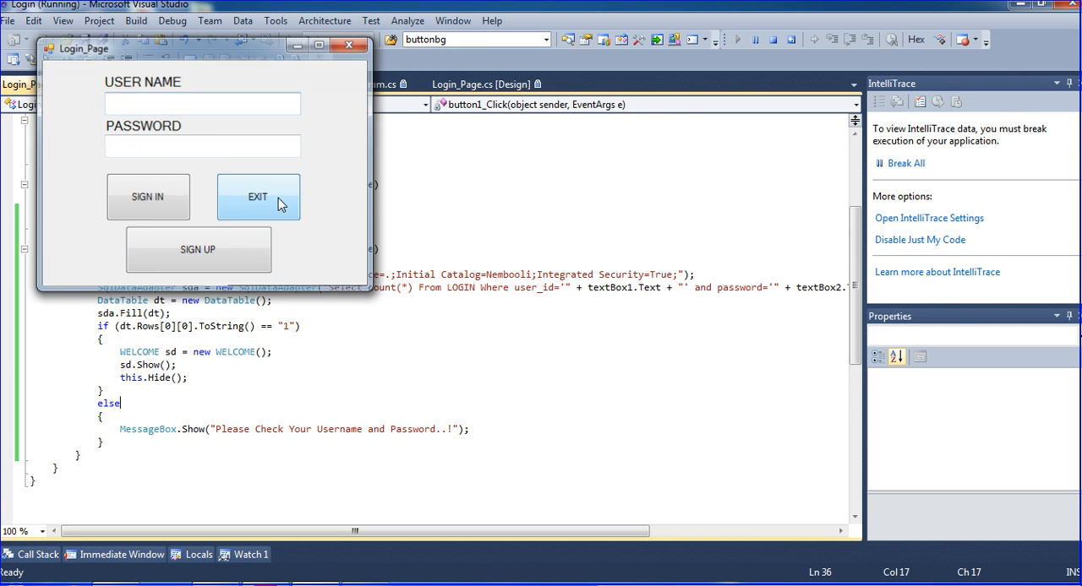
pyautogui.click(257, 196)
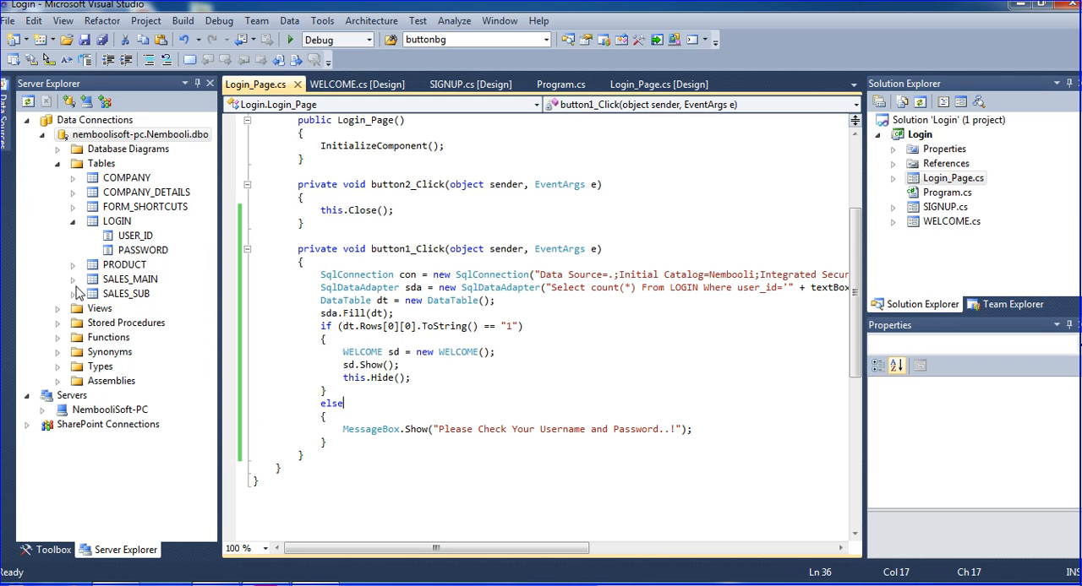
# Show the LOGIN table's data rows (ADMIN, BM, CASHIER) from Server Explorer.
pyautogui.rightClick(117, 219)
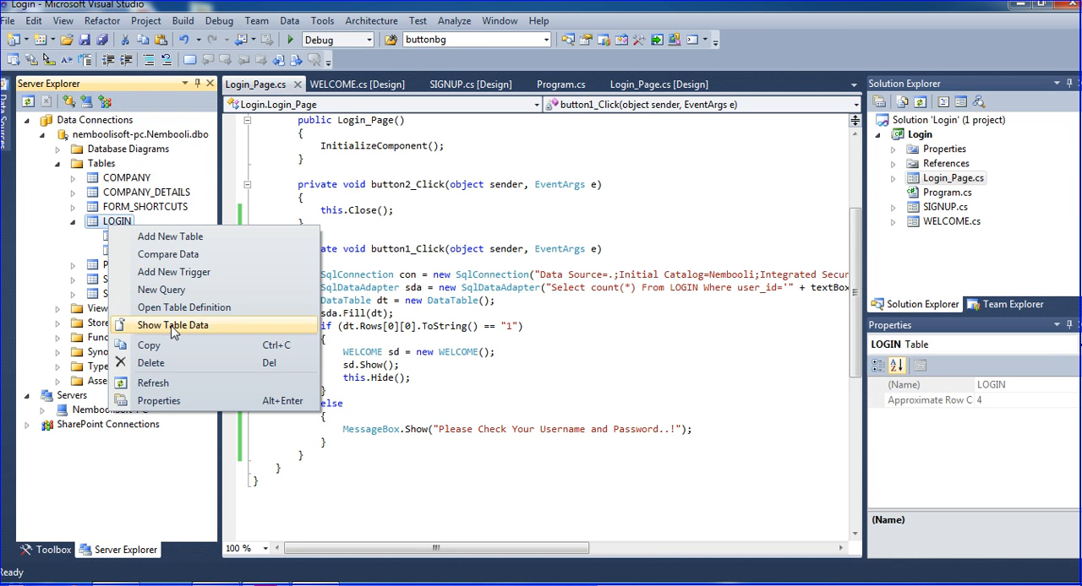
pyautogui.click(172, 325)
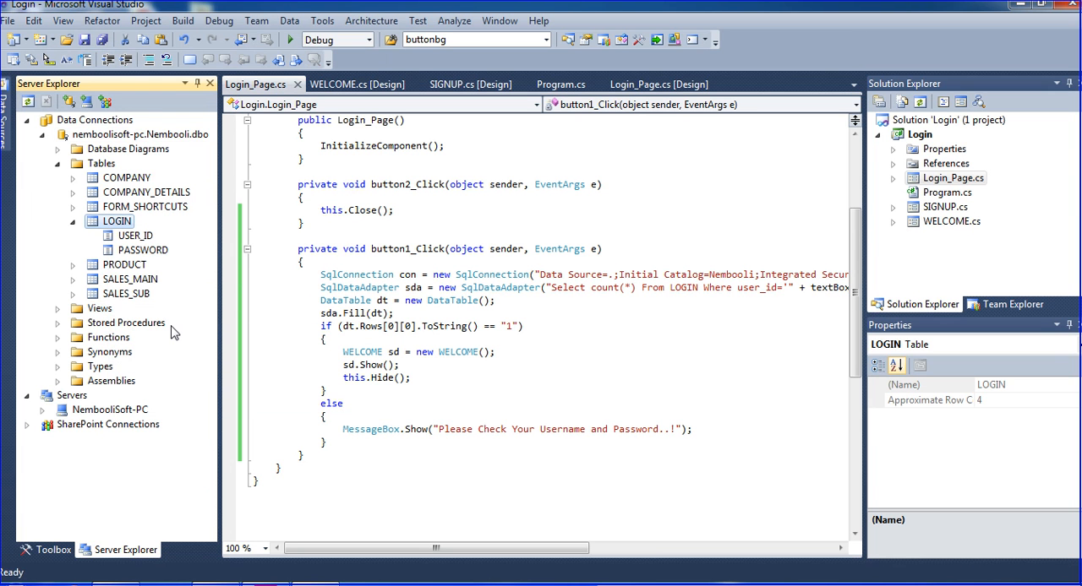
pyautogui.doubleClick(115, 220)
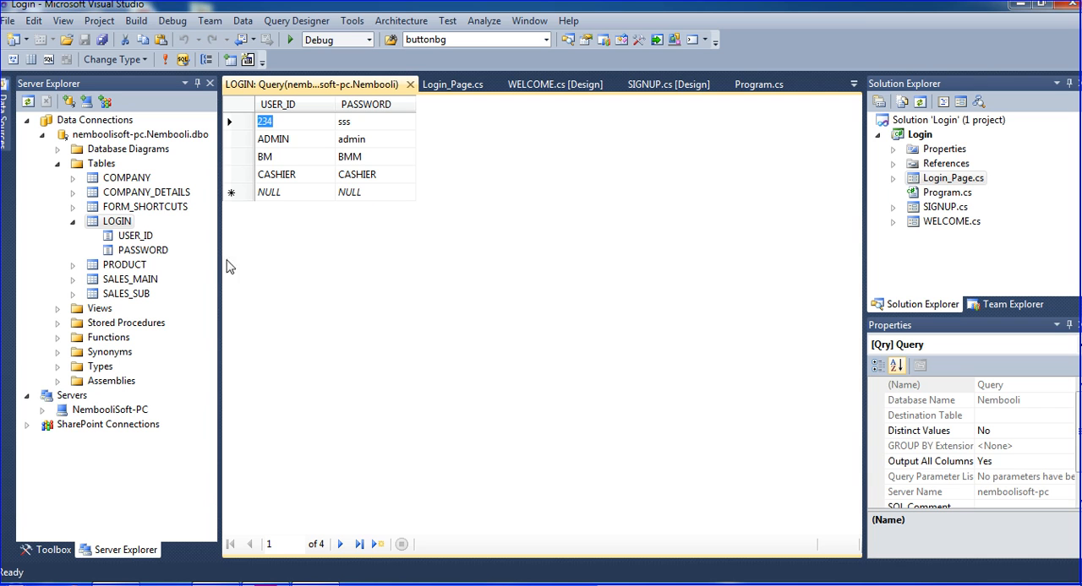
pyautogui.click(352, 139)
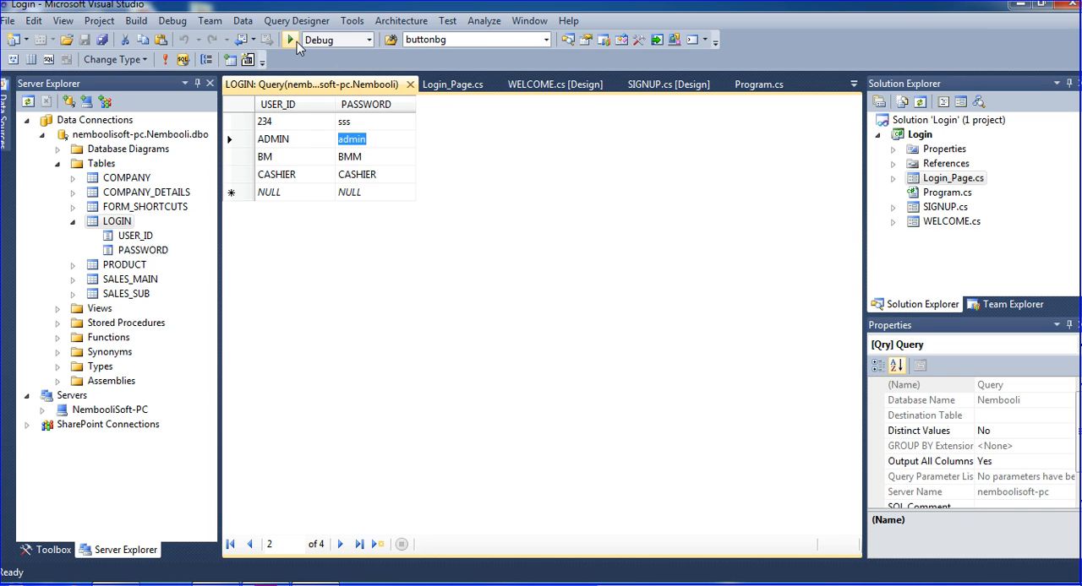
pyautogui.click(290, 39)
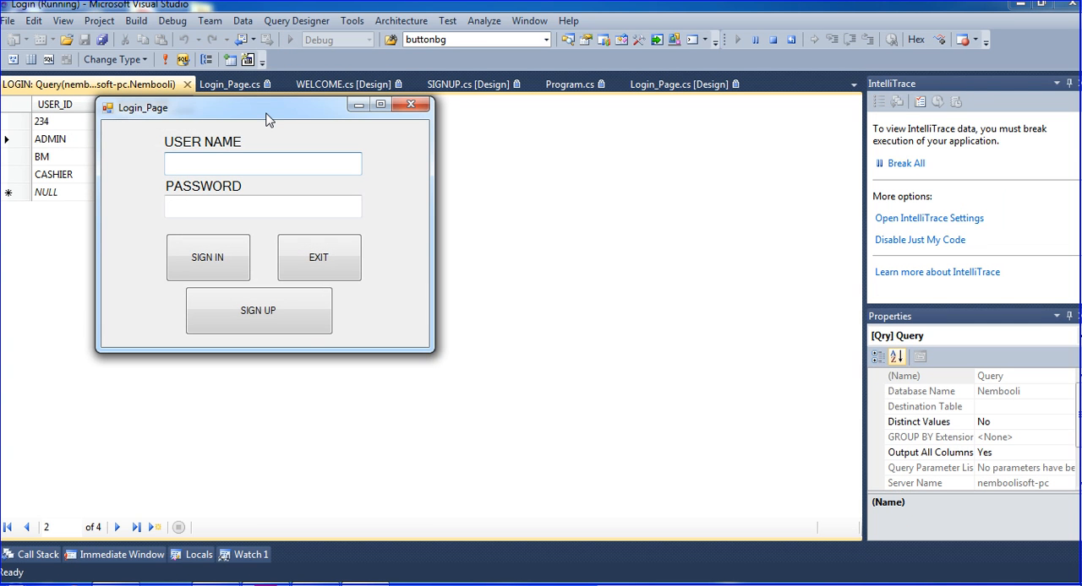
pyautogui.write('adm')
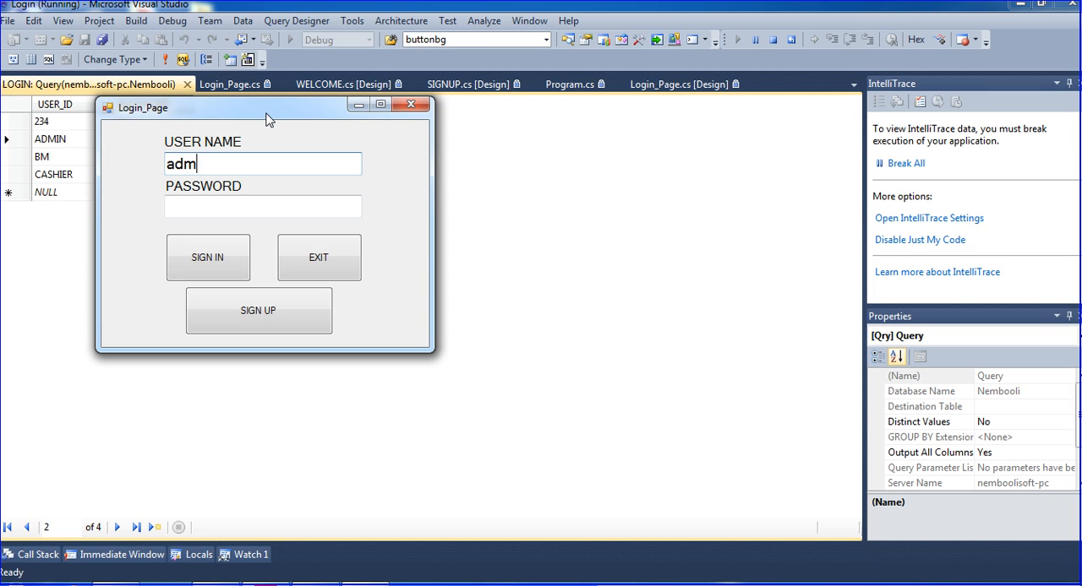
pyautogui.write('in')
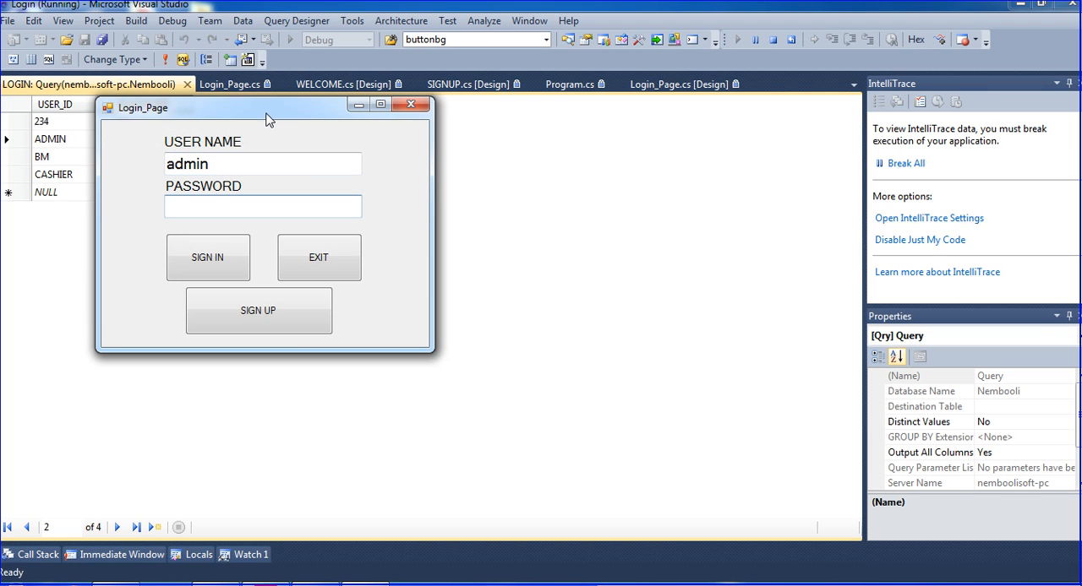
pyautogui.write('admin')
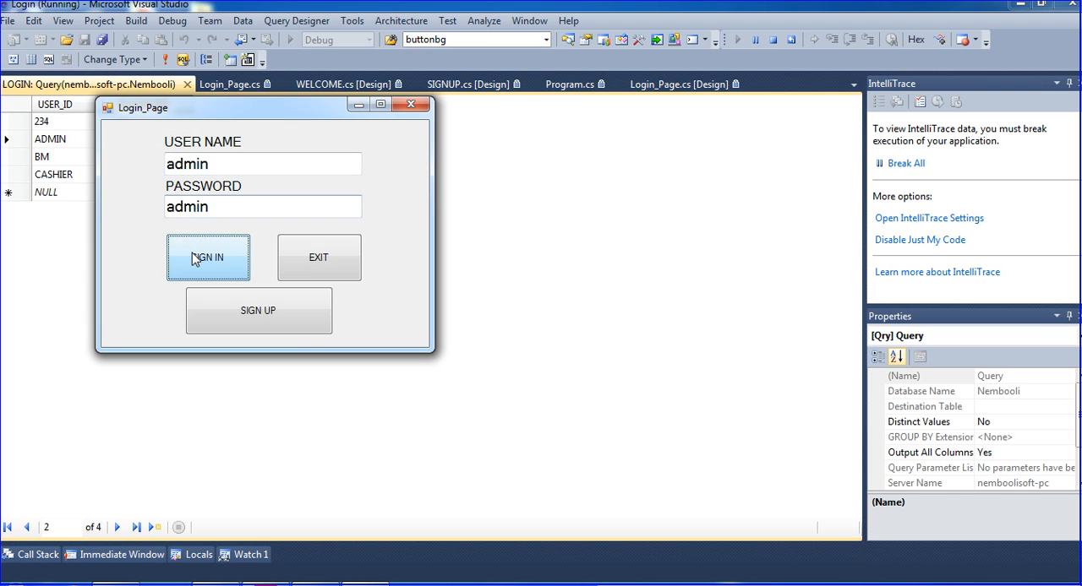
pyautogui.click(208, 257)
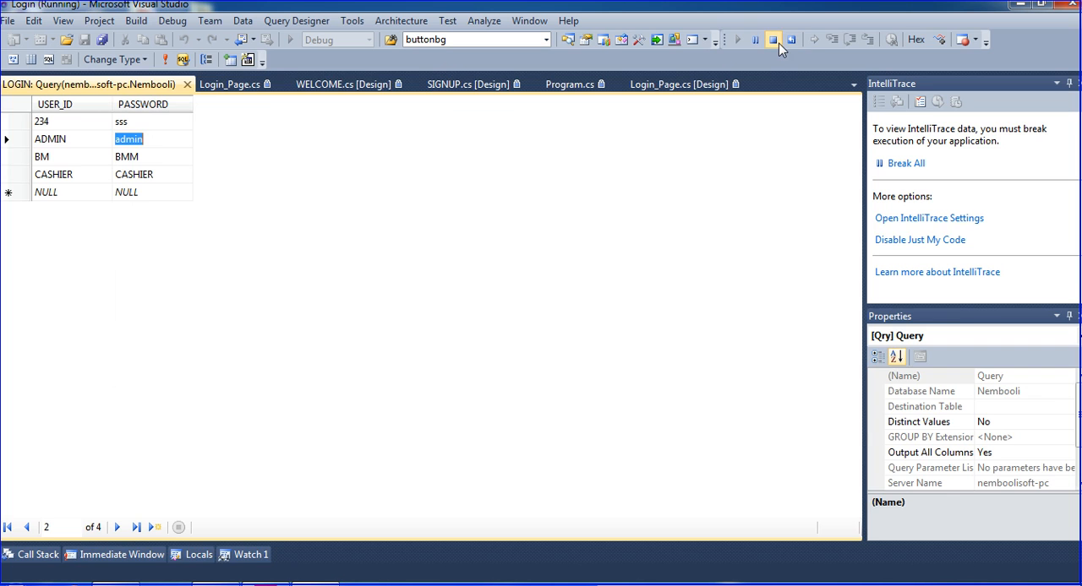
pyautogui.click(770, 39)
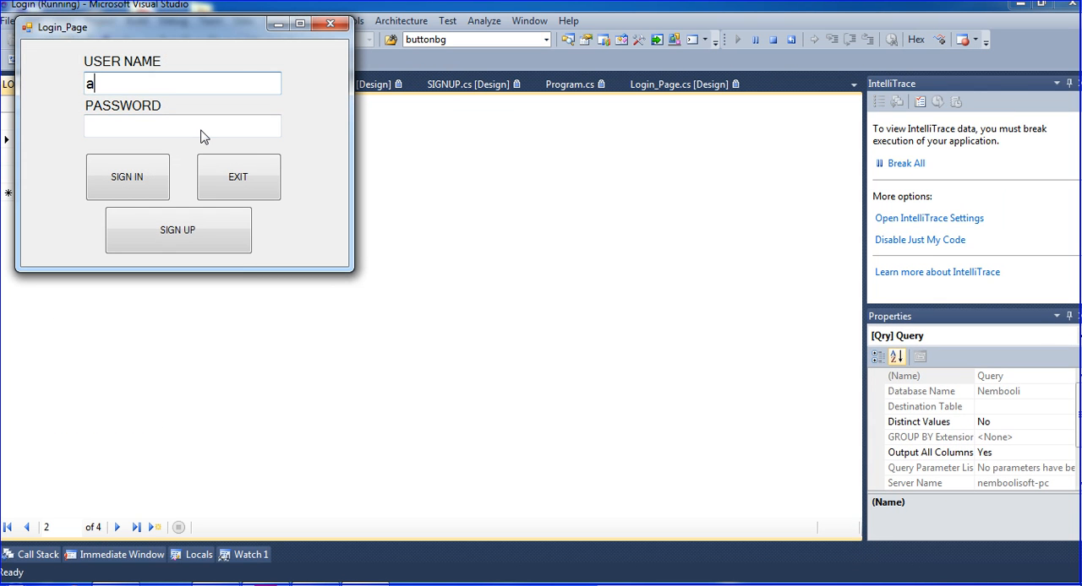
pyautogui.write('dmin')
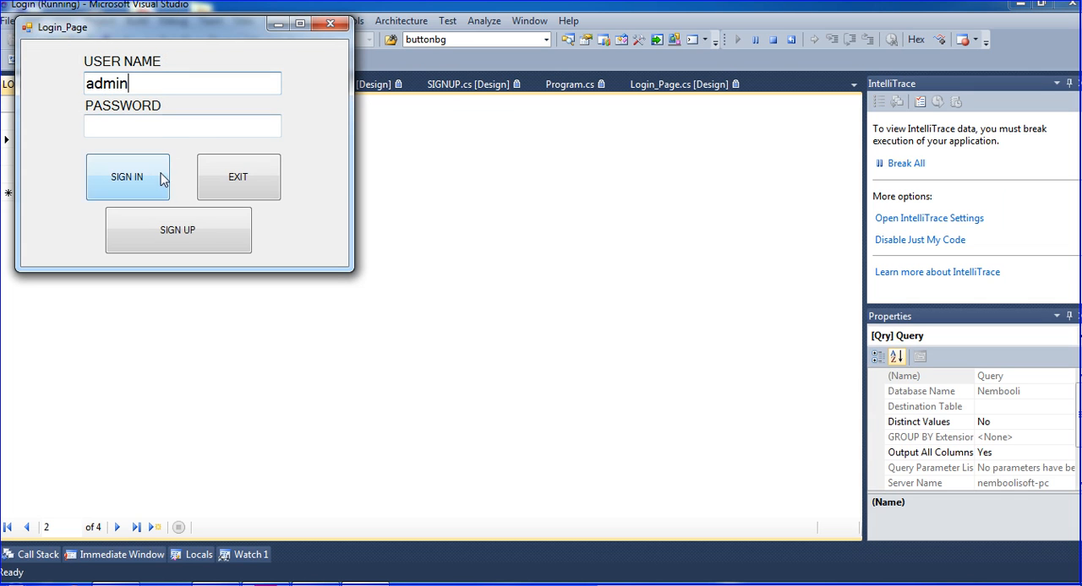
pyautogui.write('ad')
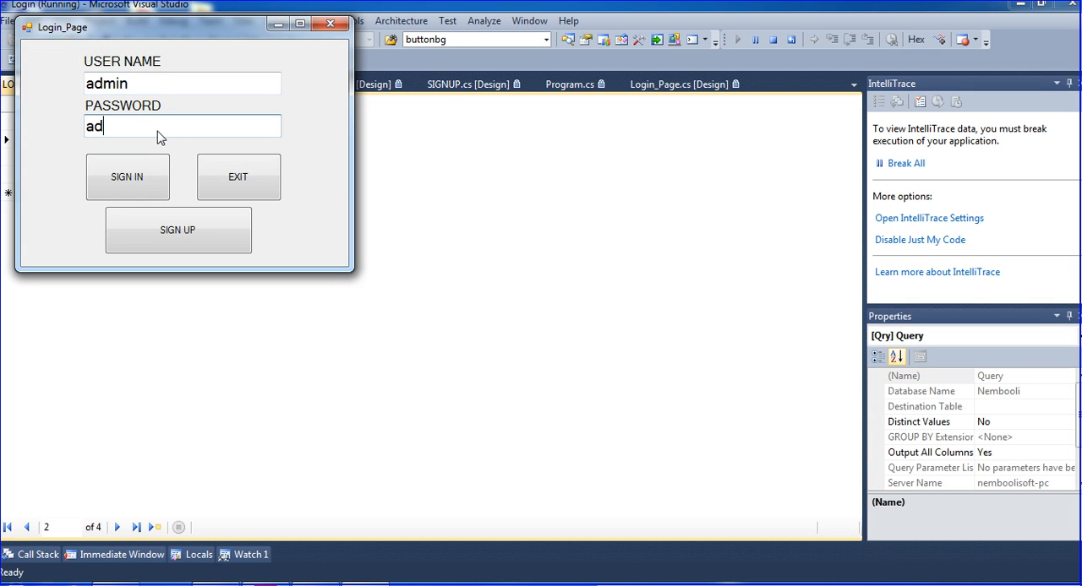
pyautogui.write('min123')
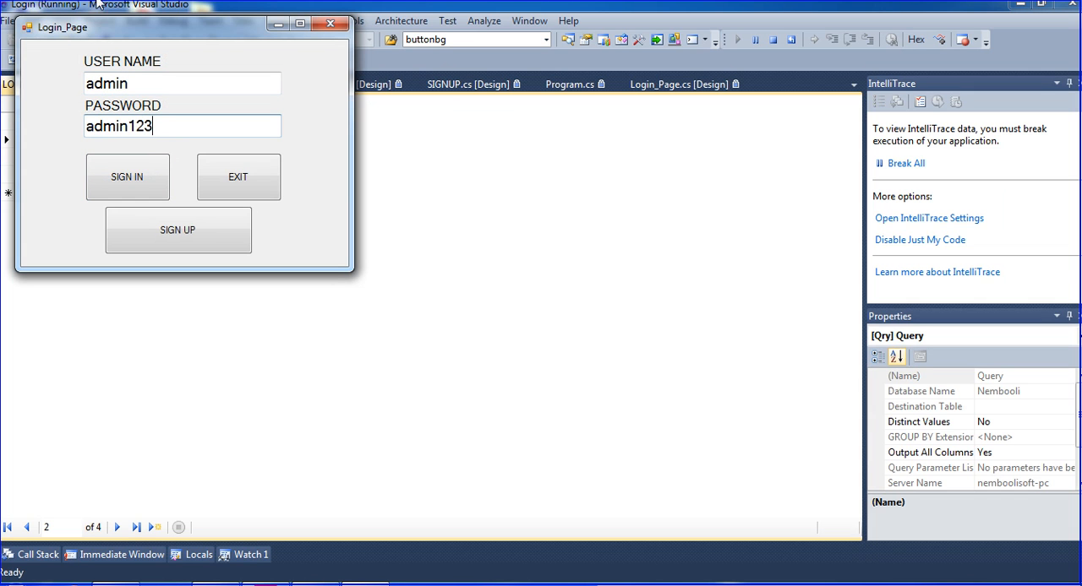
pyautogui.click(126, 176)
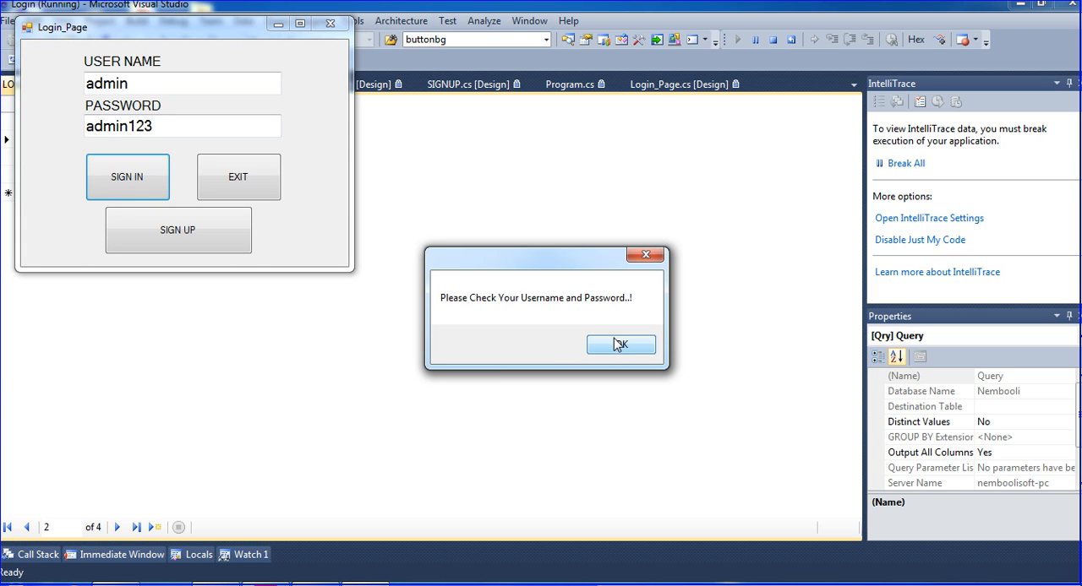
pyautogui.click(622, 345)
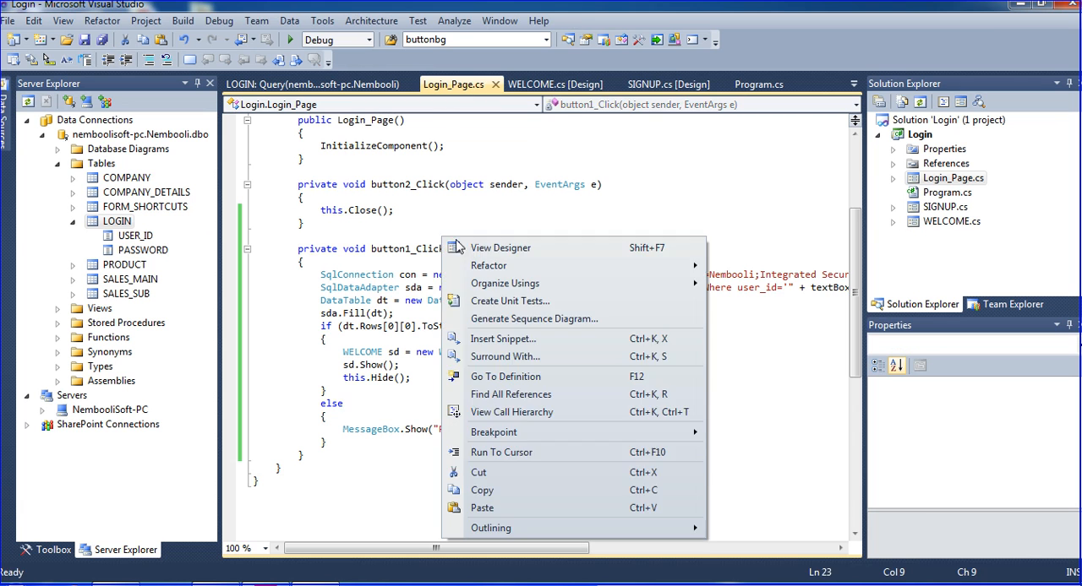
# Set the password TextBox's PasswordChar to * in the designer and add a SIGN UP click handler.
pyautogui.click(500, 247)
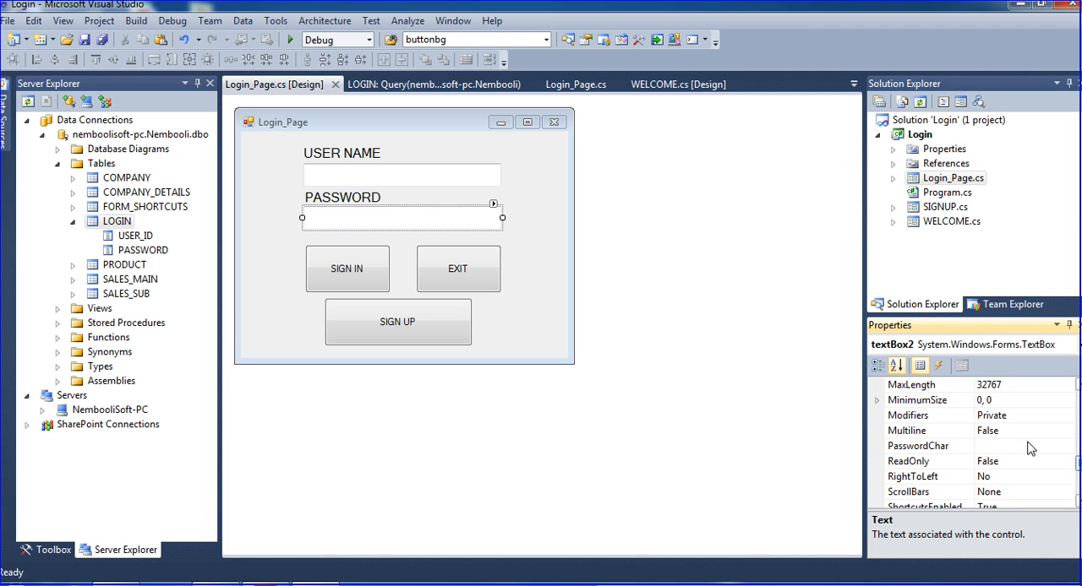
pyautogui.click(918, 446)
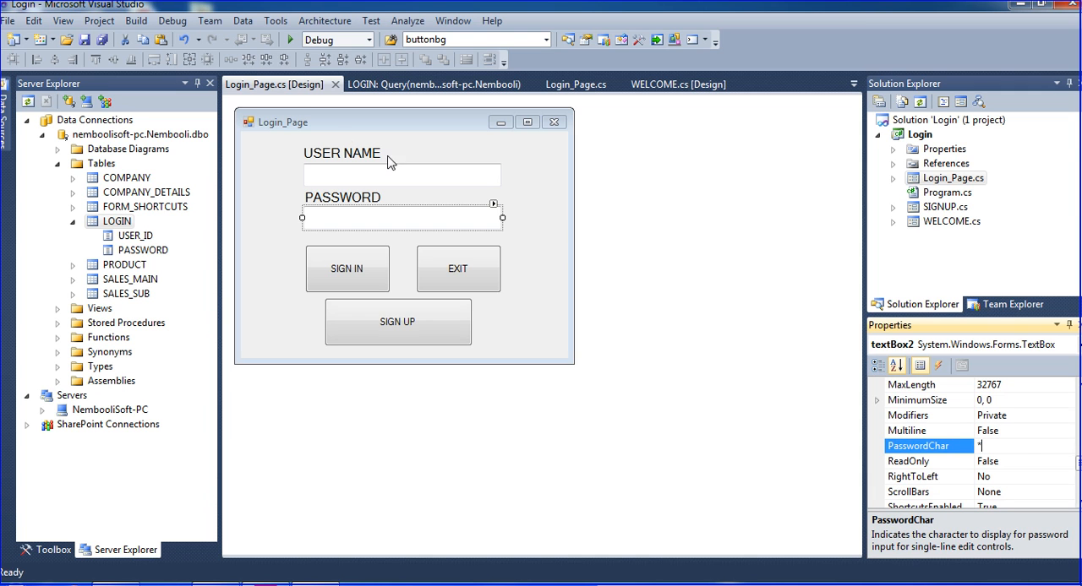
pyautogui.click(295, 39)
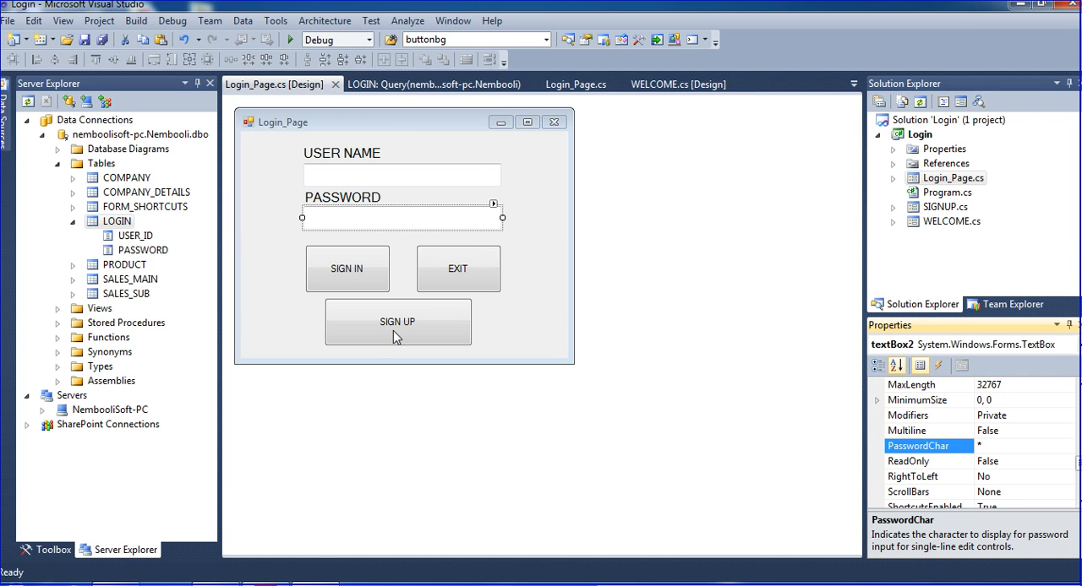
pyautogui.doubleClick(398, 321)
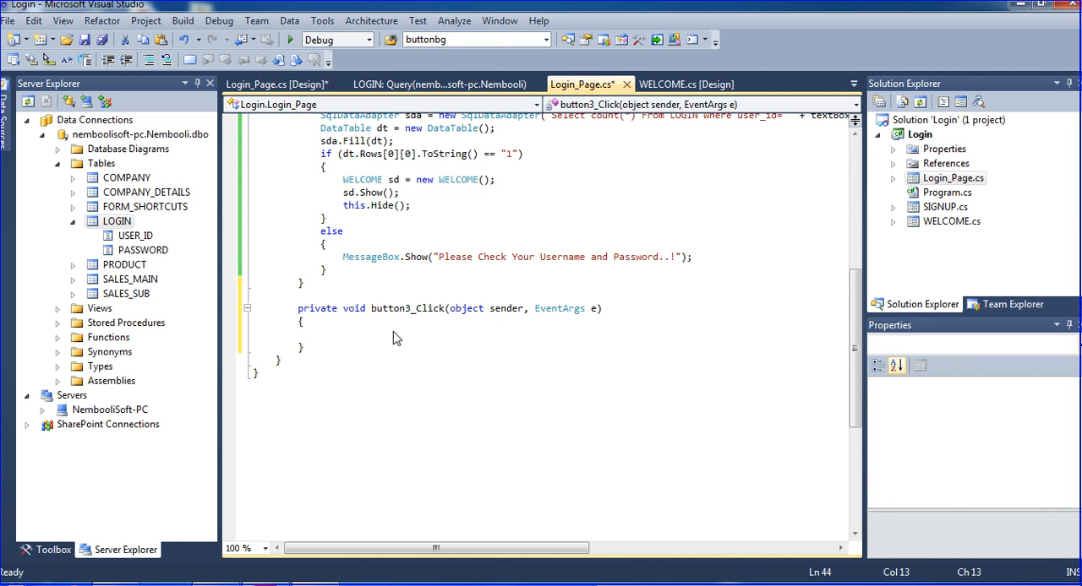
# Write SIGNUP ss = new SIGNUP(); ss.ShowDialog(); in button3_Click and run the app.
pyautogui.write('si')
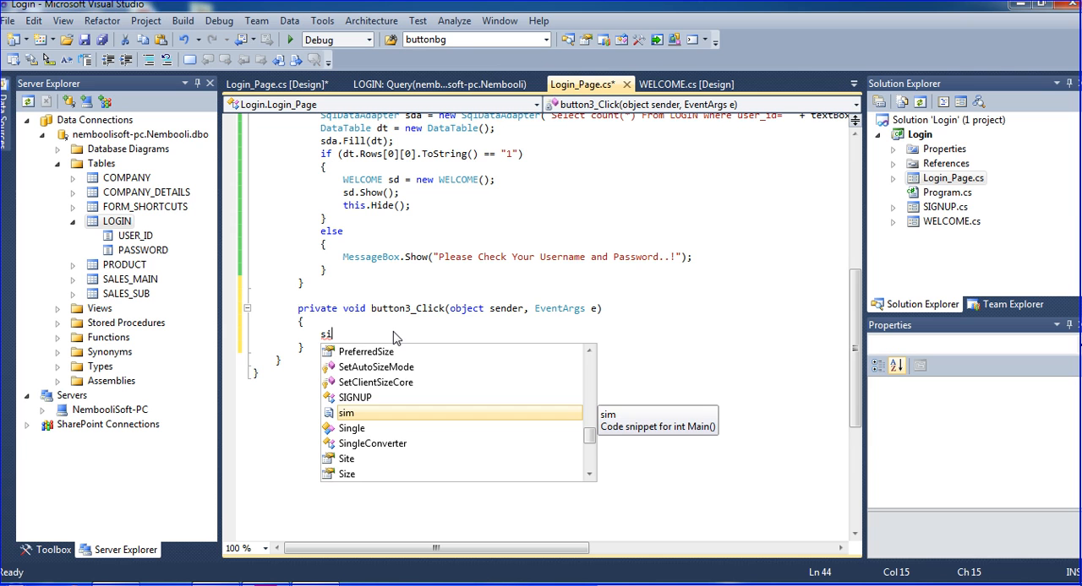
pyautogui.write('n')
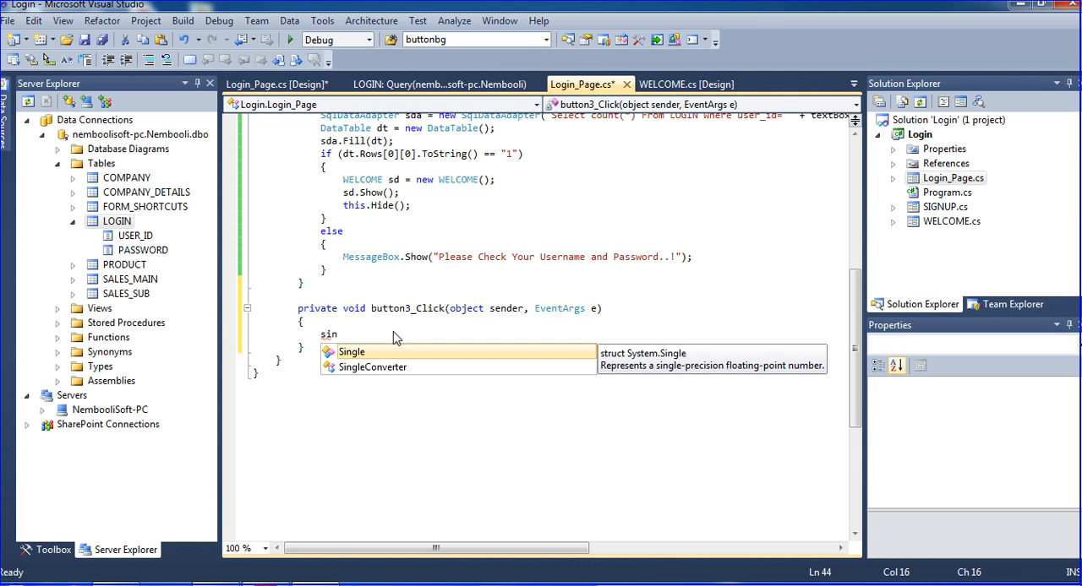
pyautogui.press('Backspace')
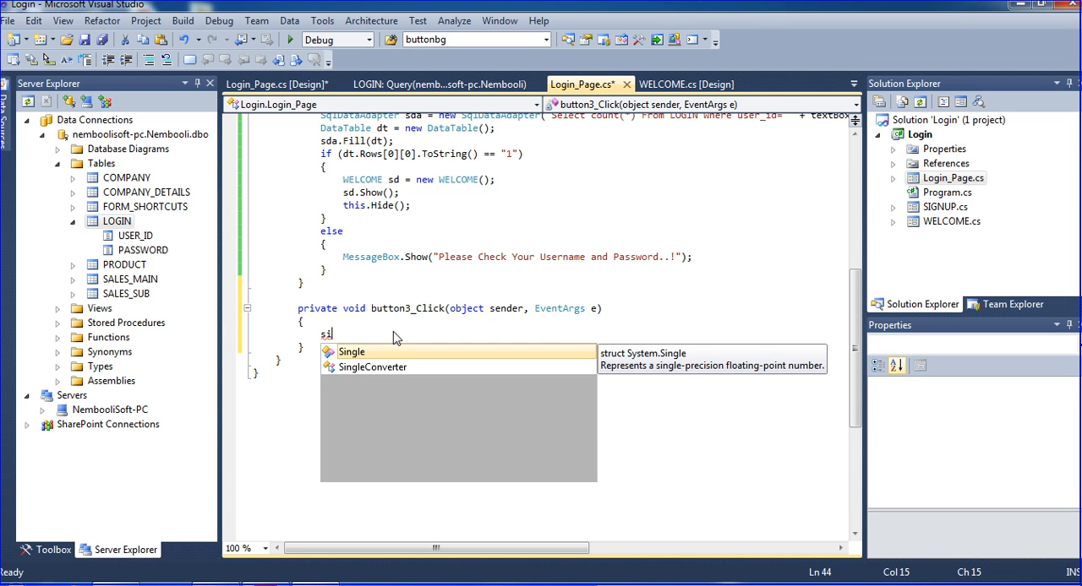
pyautogui.write('g')
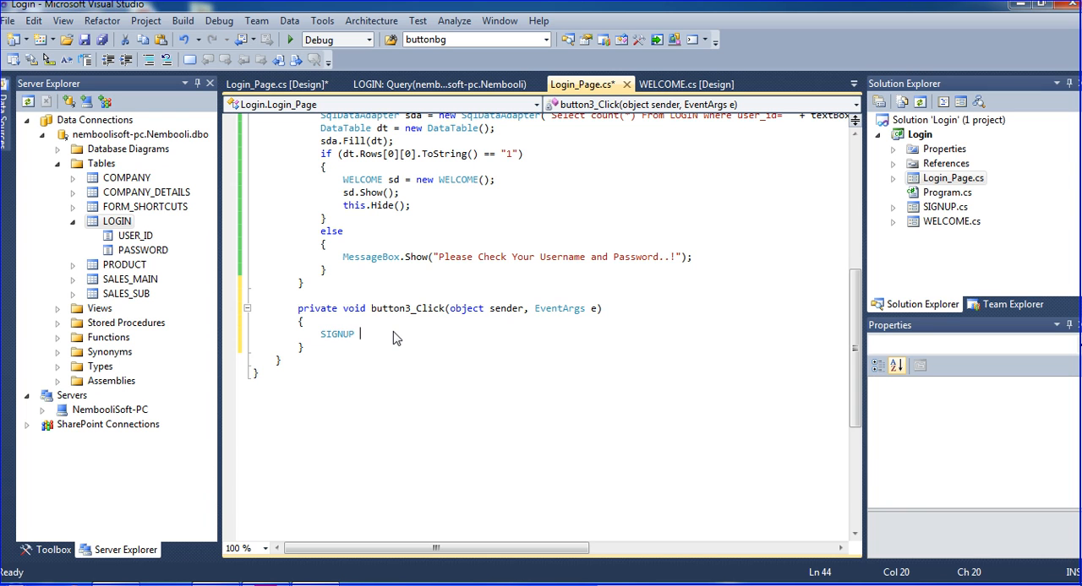
pyautogui.write('ss = new SIGNUP(')
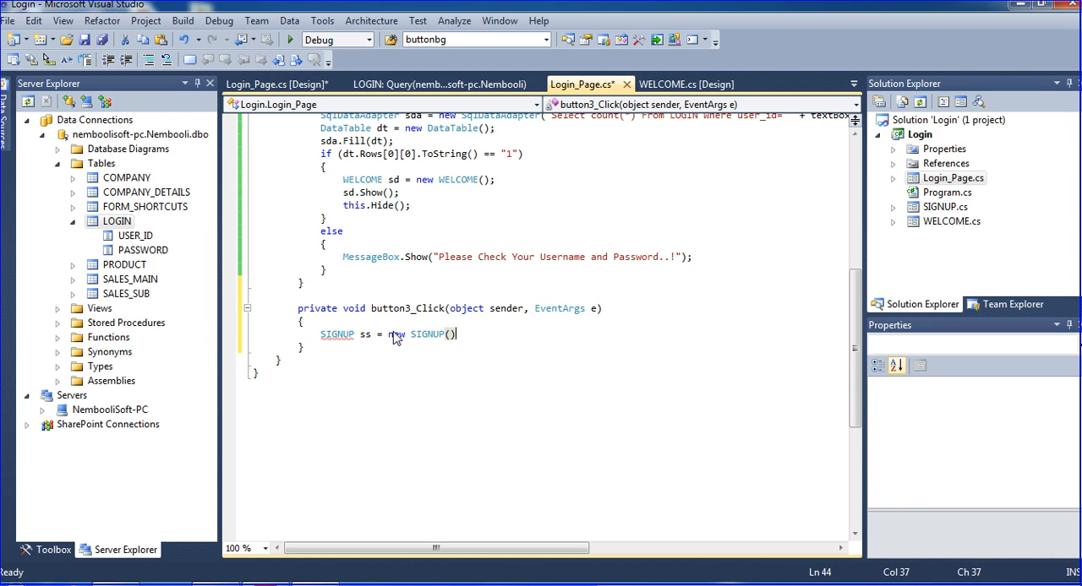
pyautogui.write(';')
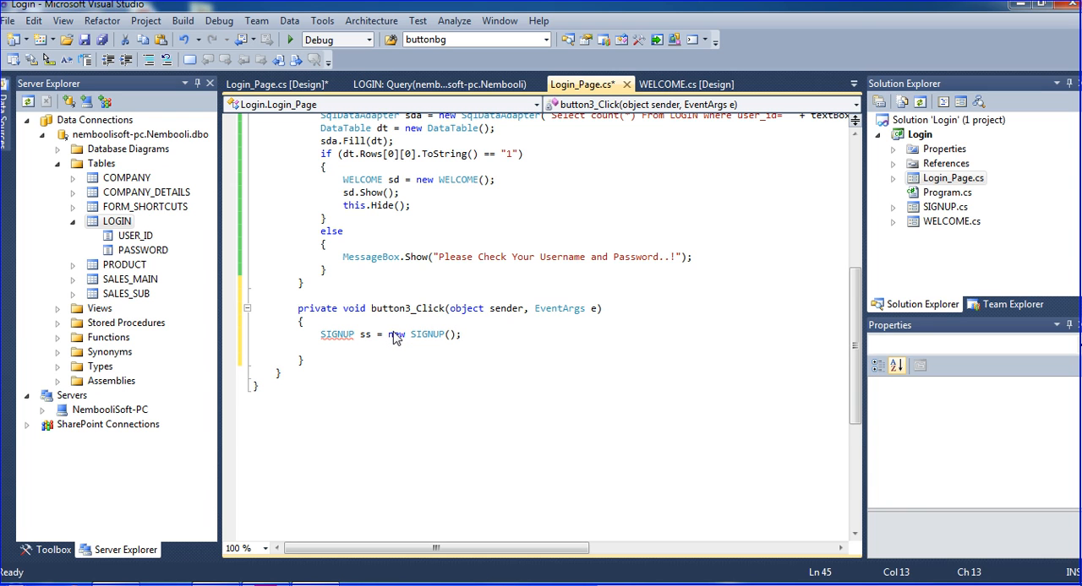
pyautogui.write('ss.')
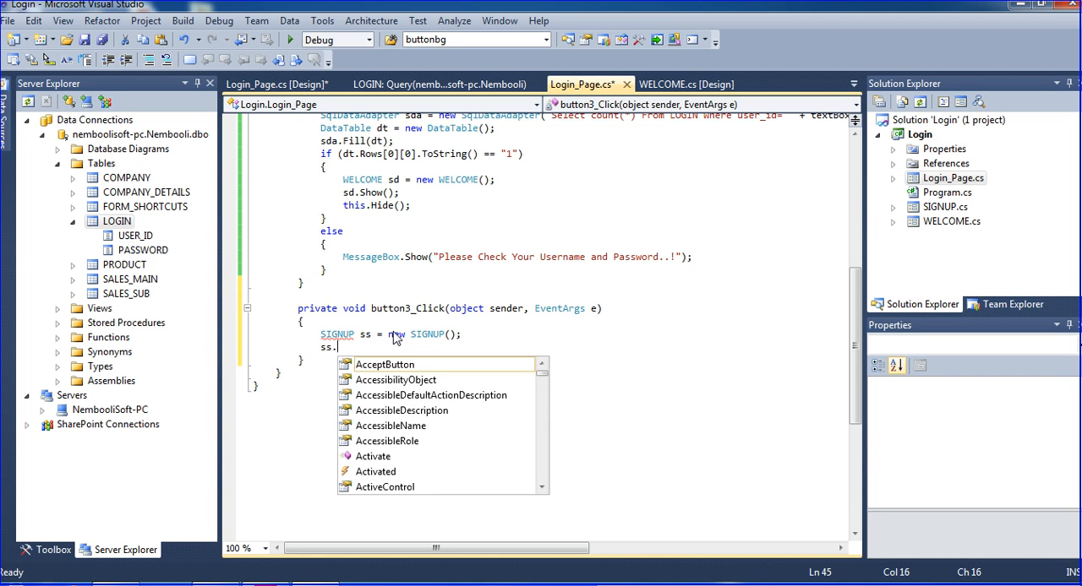
pyautogui.write('sh')
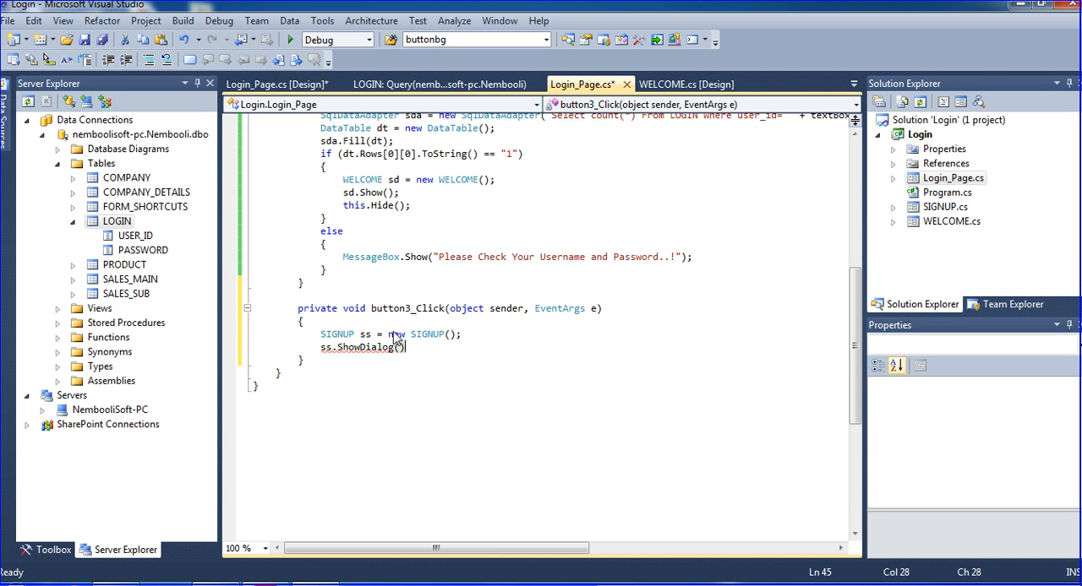
pyautogui.write(';')
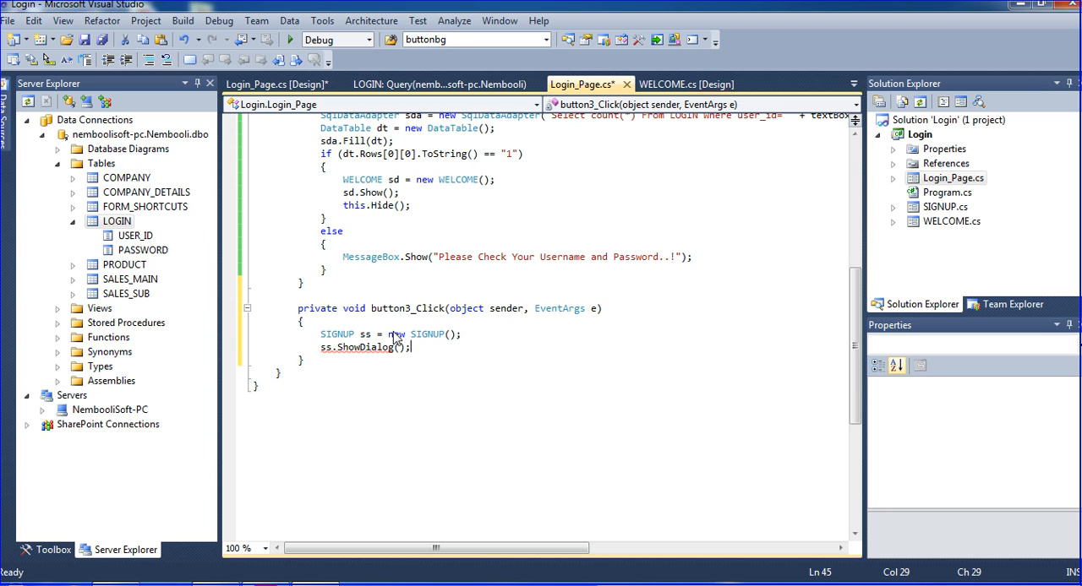
pyautogui.press('ctrl+s')
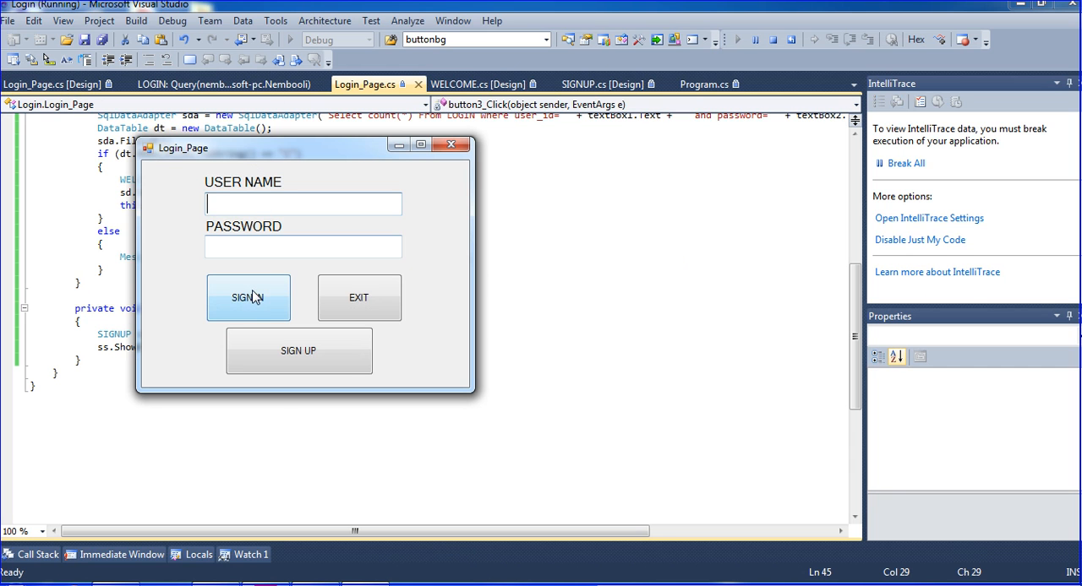
# Use SIGN UP on the running Login_Page to show the SIGNUP form as a dialog.
pyautogui.click(297, 351)
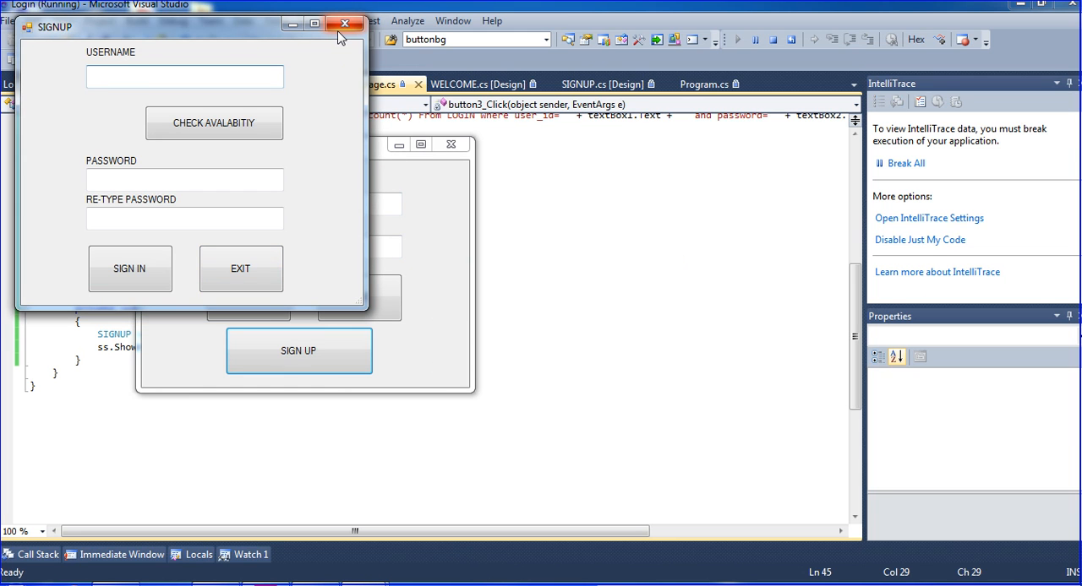
pyautogui.moveTo(465, 162)
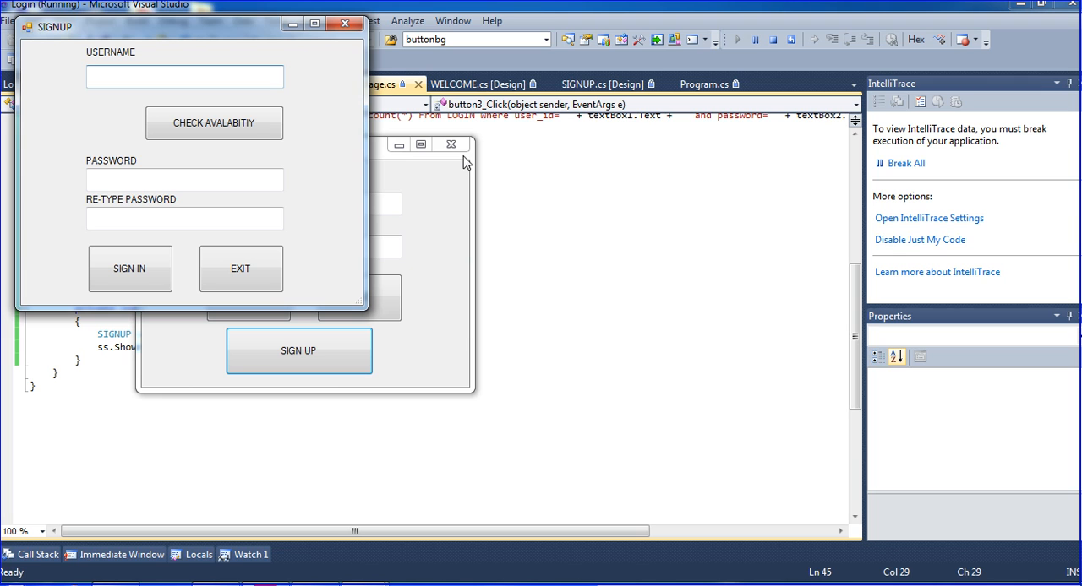
pyautogui.moveTo(345, 27)
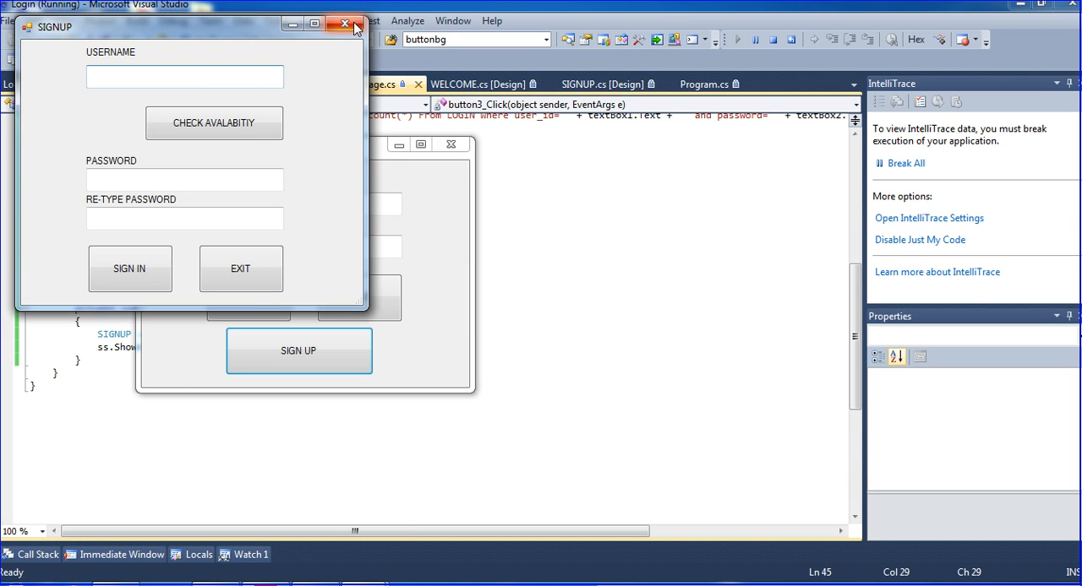